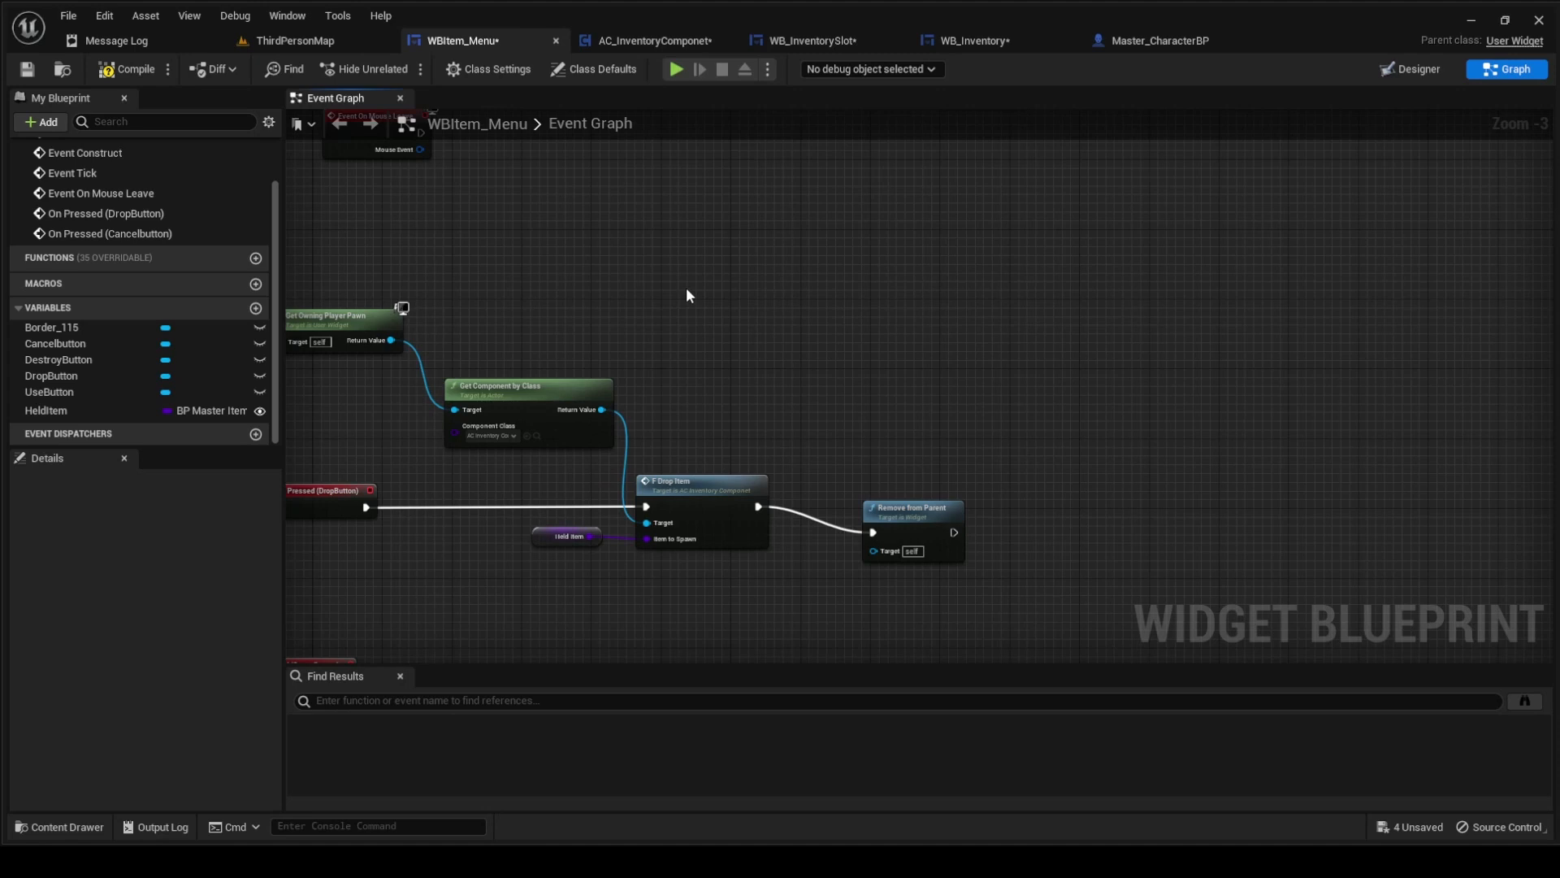
- Pan the item menu graph to the mouse leave event, then switch to ThirdPersonMap
left_click_drag(686, 296, 738, 394)
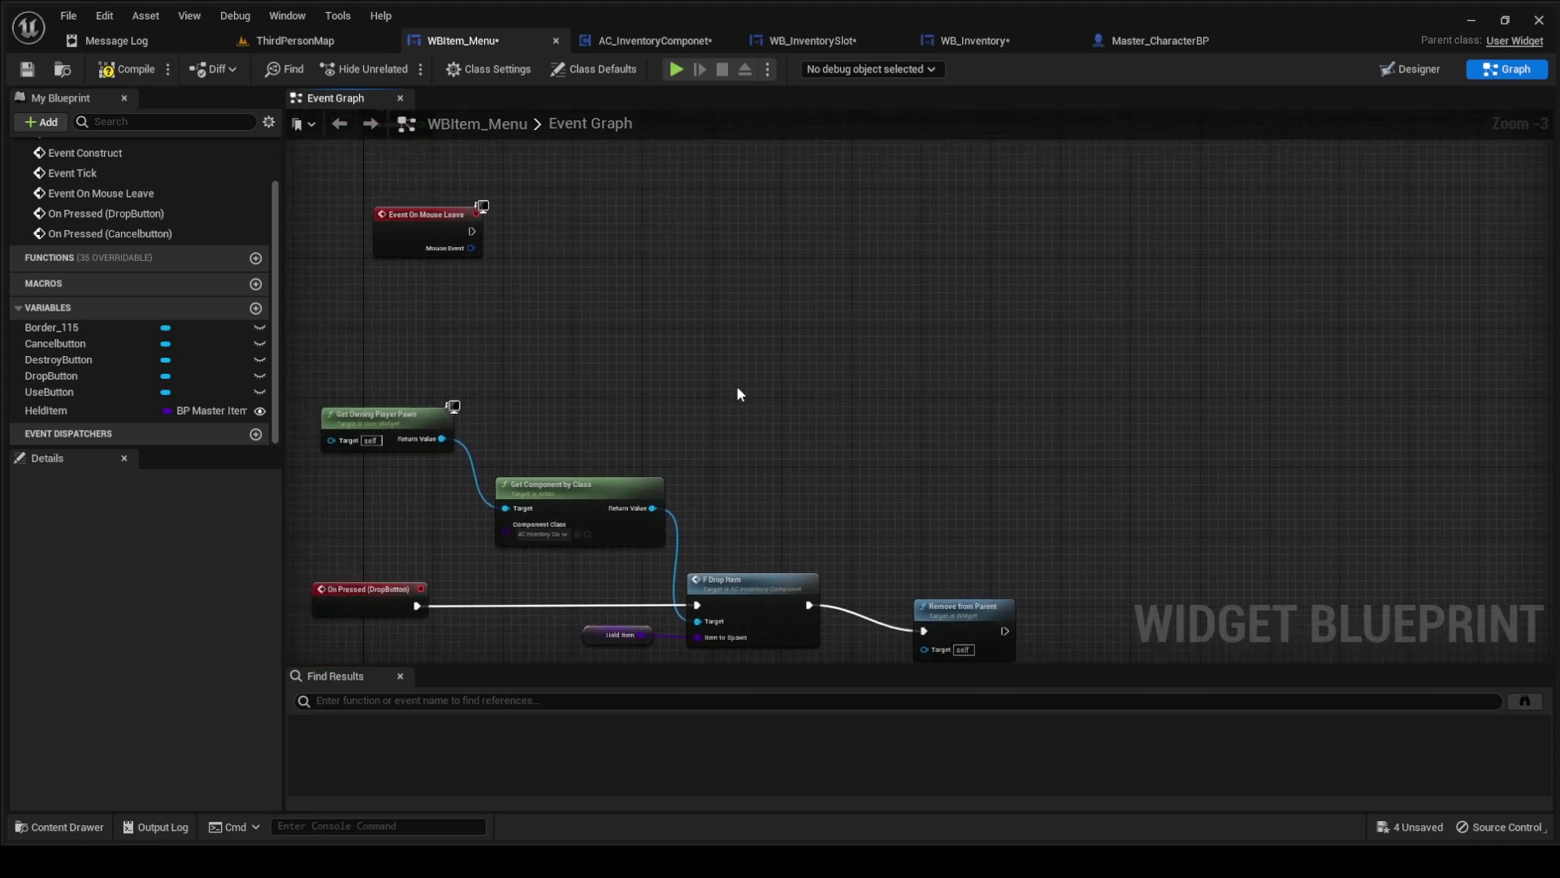
left_click(295, 40)
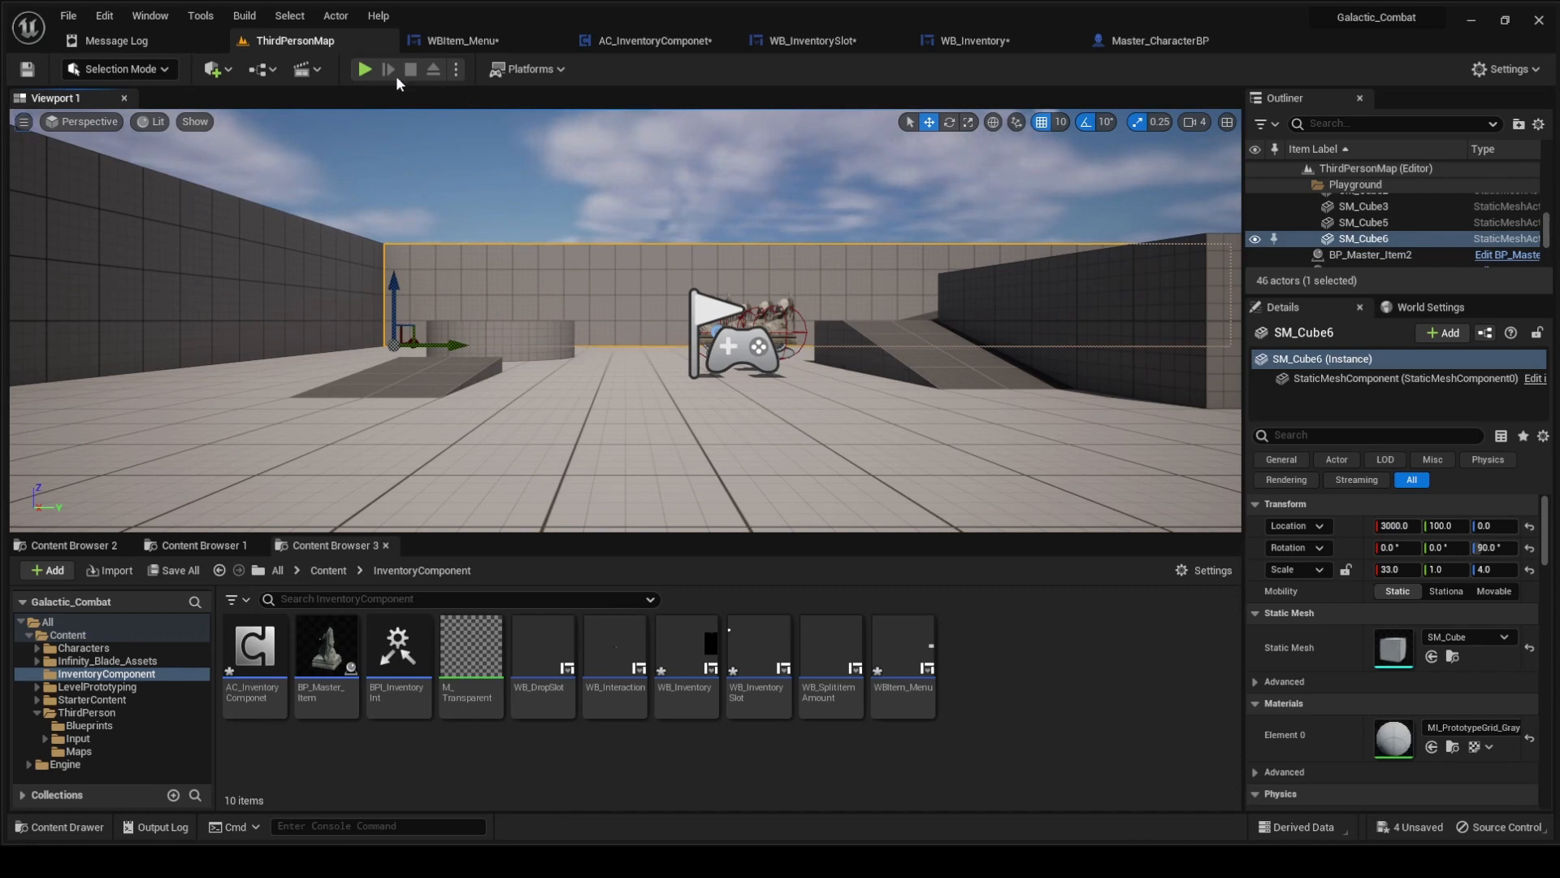
left_click(363, 68)
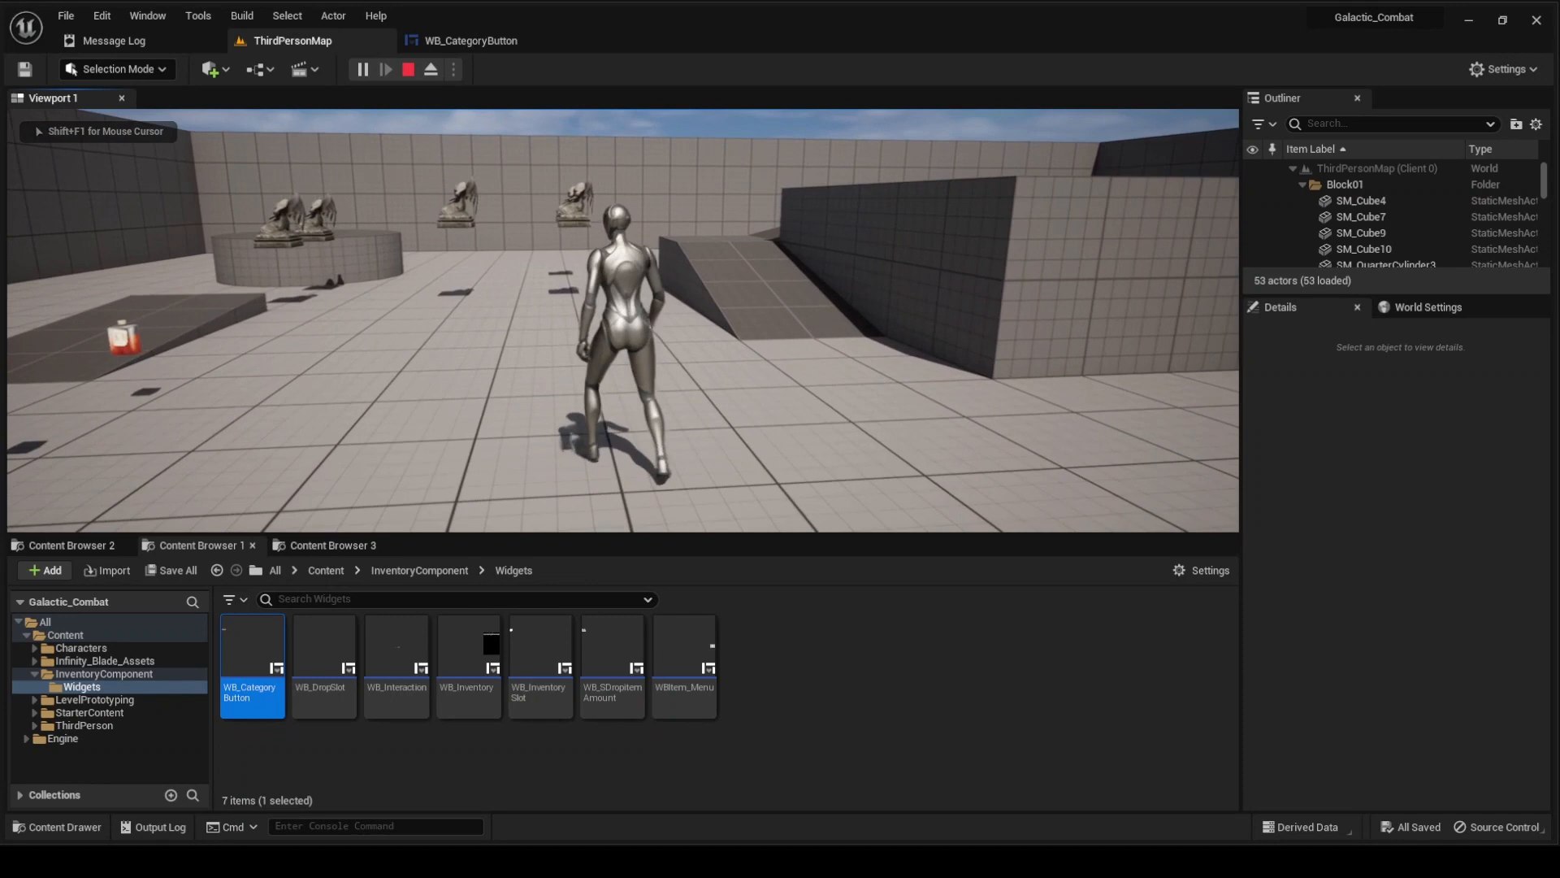
right_click(1053, 201)
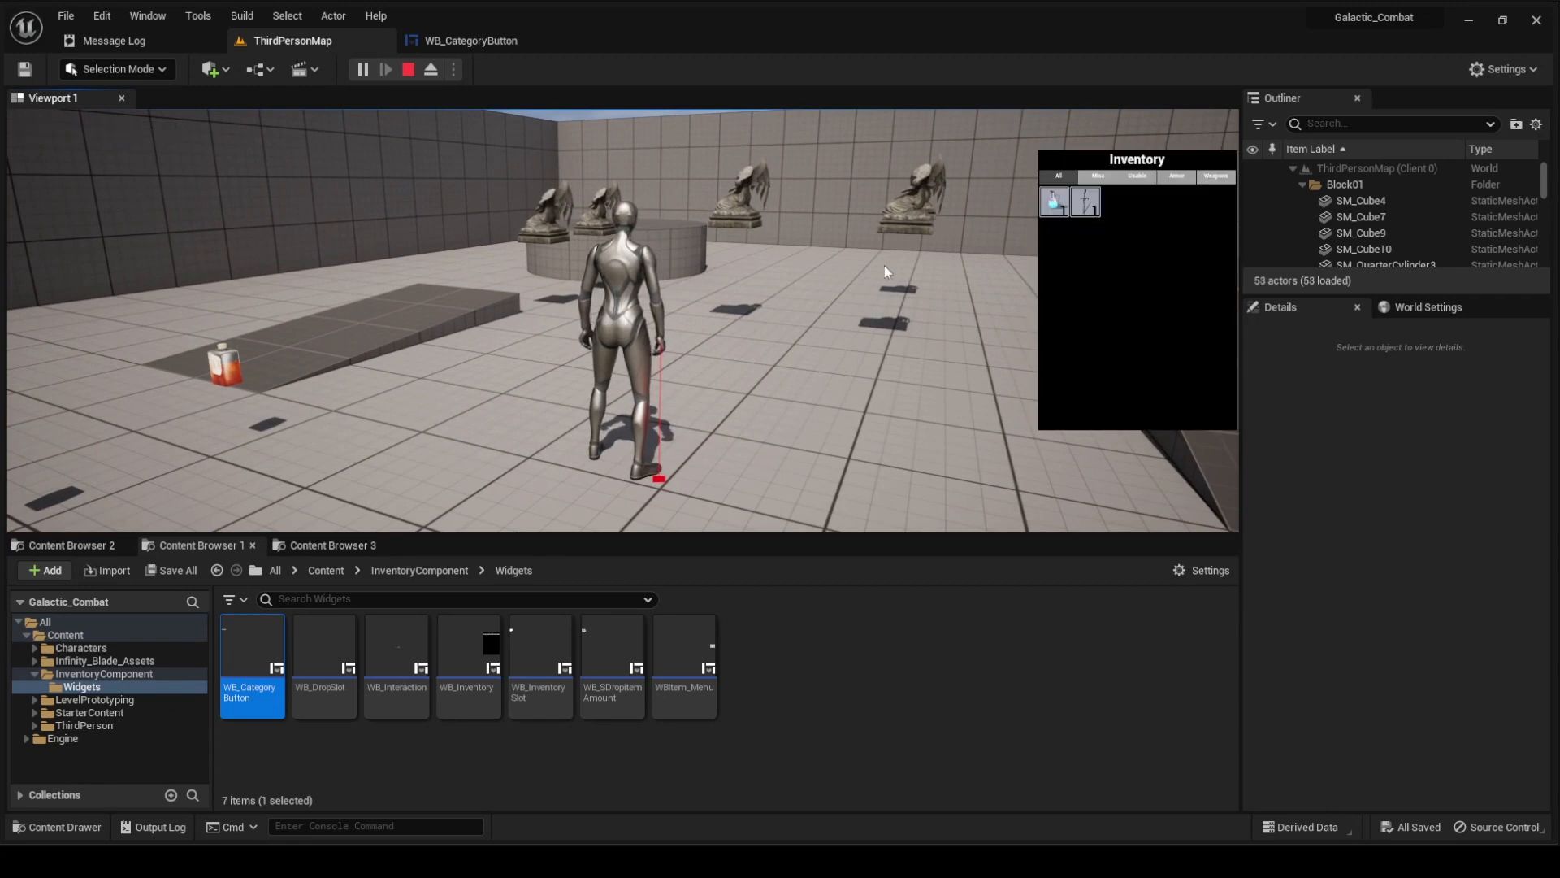
right_click(1053, 200)
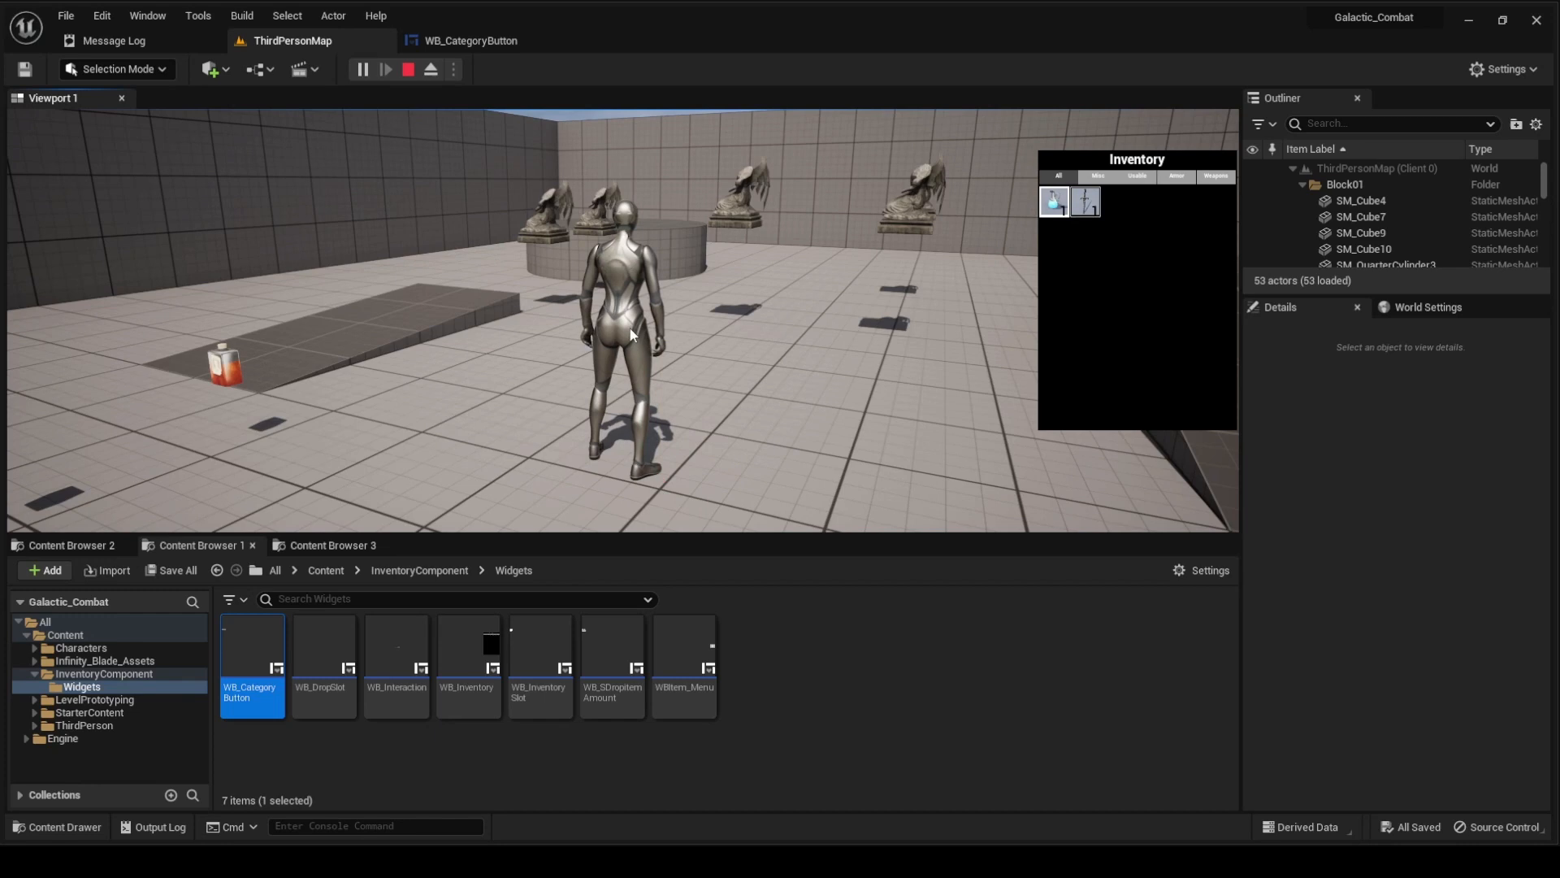
left_click(407, 68)
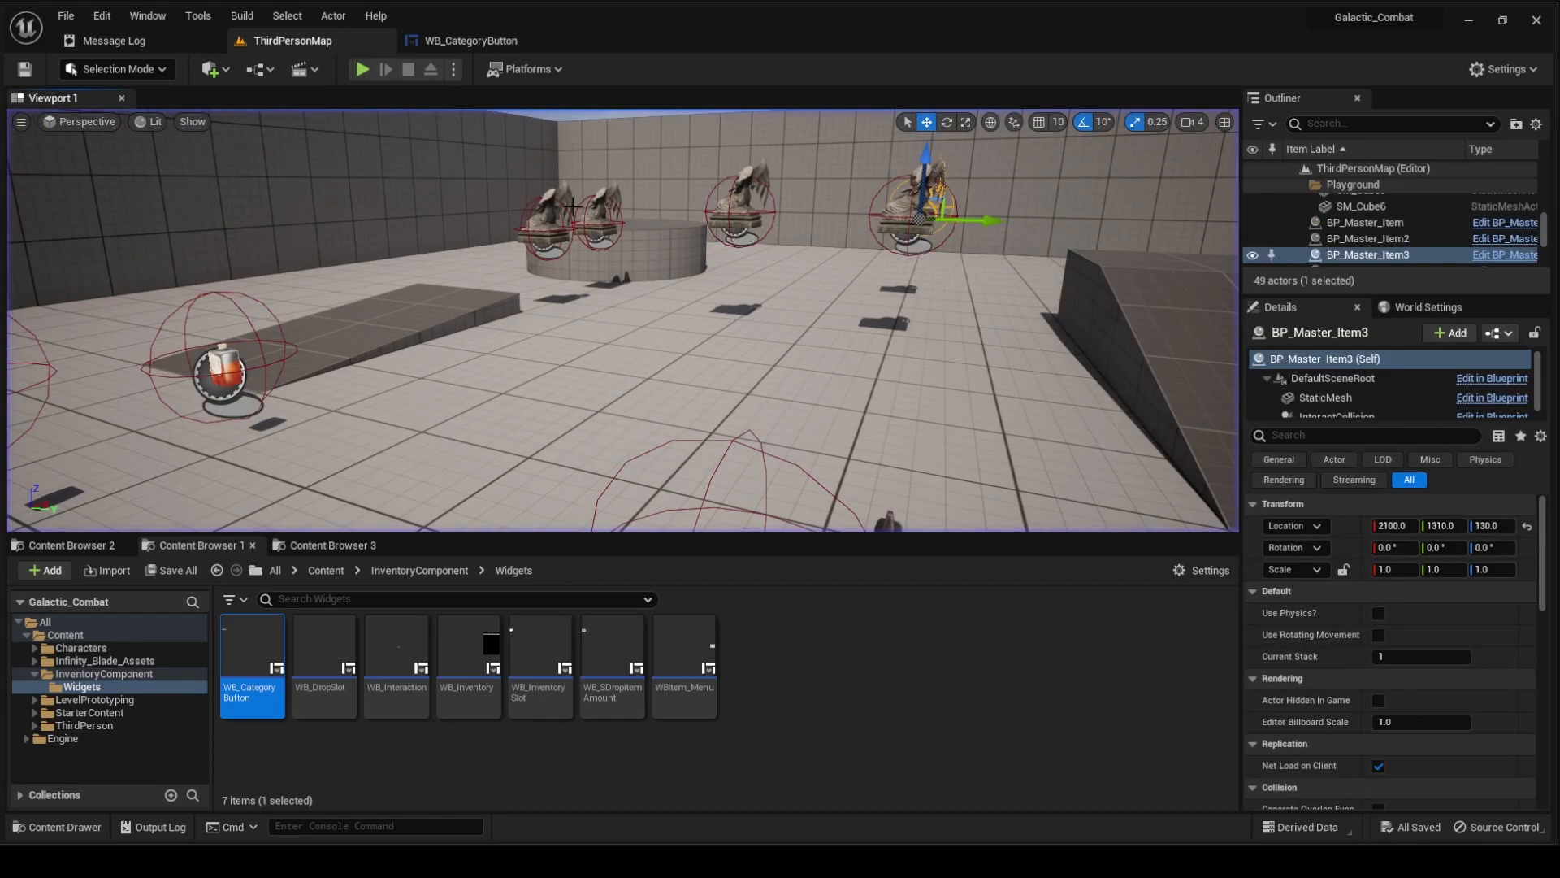
mouse_move(572, 207)
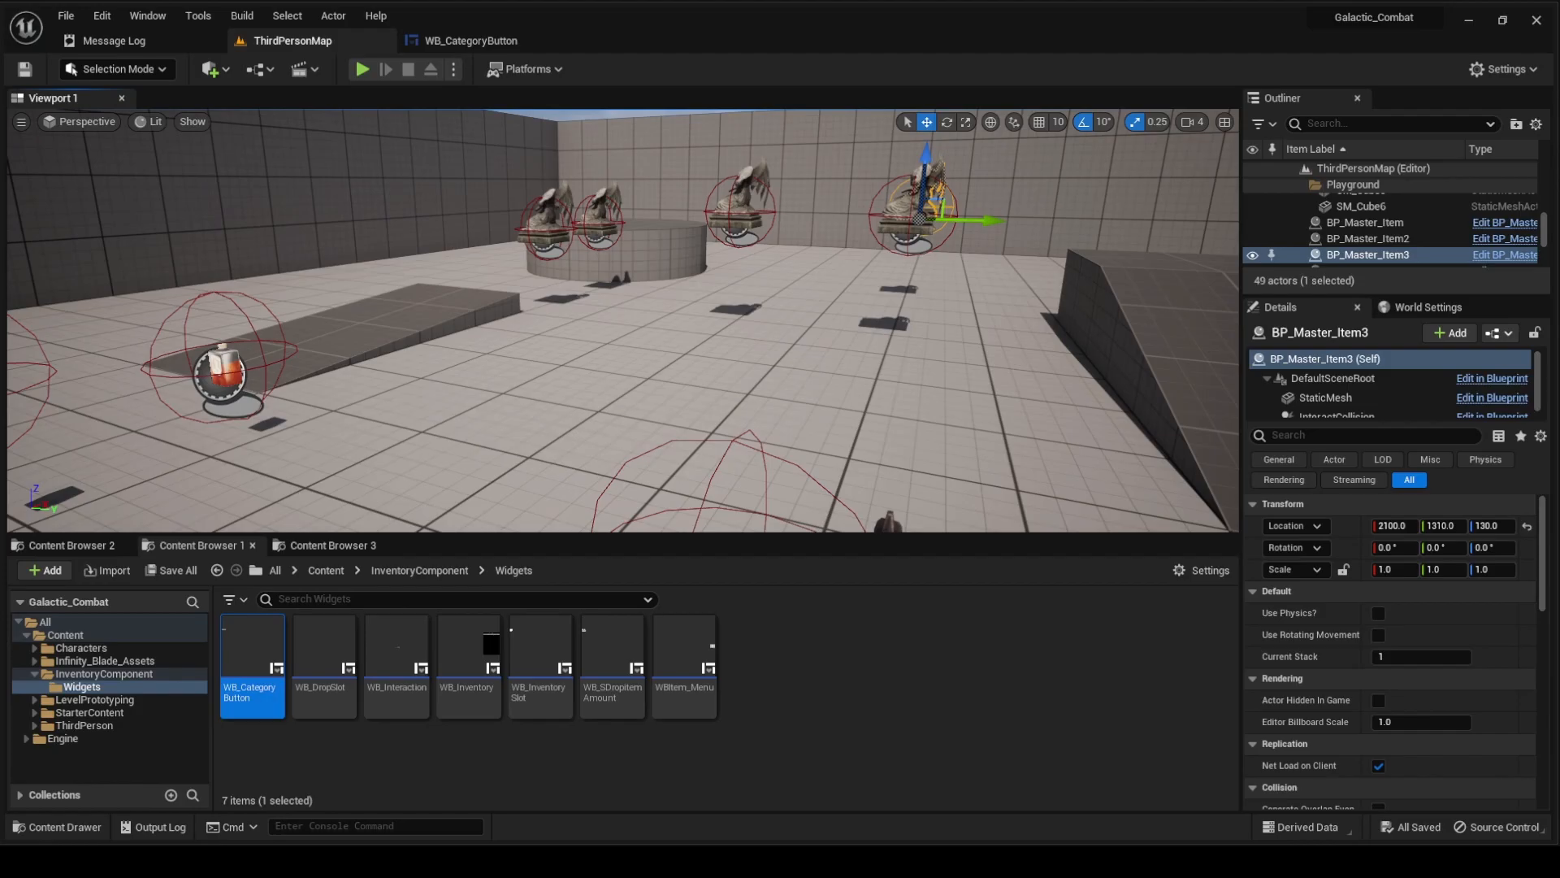
left_click(363, 70)
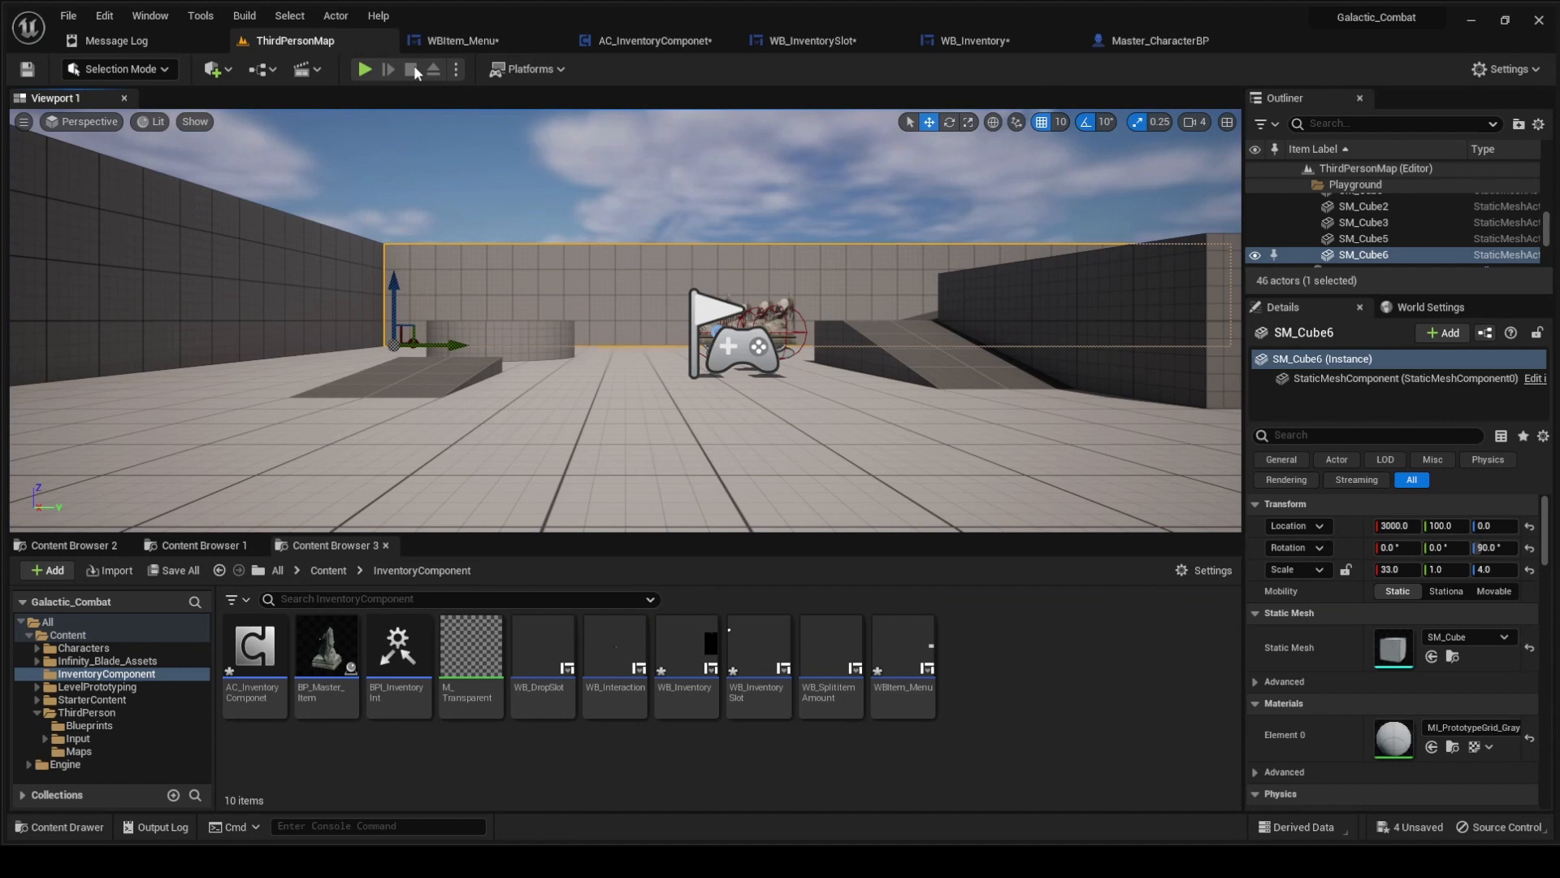
left_click(463, 41)
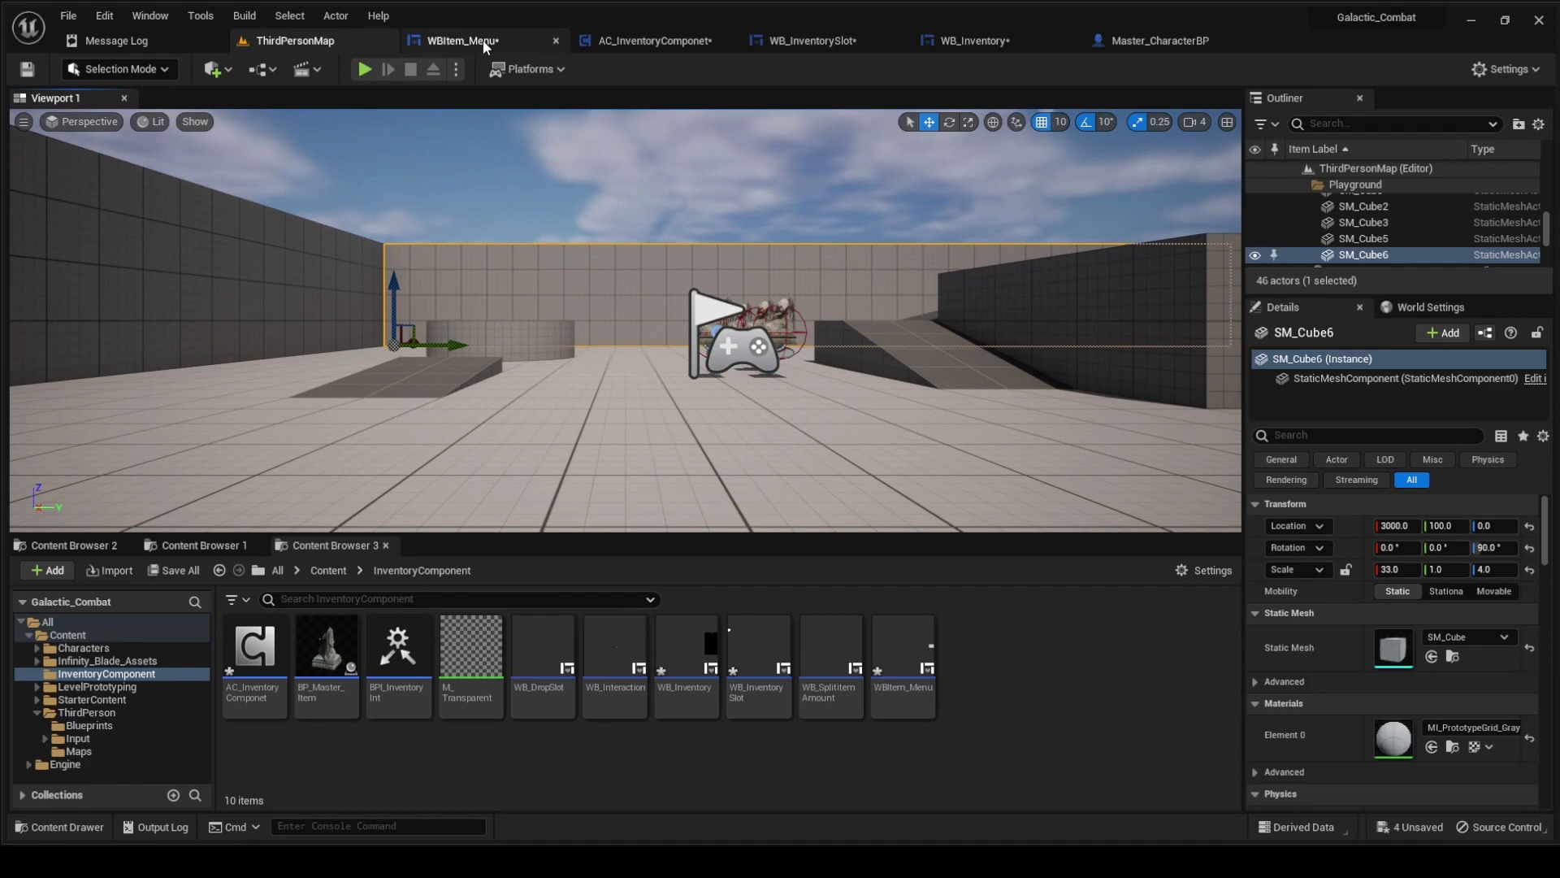
- Reopen WBItem_Menu in Designer view, showing its Use, Destroy, Drop and Cancel buttons
left_click(462, 41)
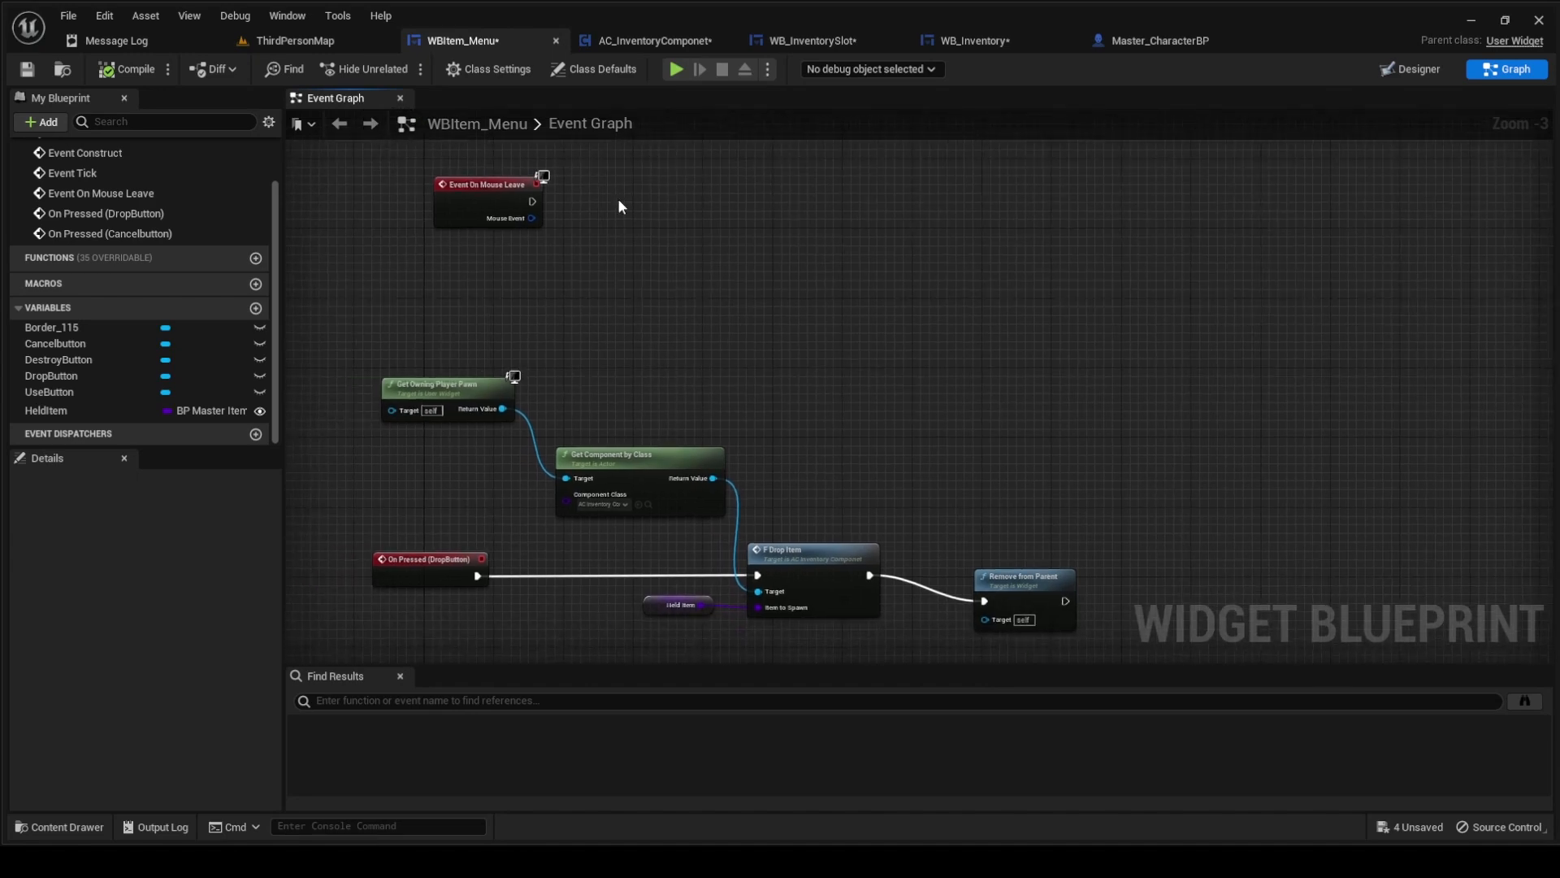
left_click(294, 40)
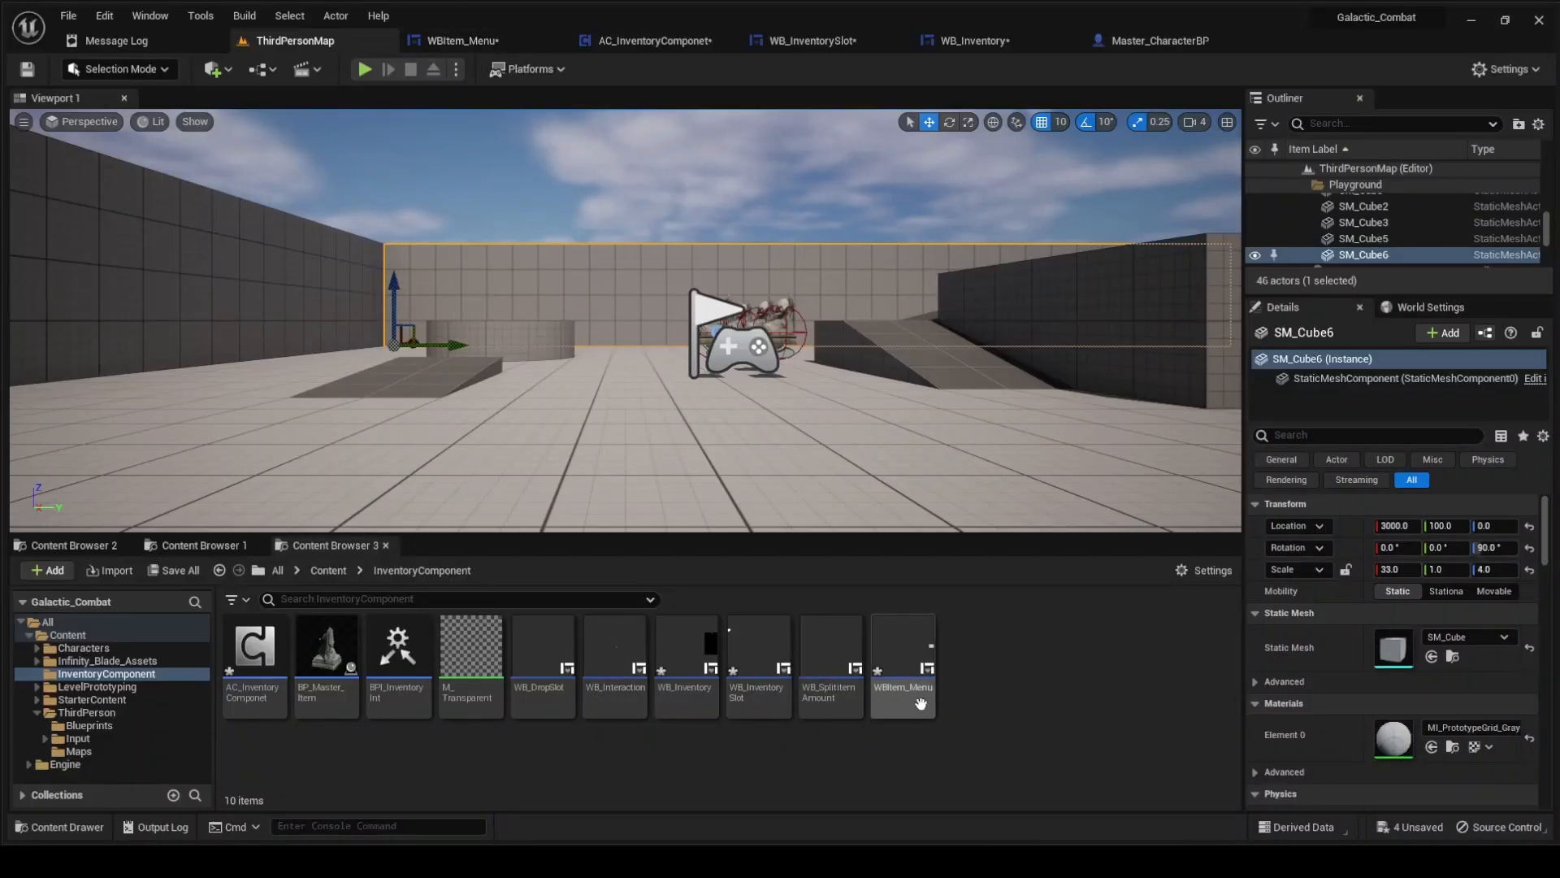
left_click(461, 41)
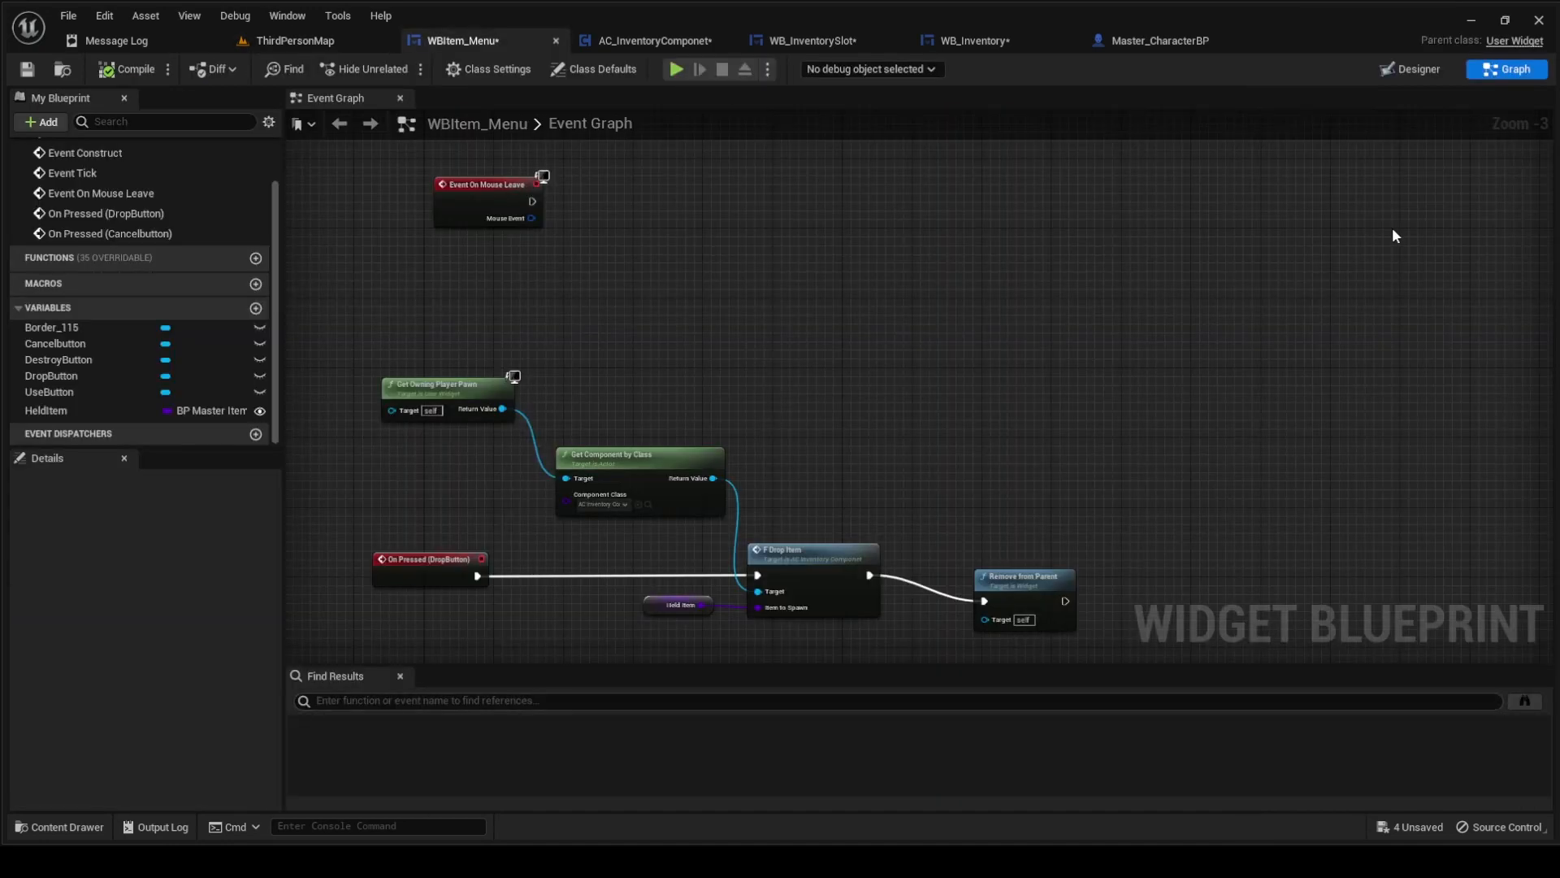
left_click(1409, 68)
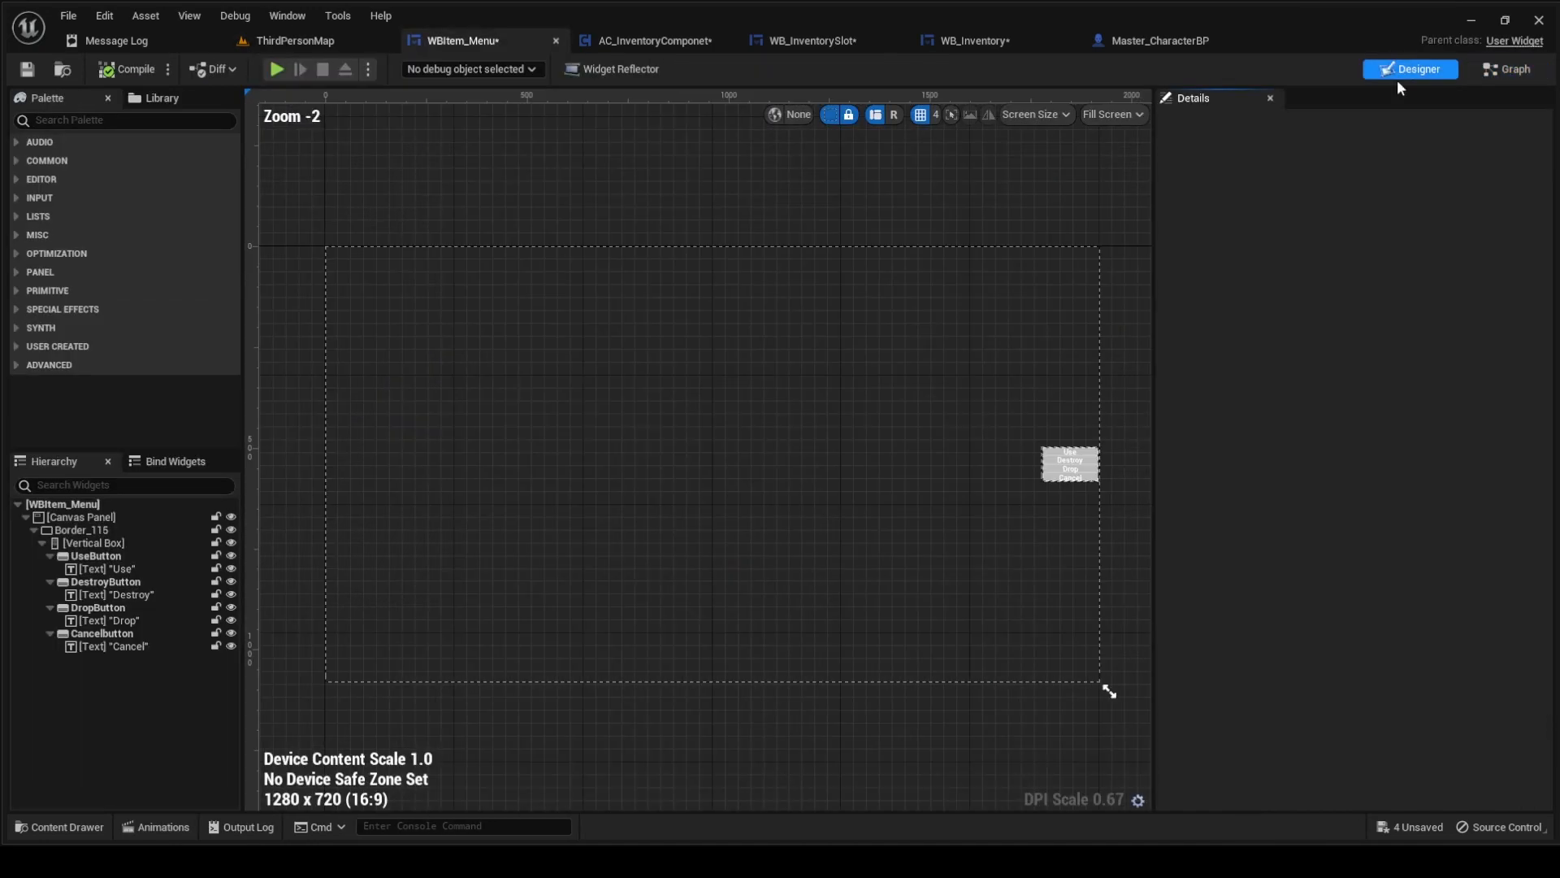
left_click(1069, 462)
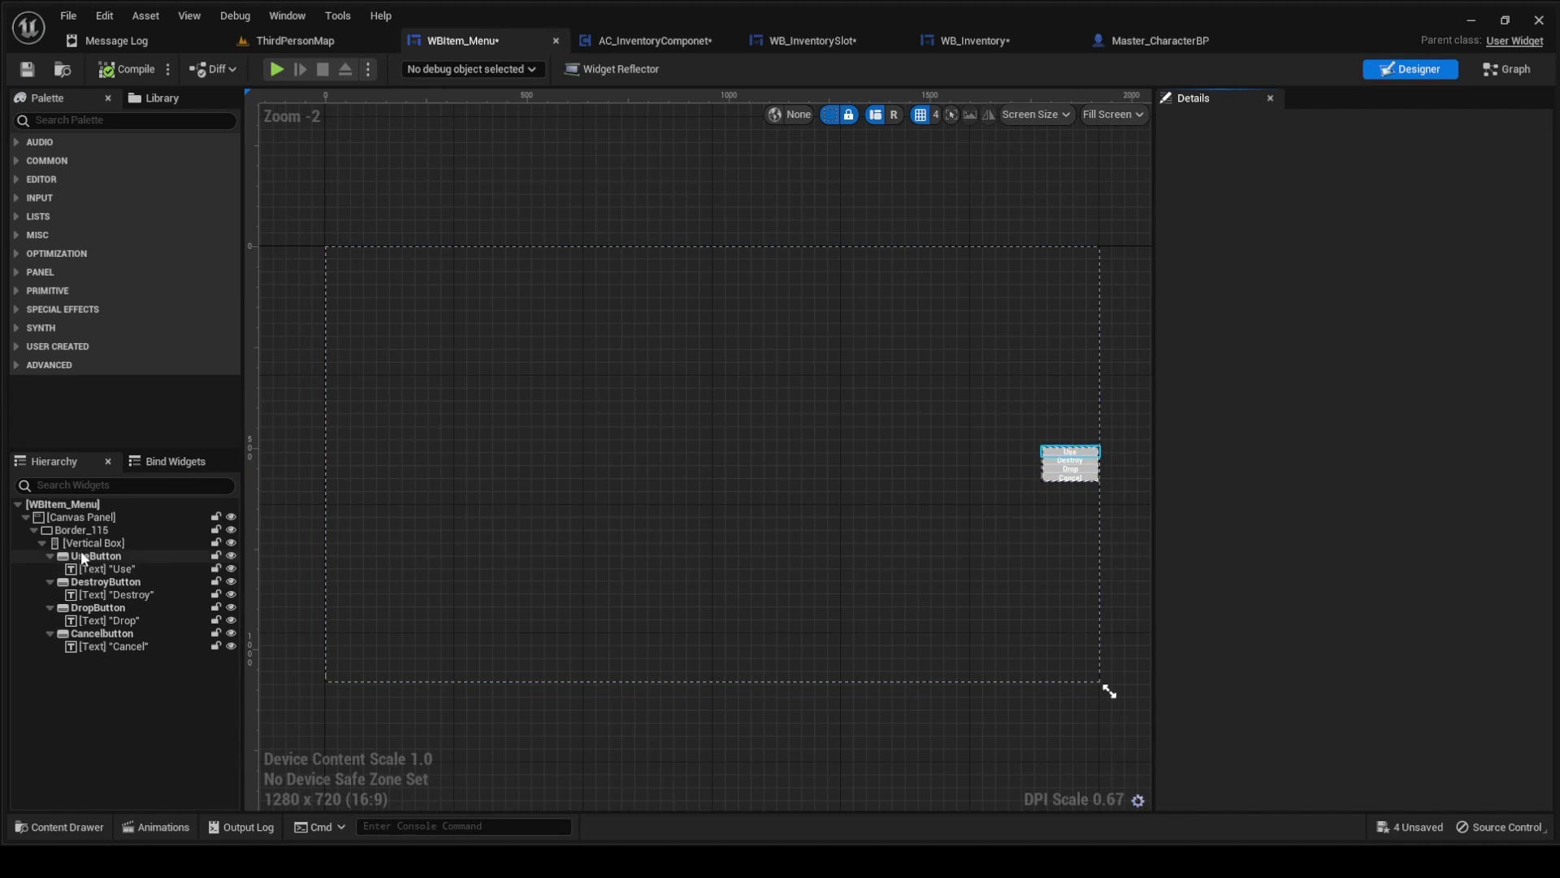
left_click(96, 555)
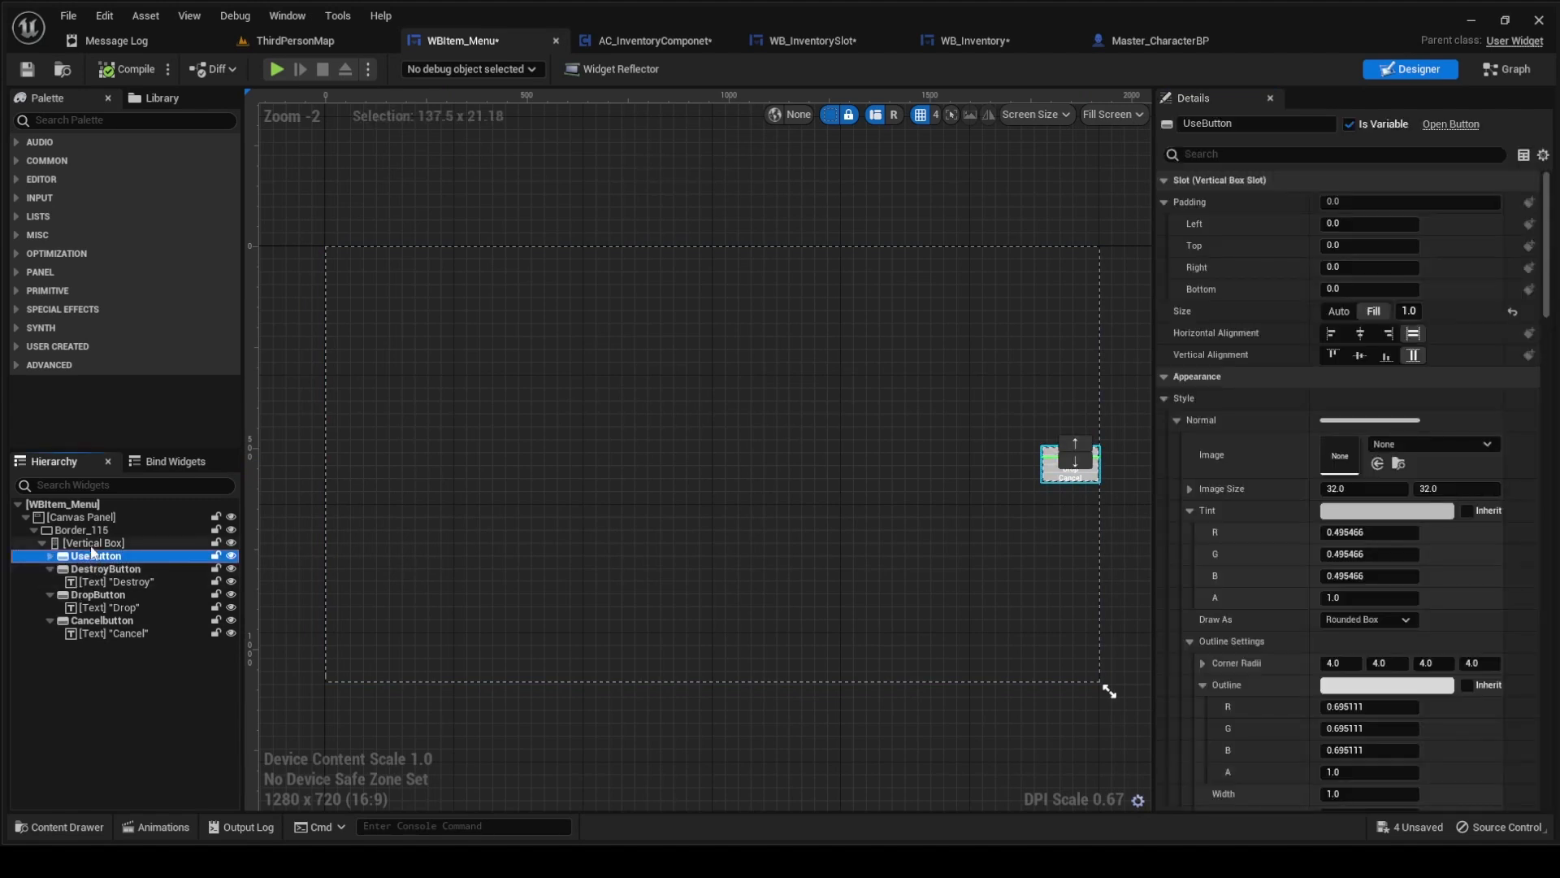
left_click(90, 542)
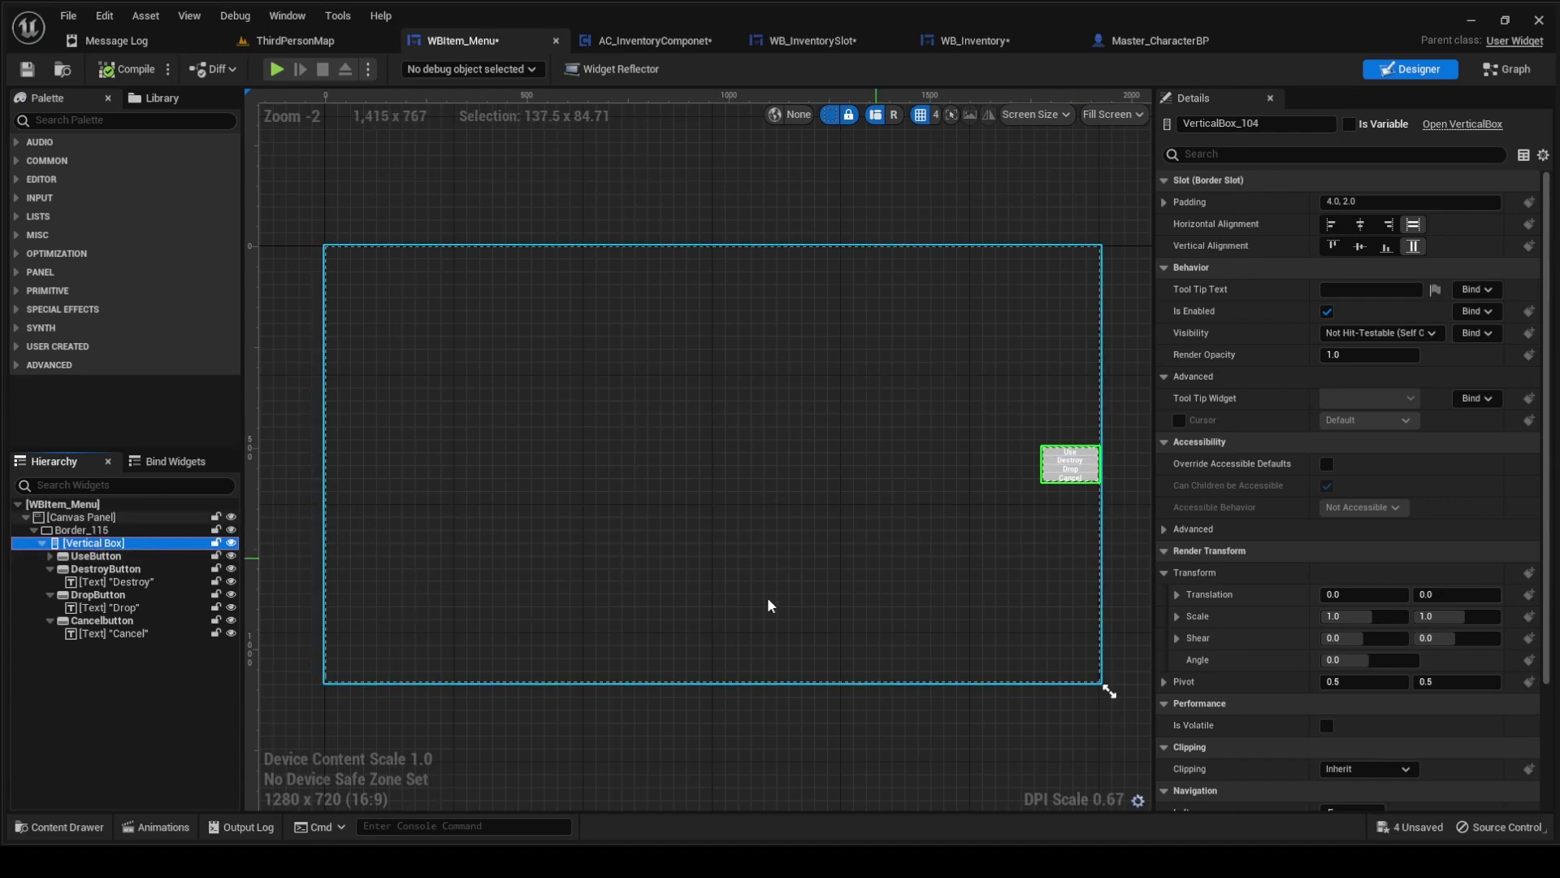
left_click(82, 528)
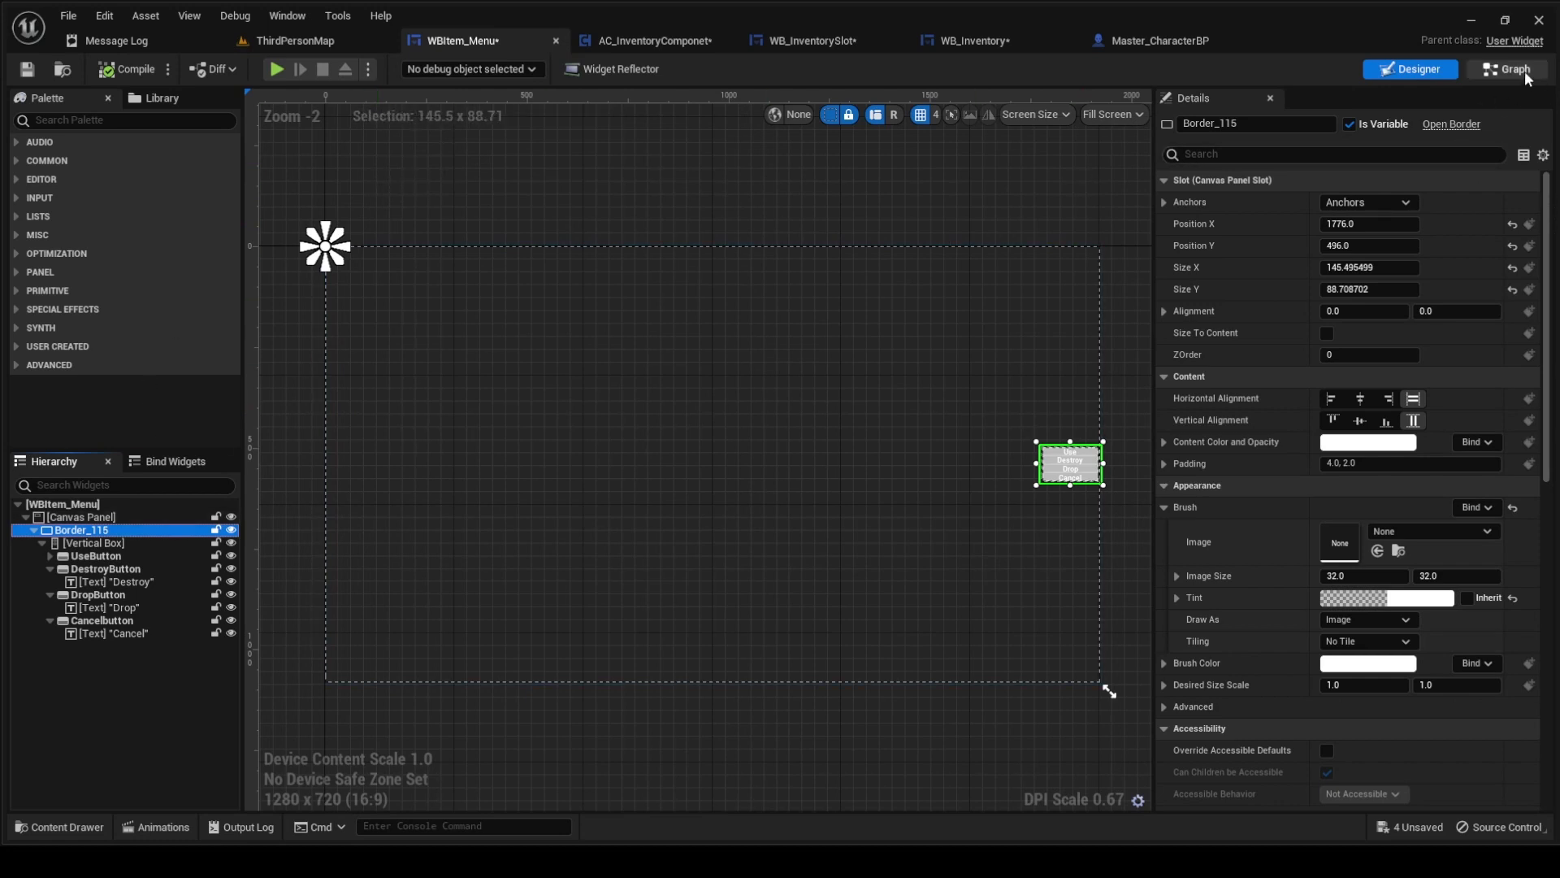
- Tick Expose on Spawn for WBItem_Menu's HeldItem variable, ending in the inventory component blueprint
left_click(1506, 68)
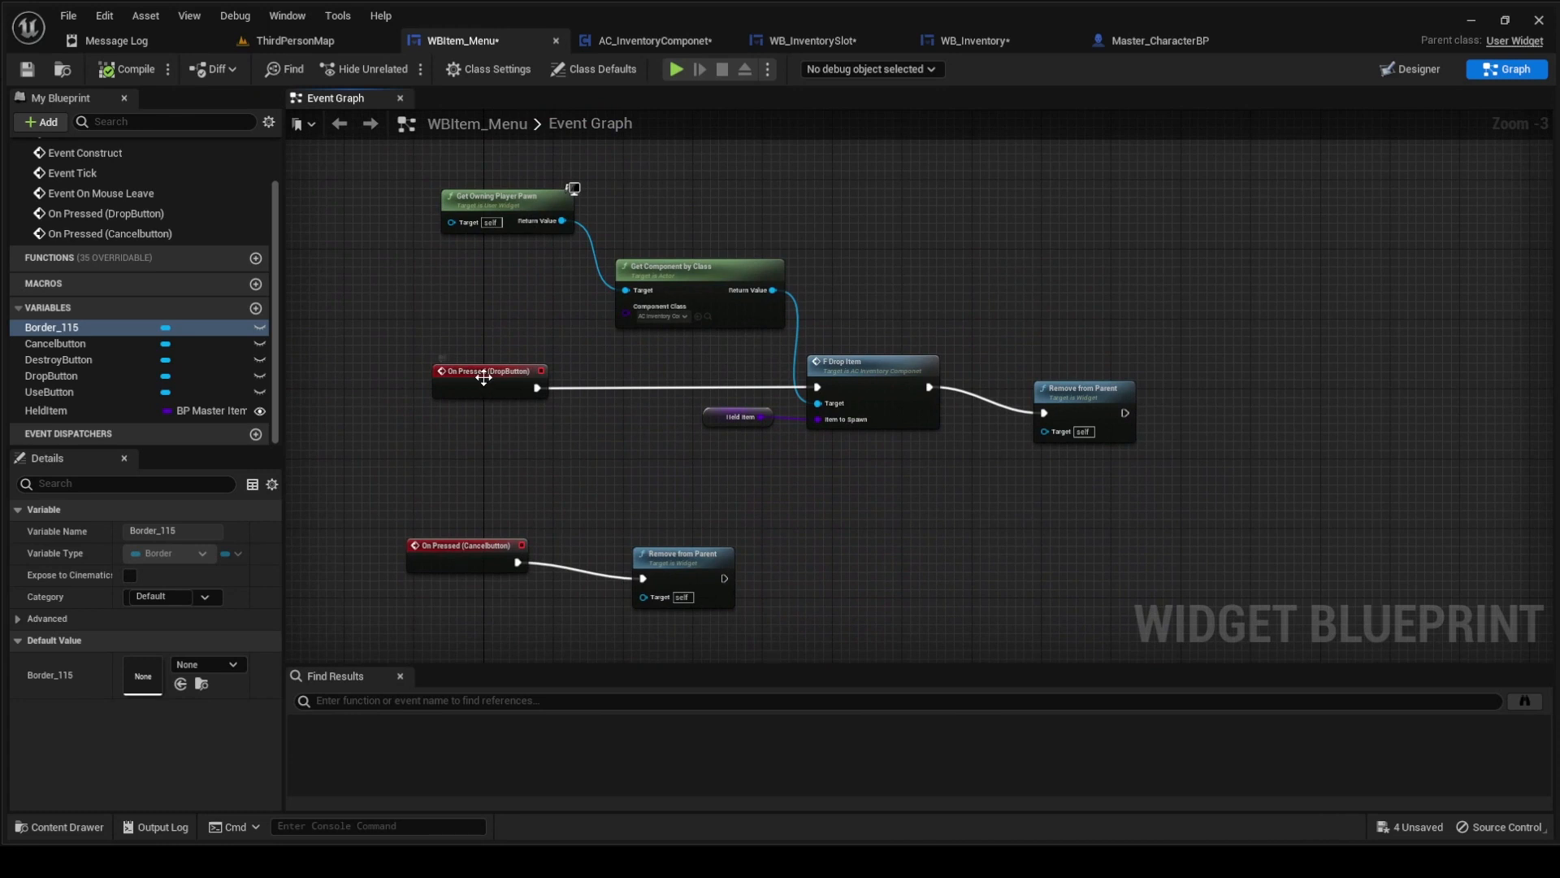
left_click(488, 372)
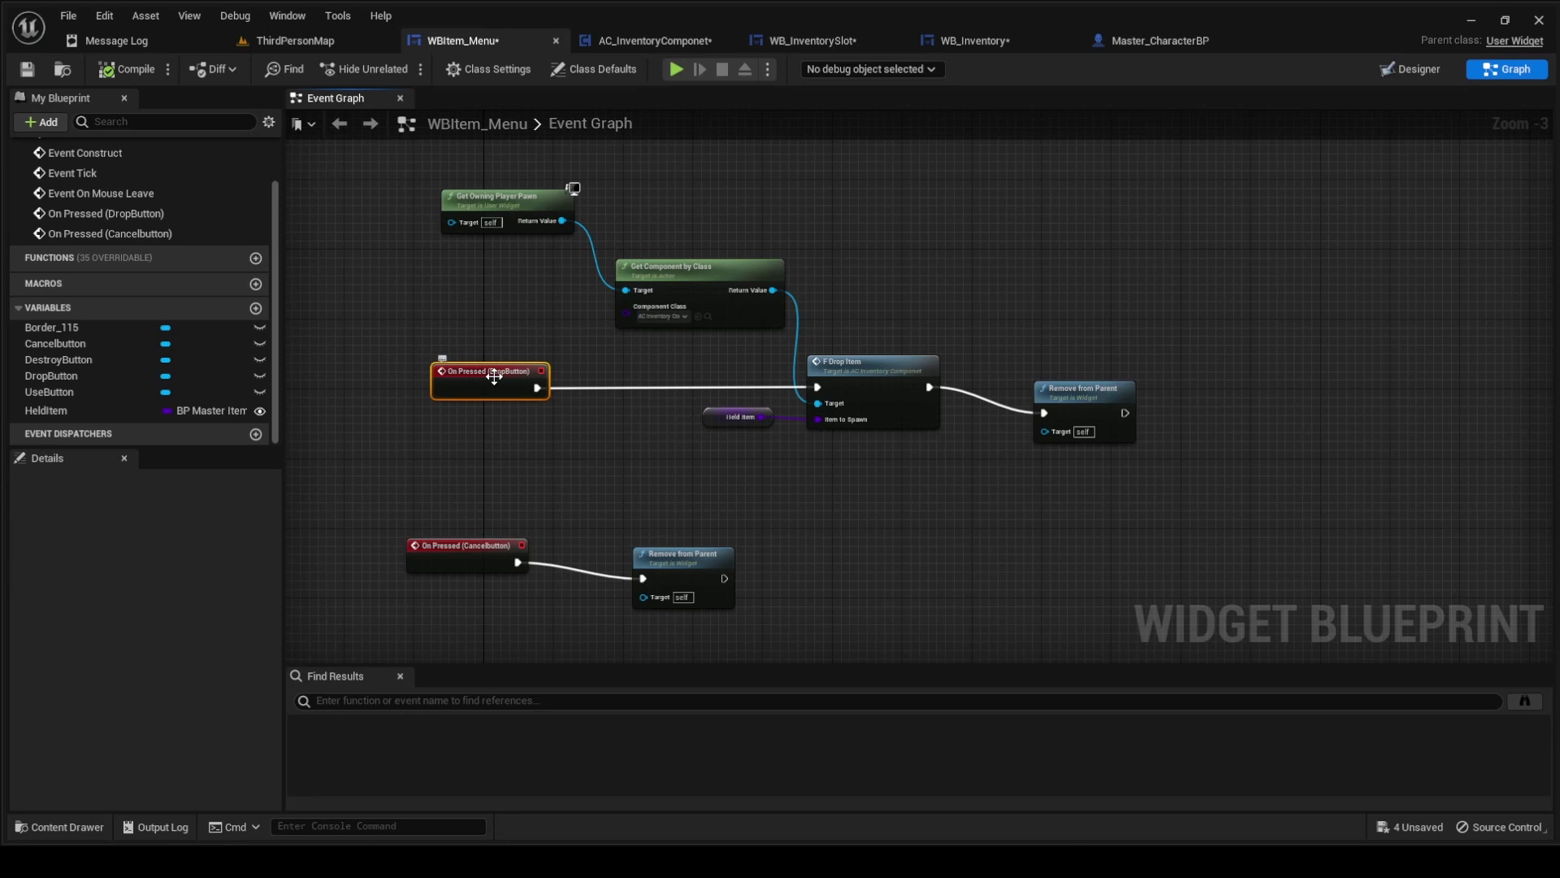
mouse_move(853, 373)
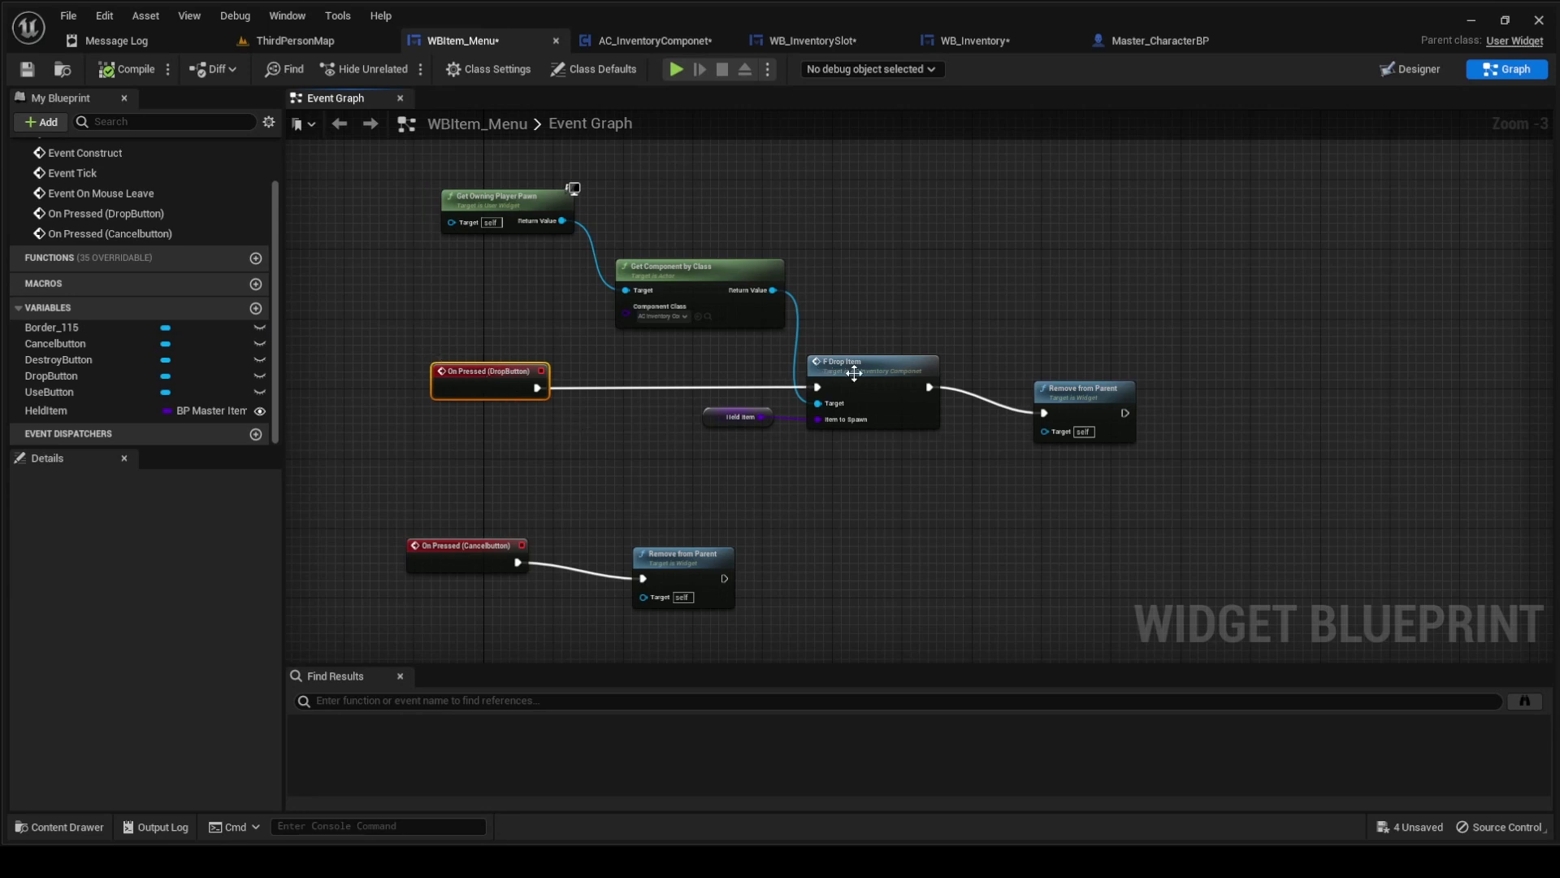
mouse_move(741, 399)
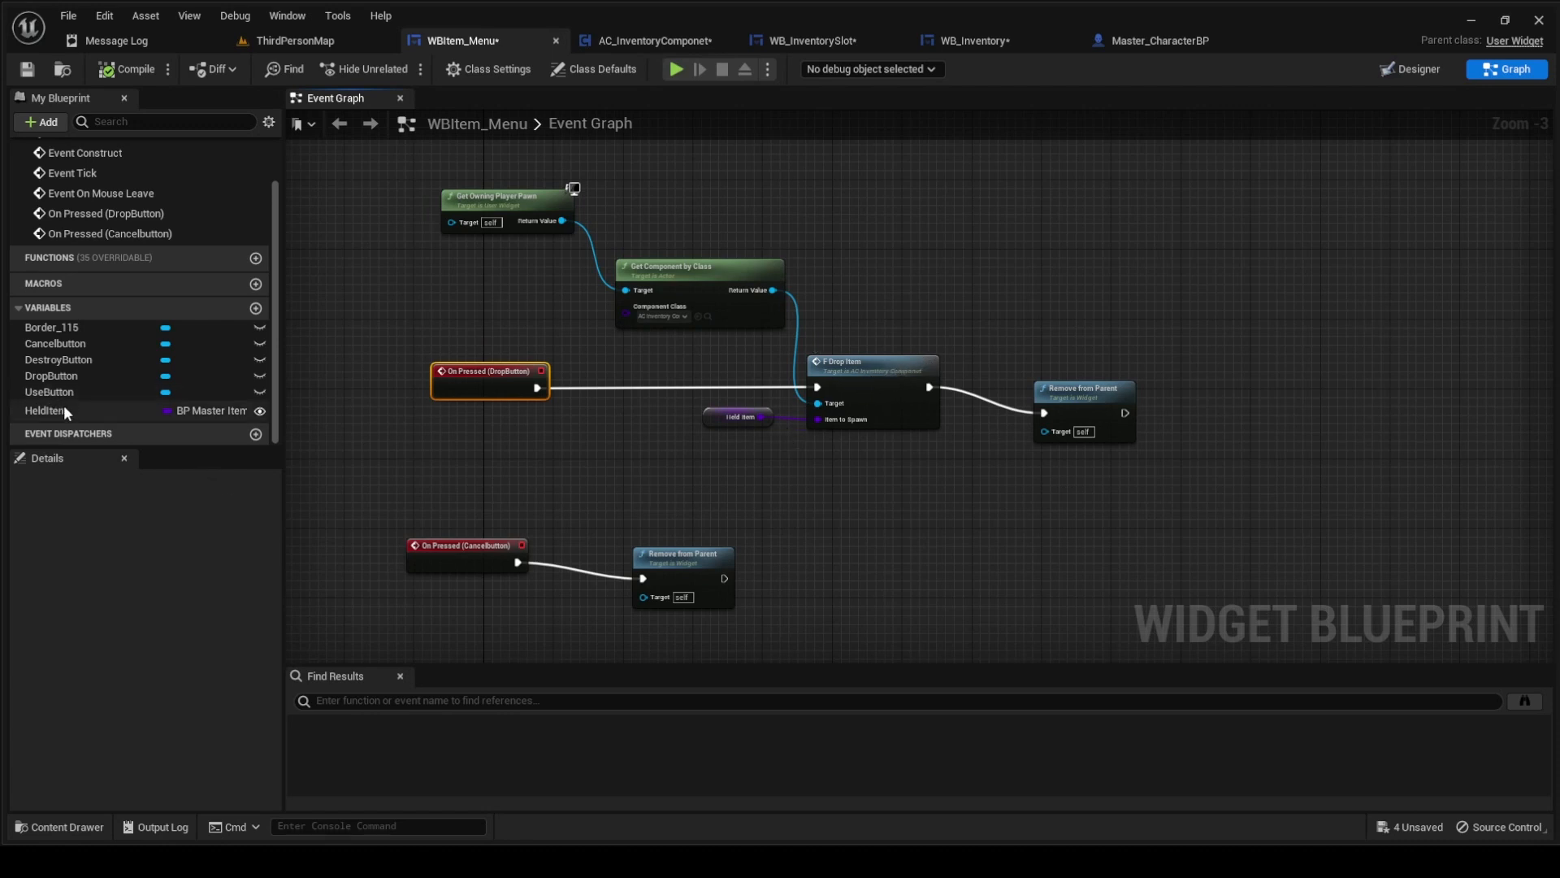
left_click(199, 410)
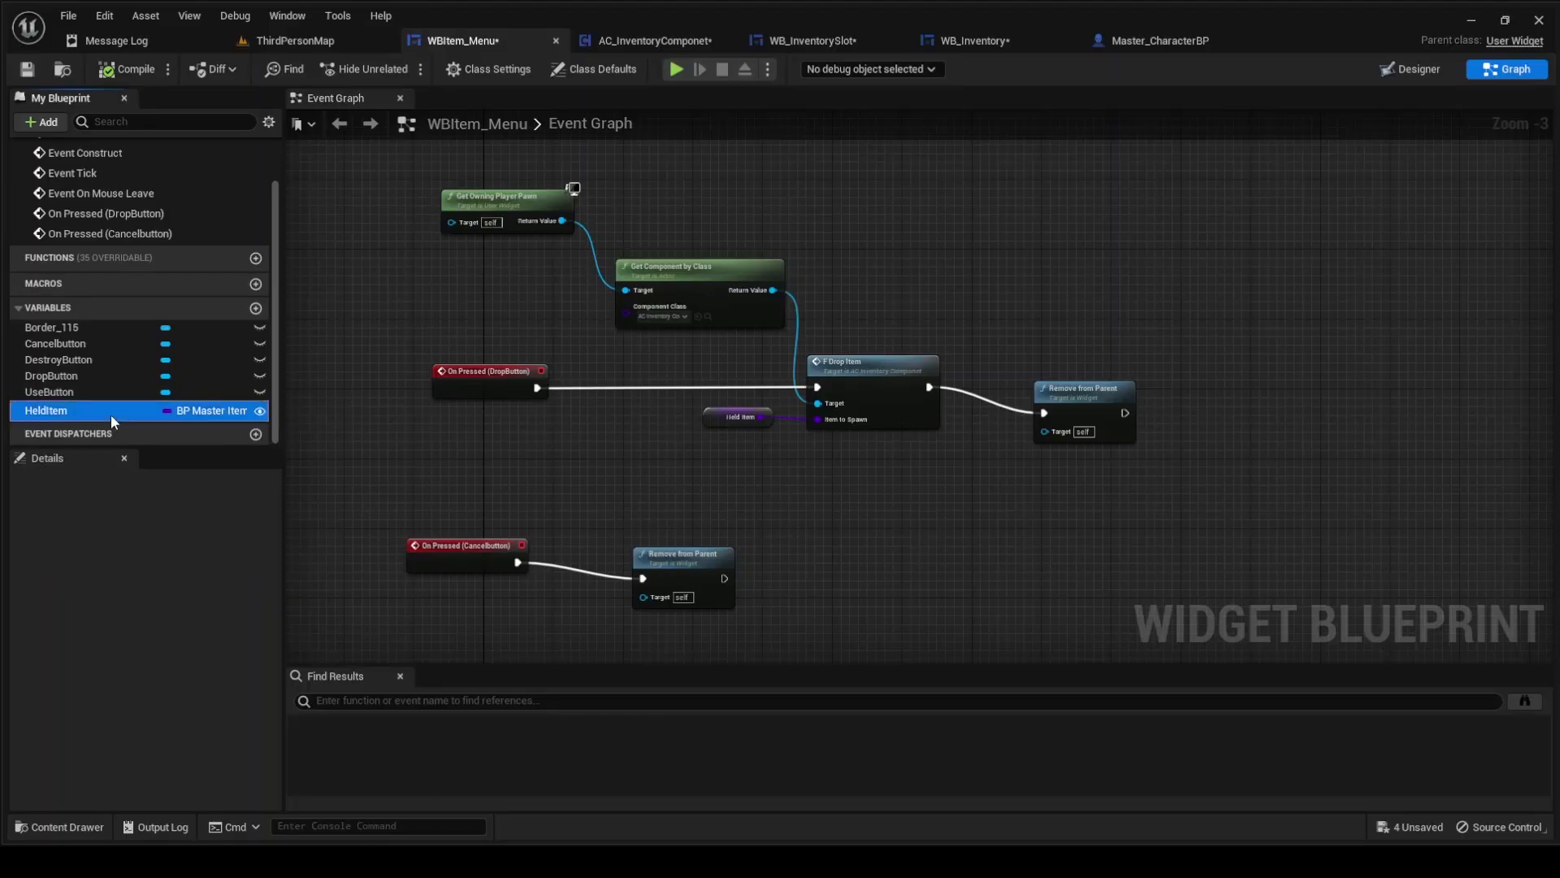
left_click(45, 410)
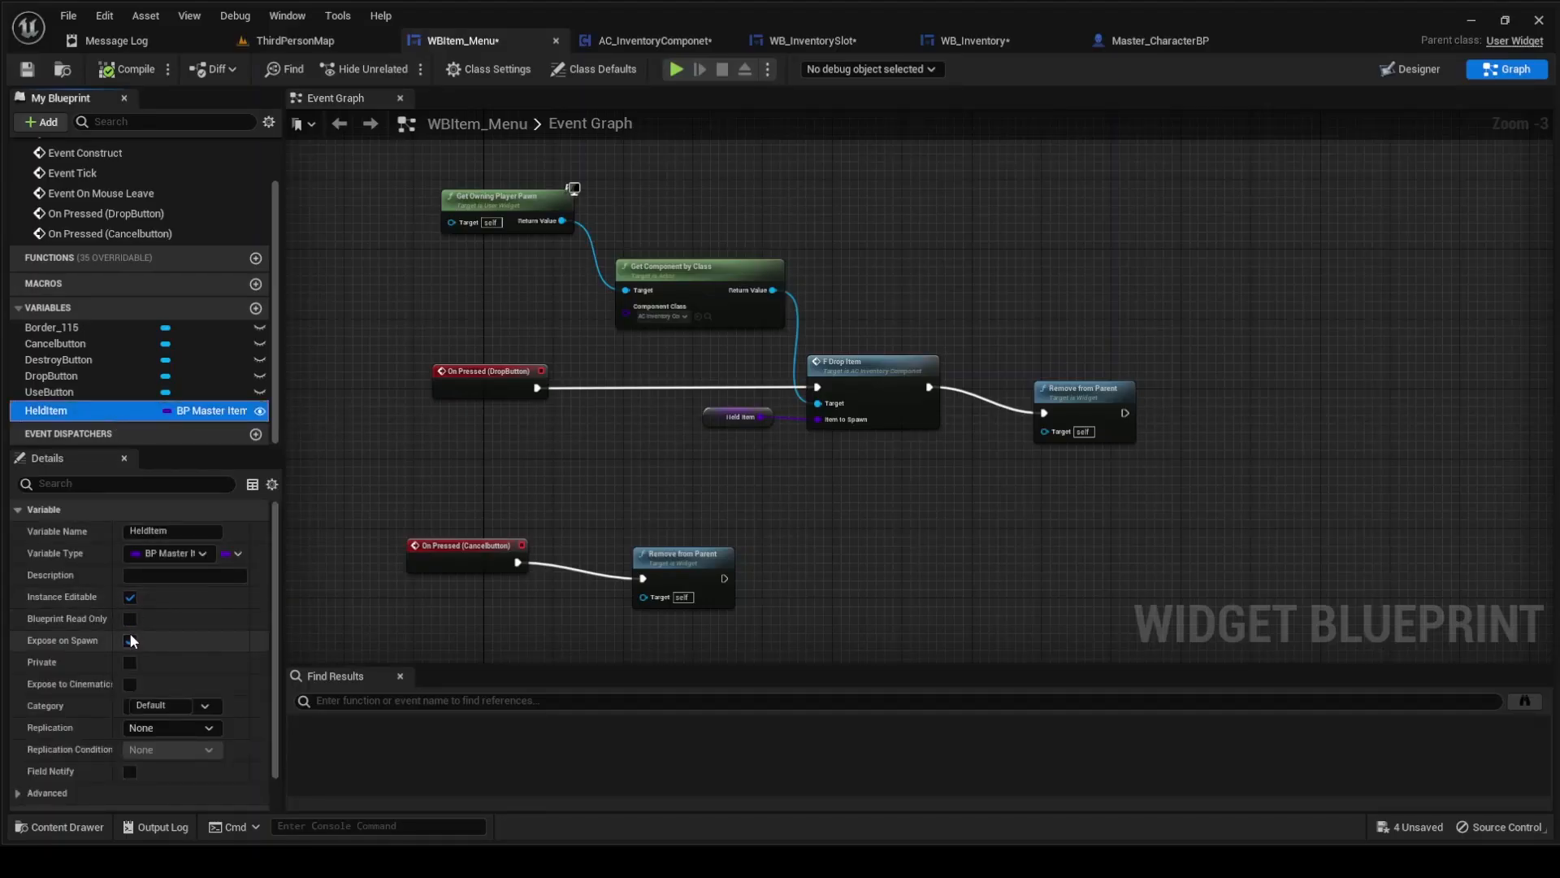
left_click(129, 639)
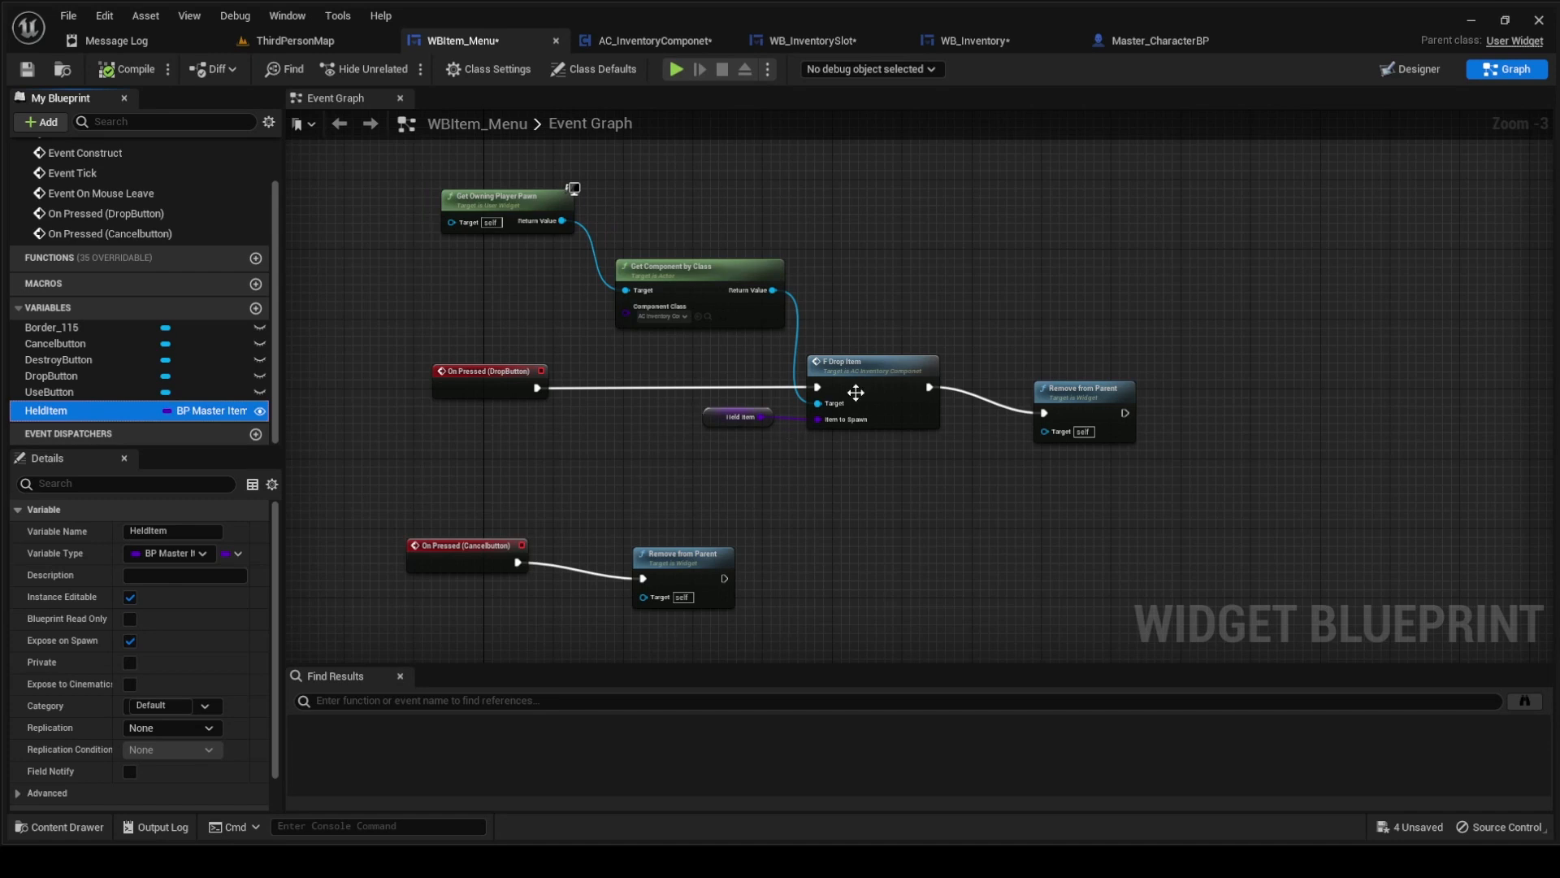
mouse_move(879, 486)
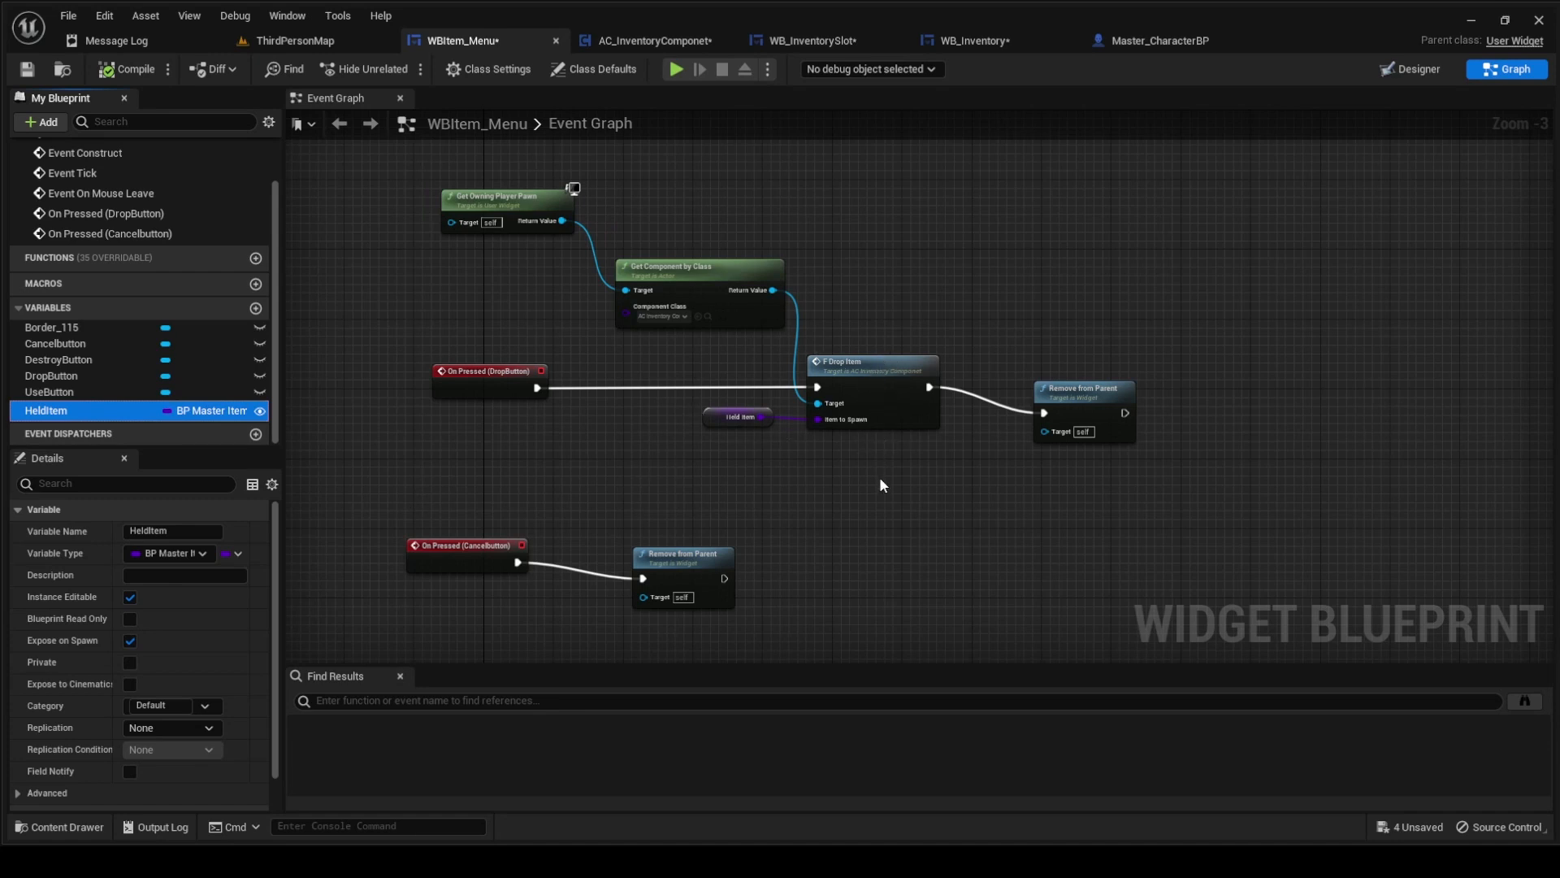
mouse_move(926, 445)
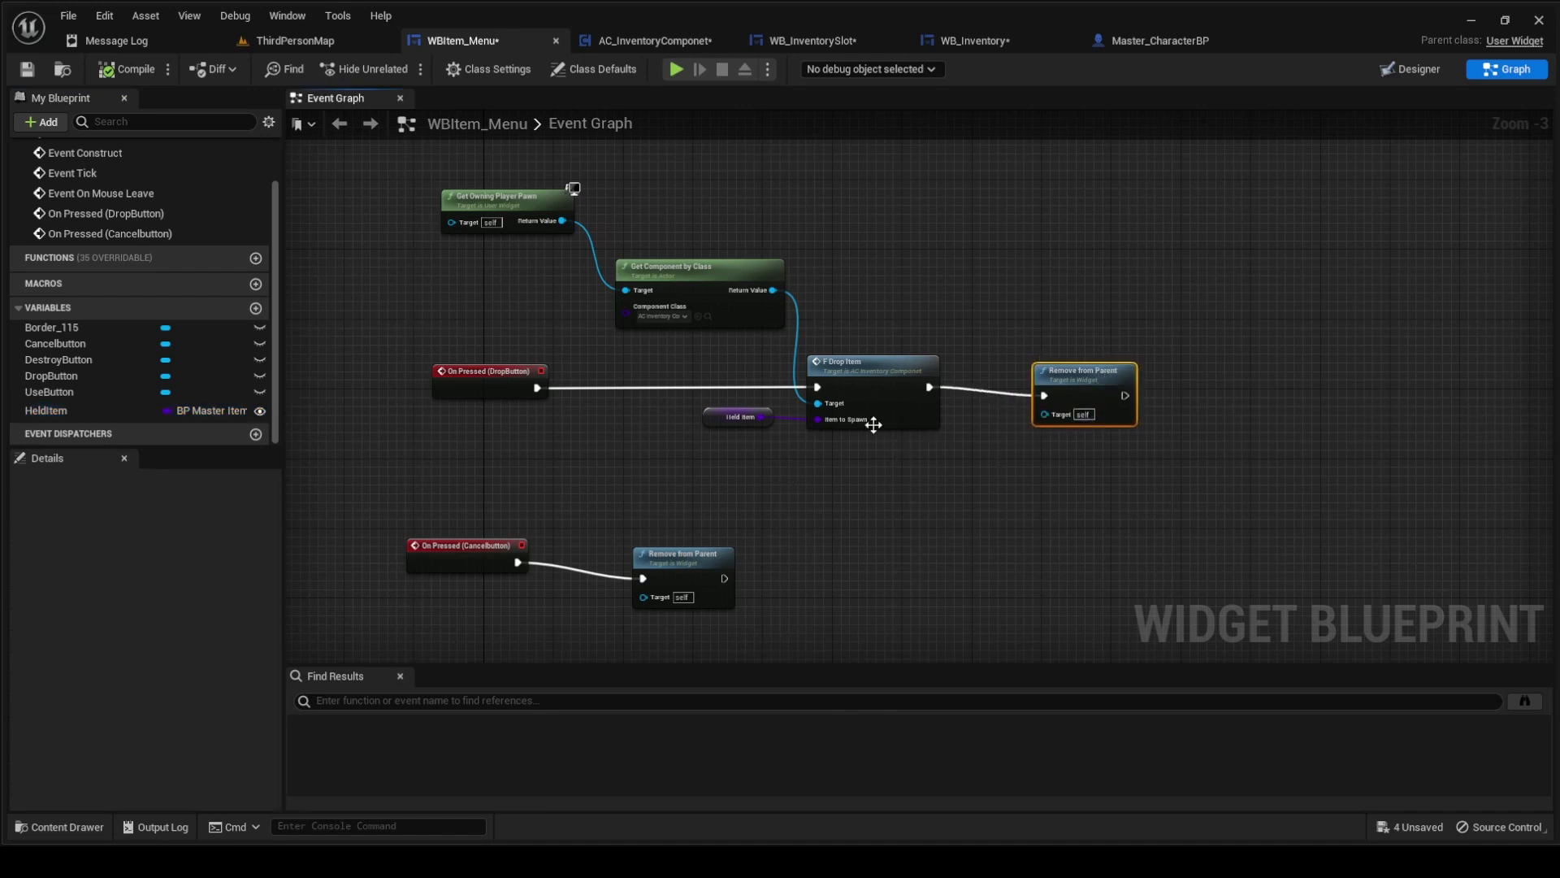
mouse_move(1029, 507)
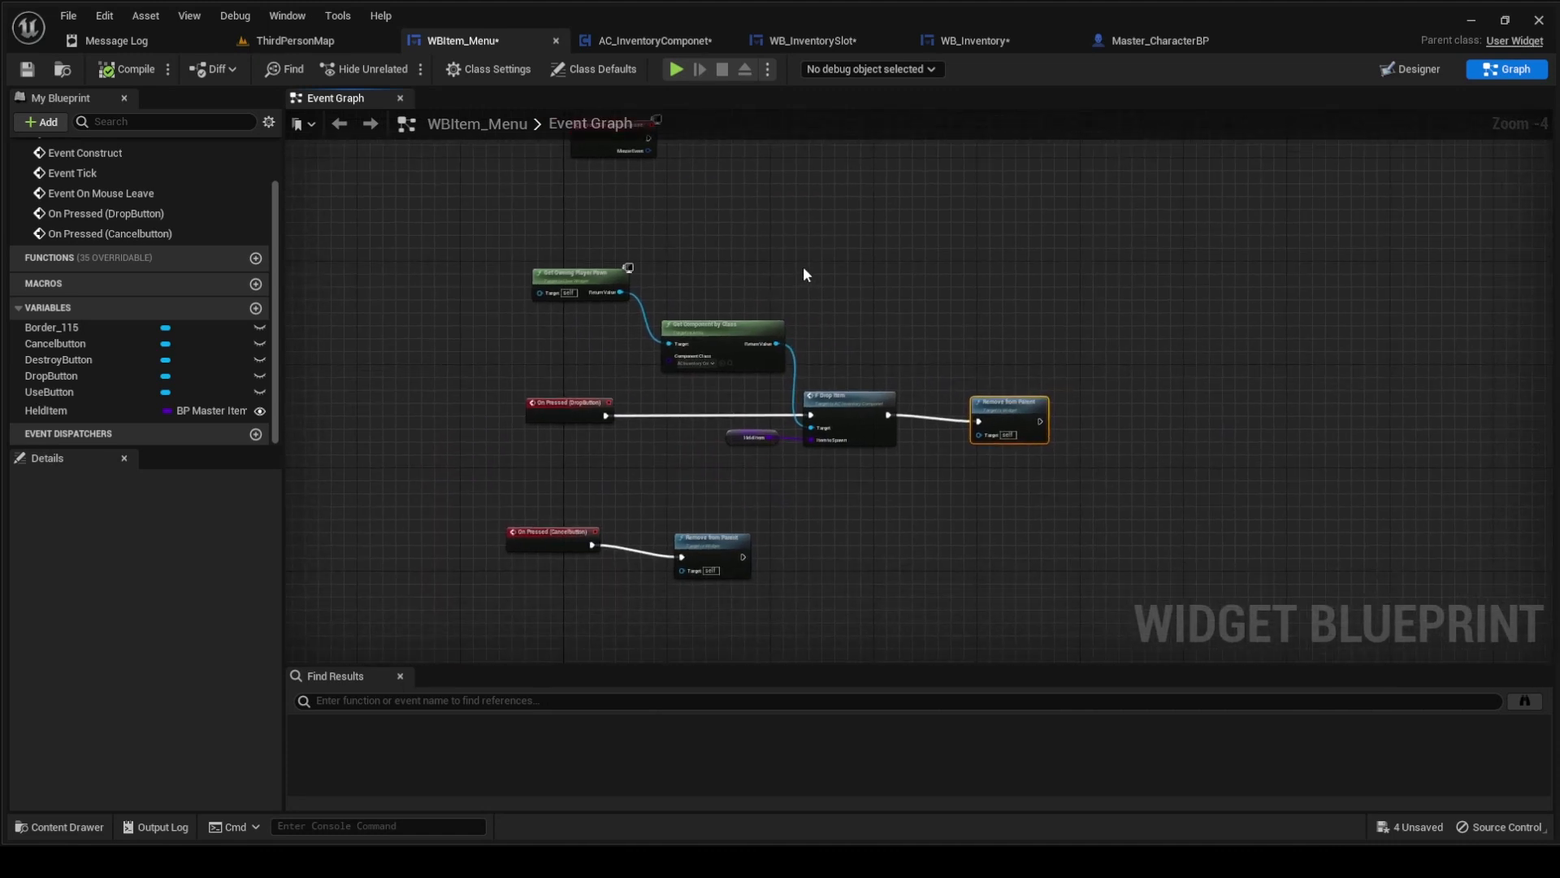
left_click(652, 41)
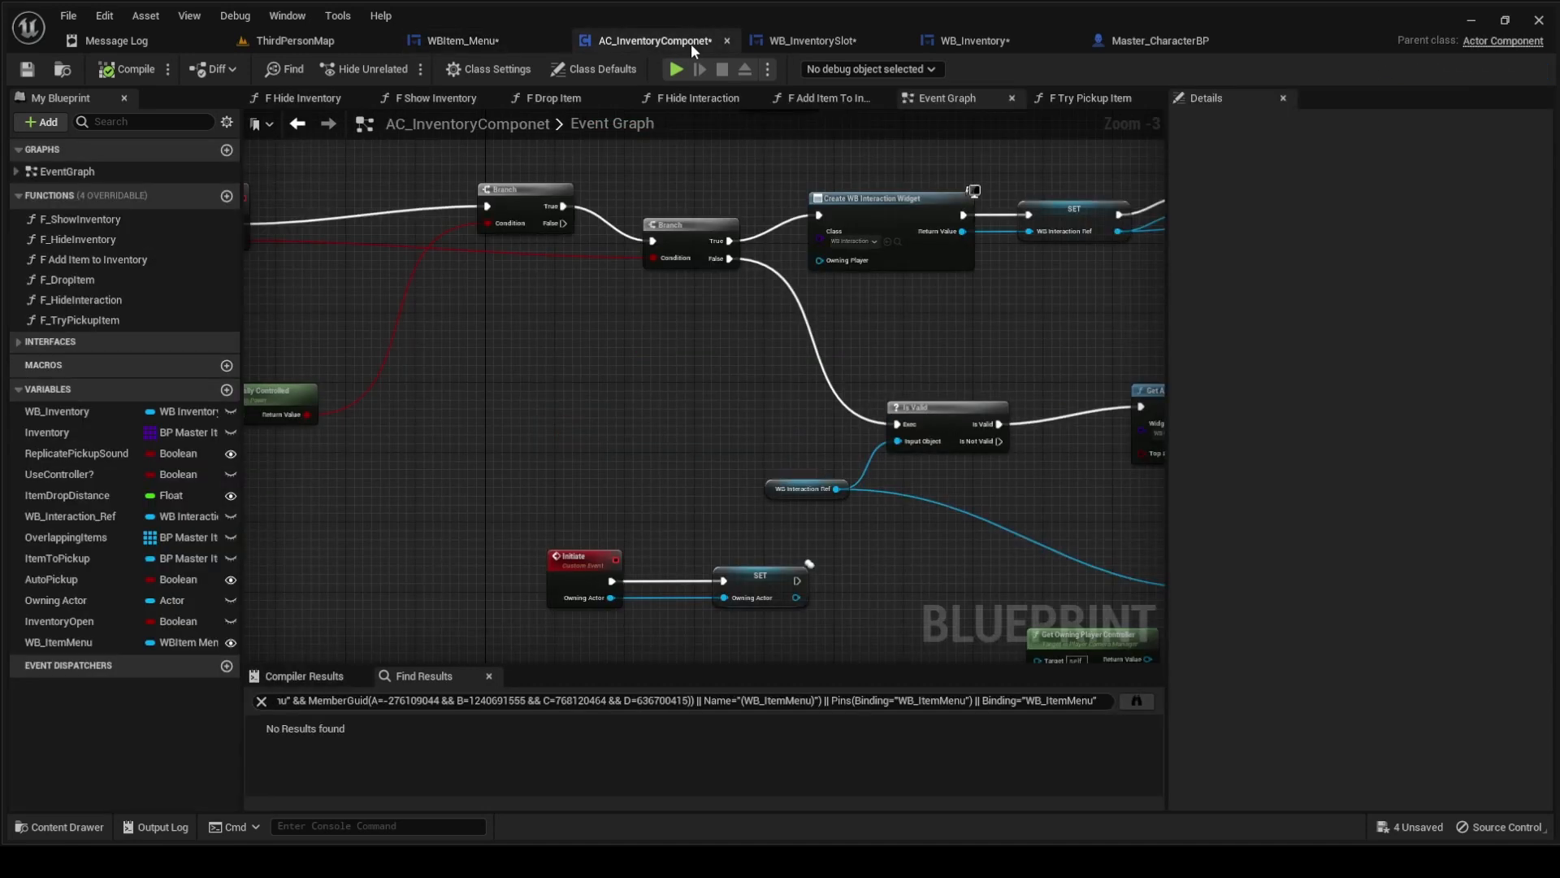
mouse_move(714, 372)
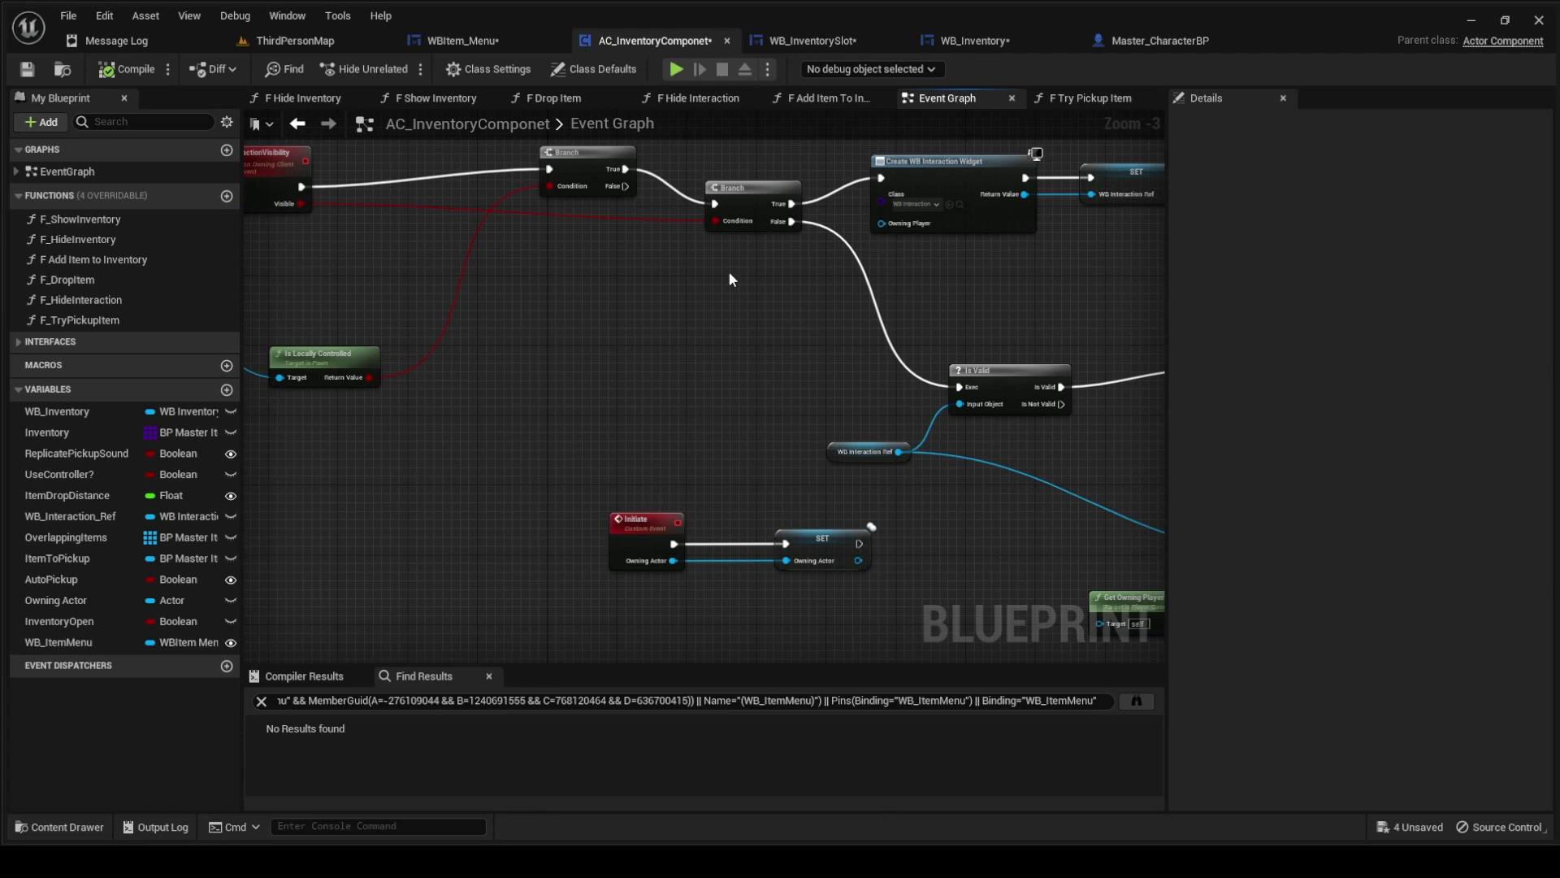
mouse_move(998, 339)
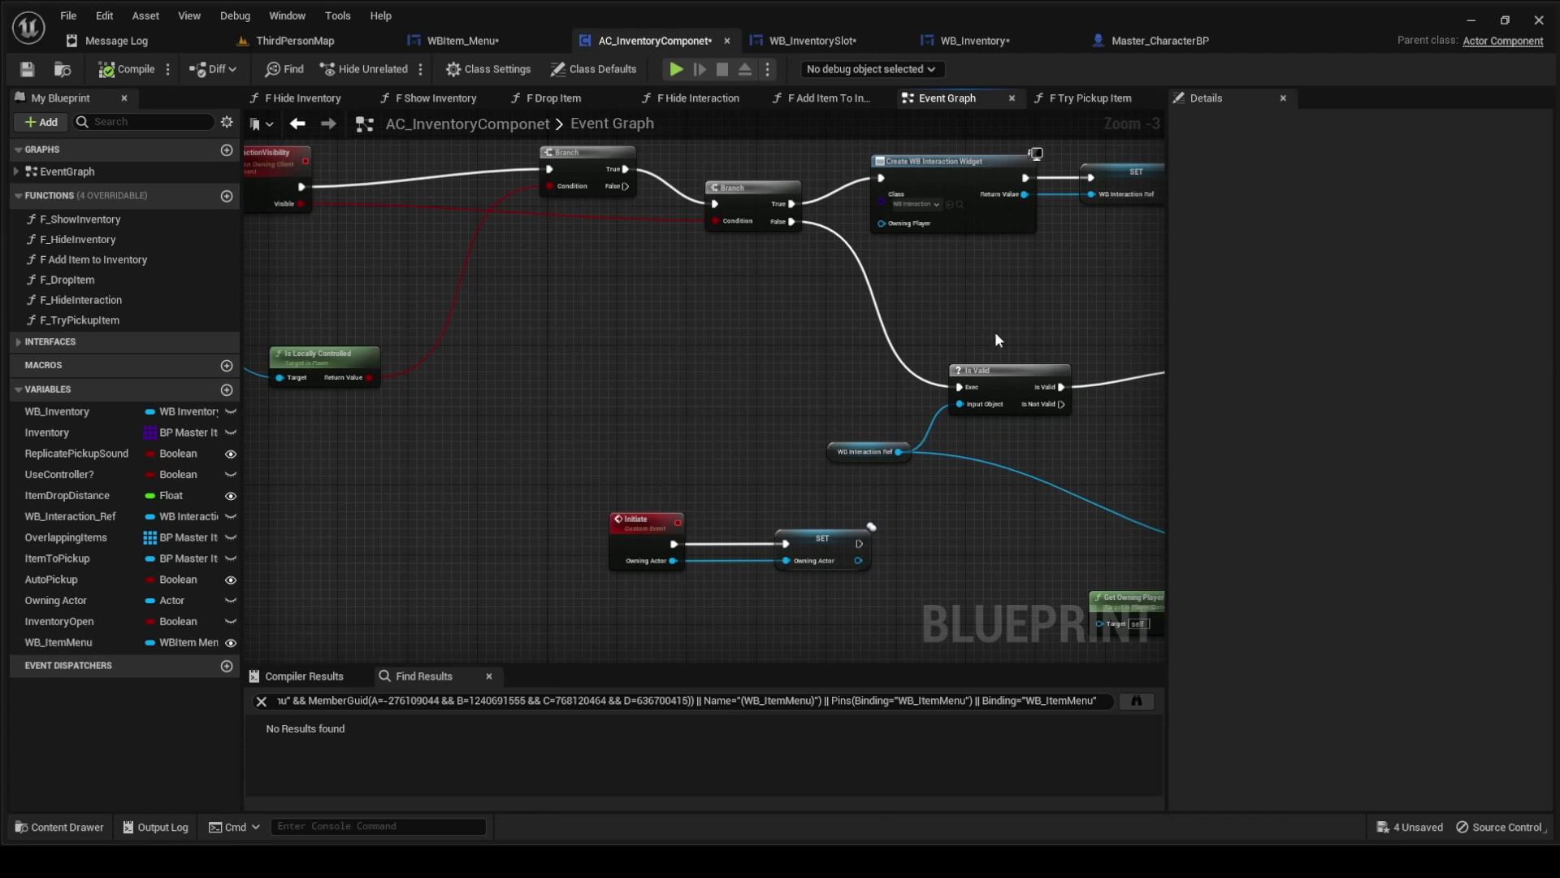
mouse_move(892, 244)
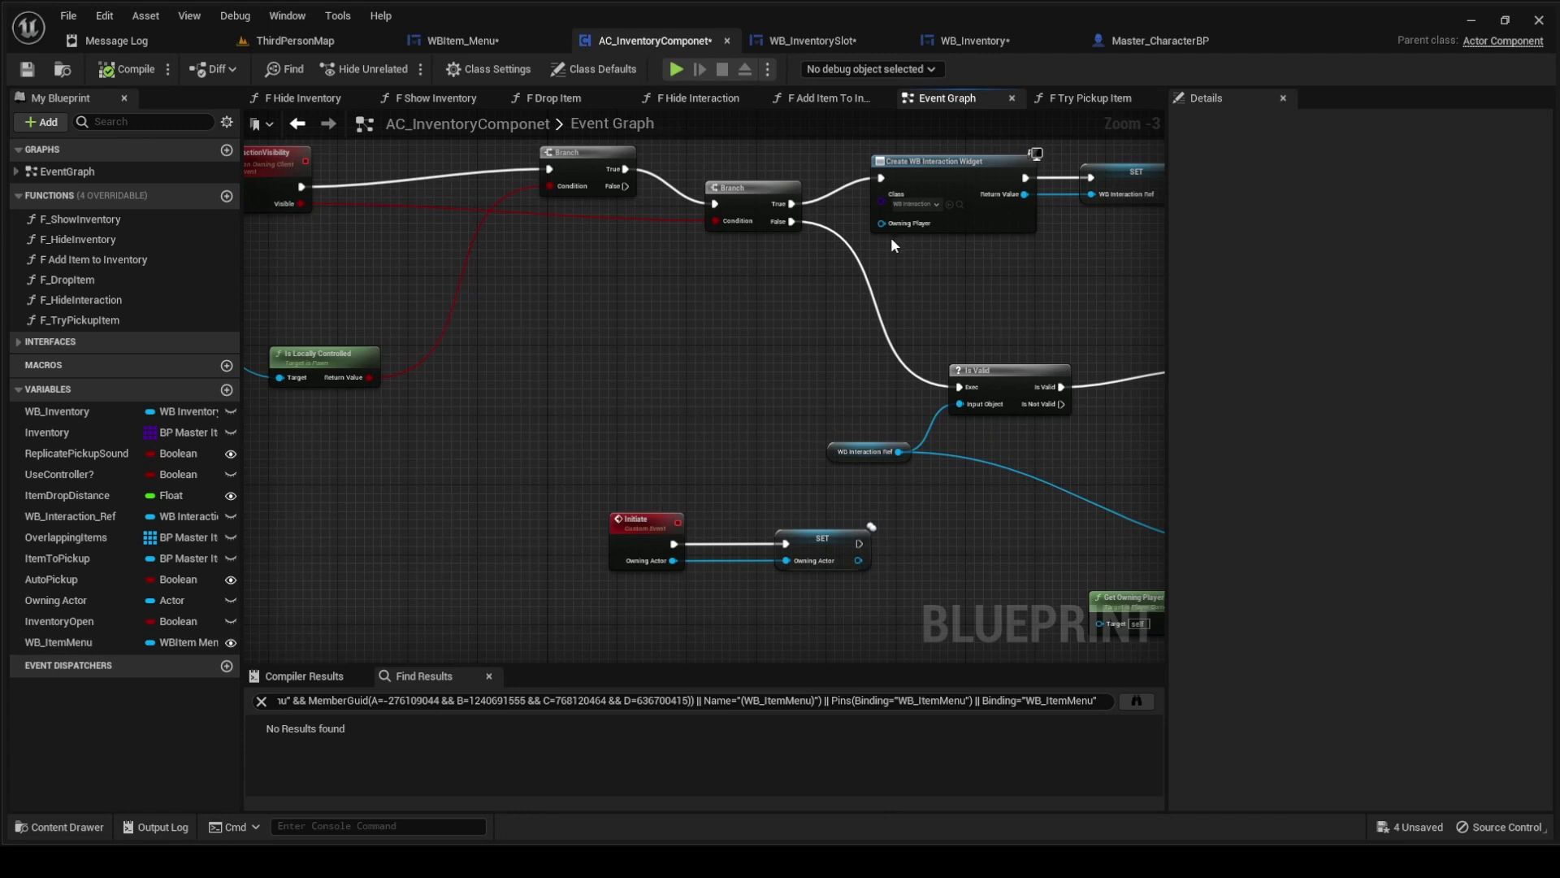
left_click(806, 41)
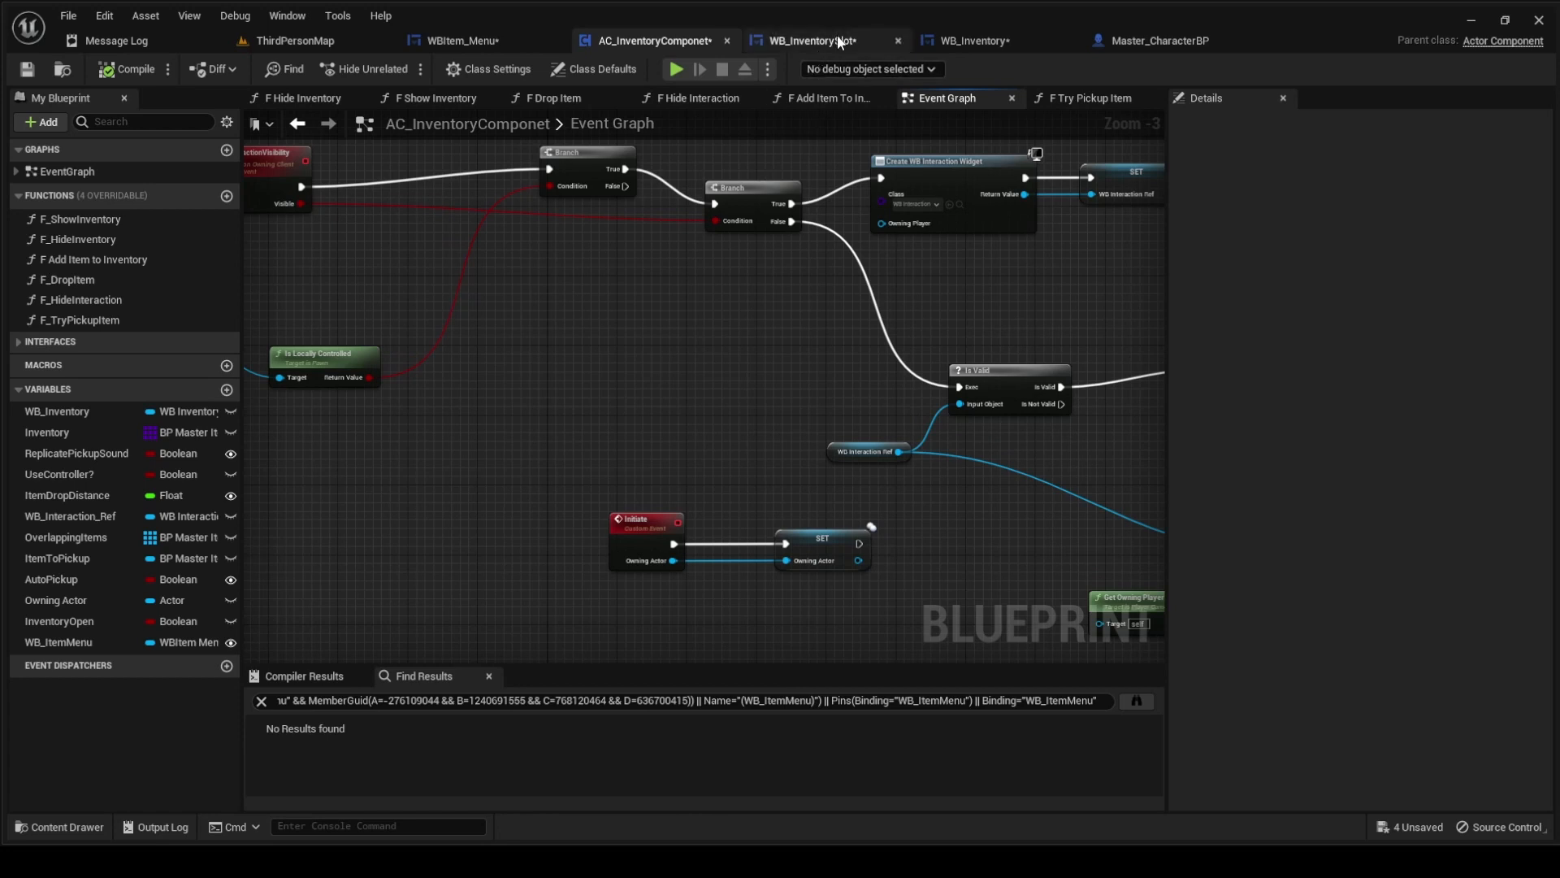
- Switch to WB_InventorySlot and open its Collapsed_GetItemMenu function graph
left_click(806, 40)
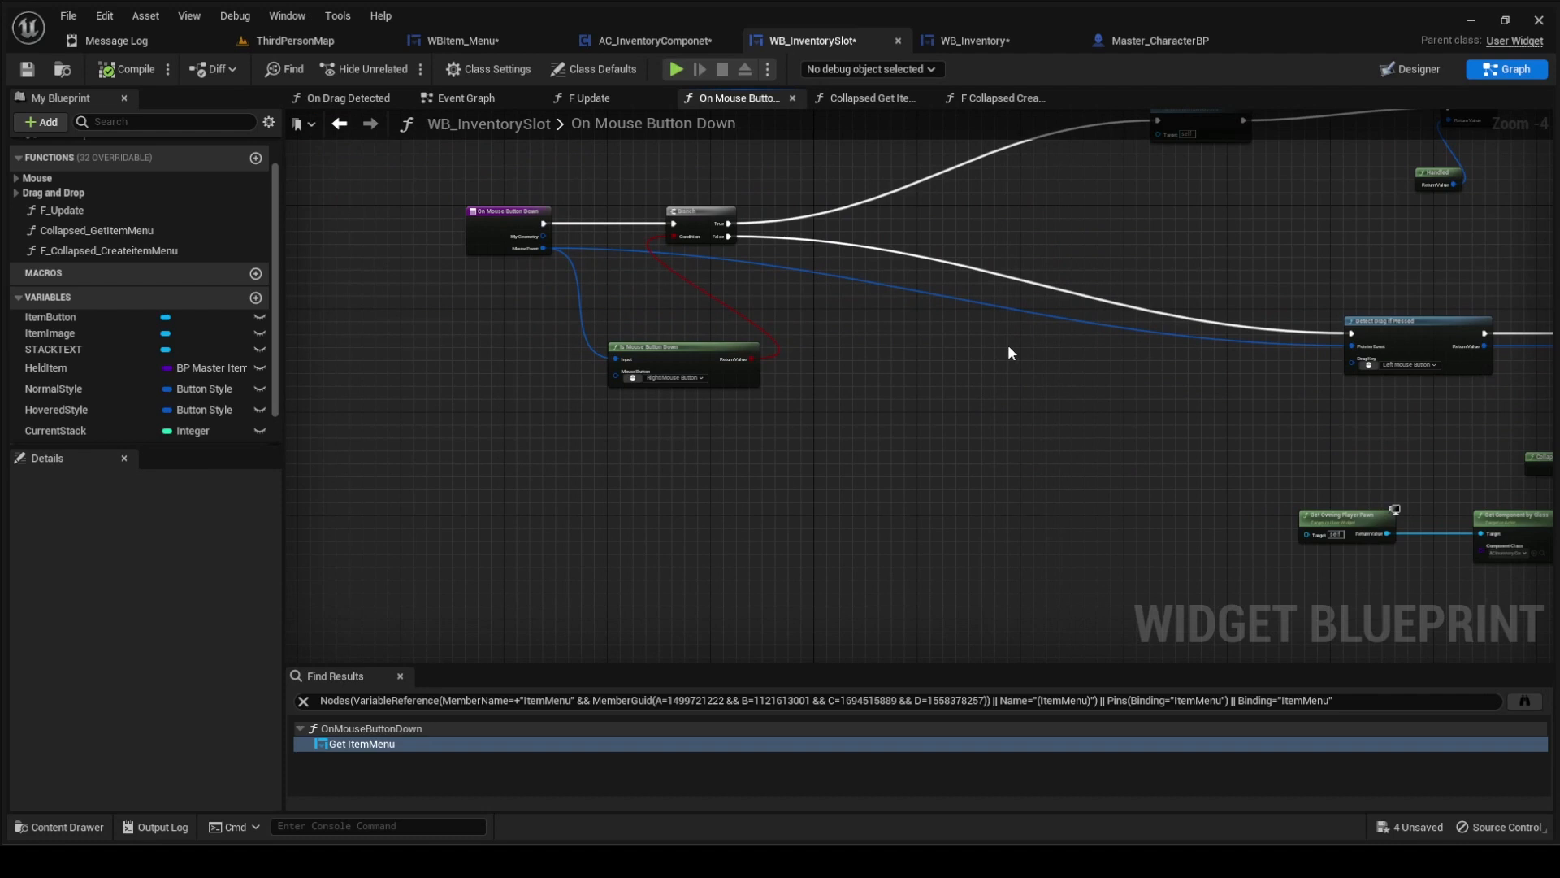
mouse_move(942, 336)
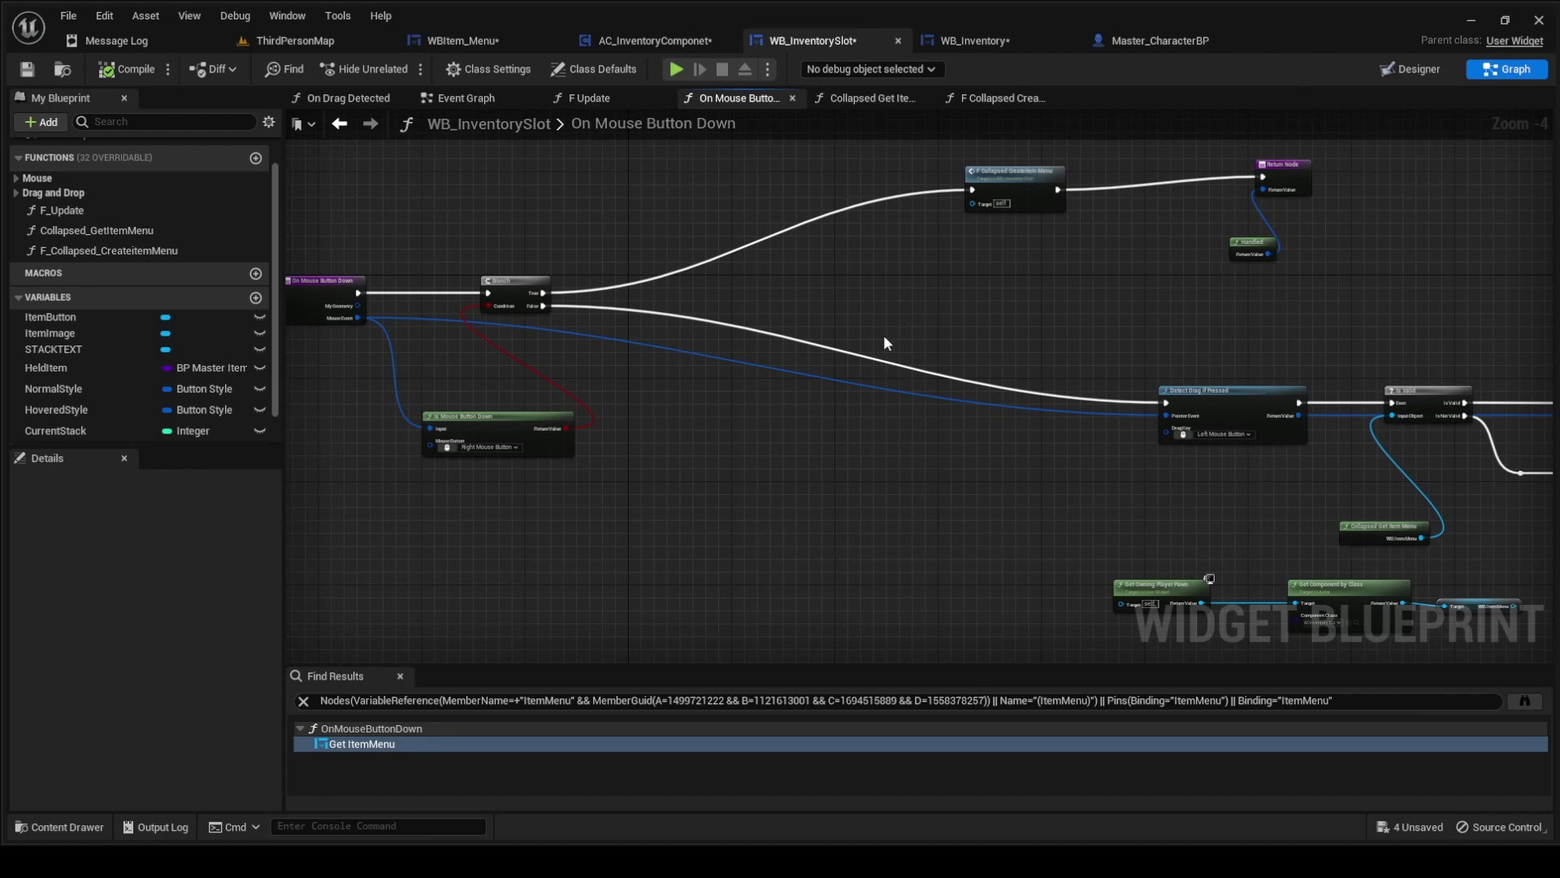
mouse_move(1000, 166)
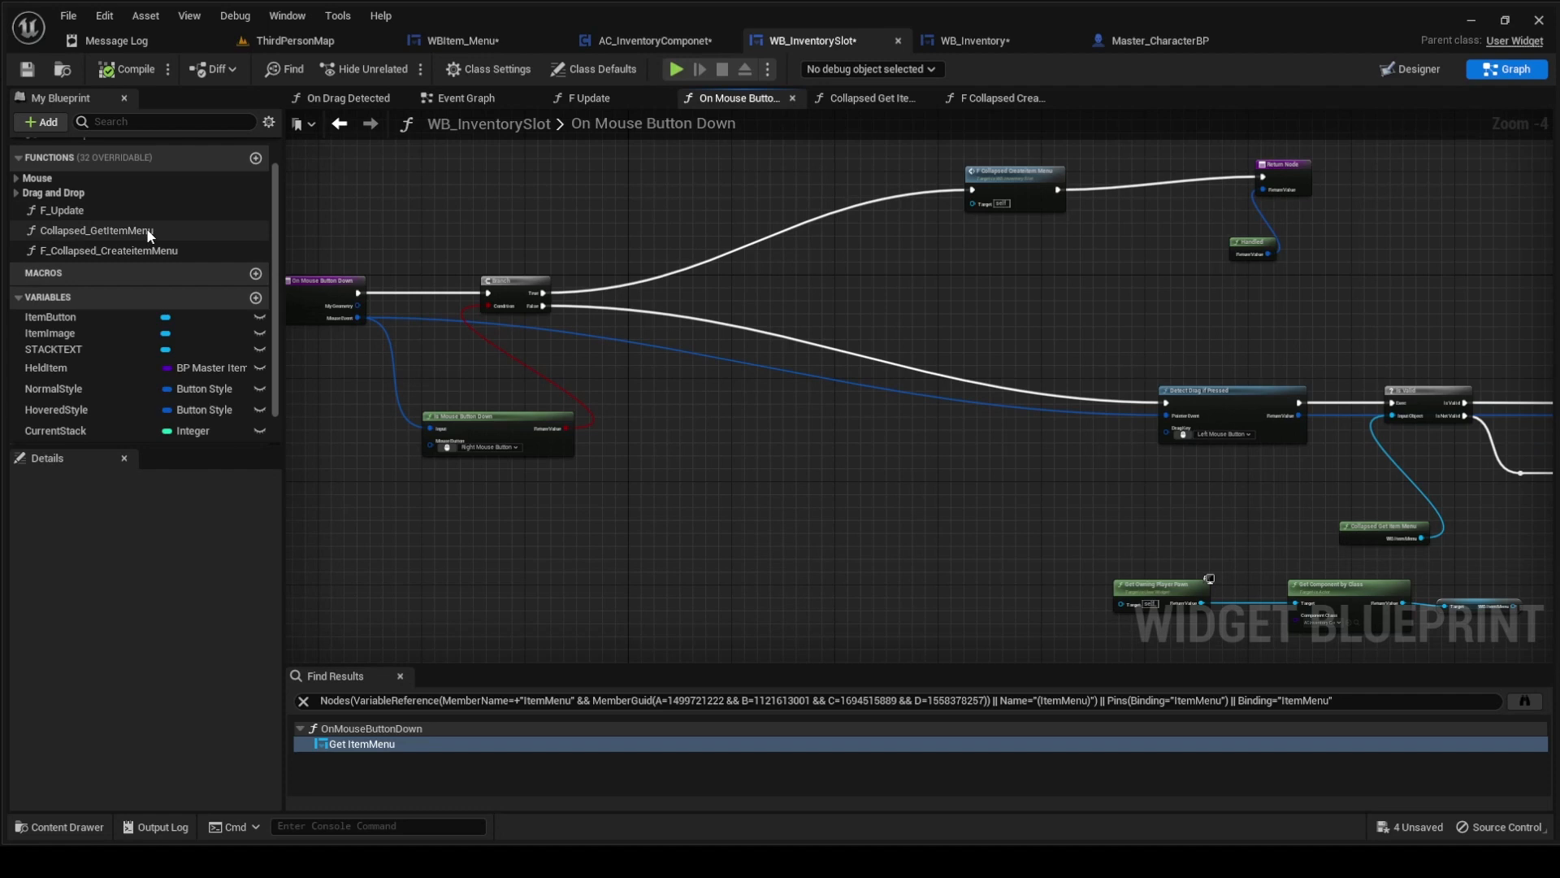
left_click(868, 98)
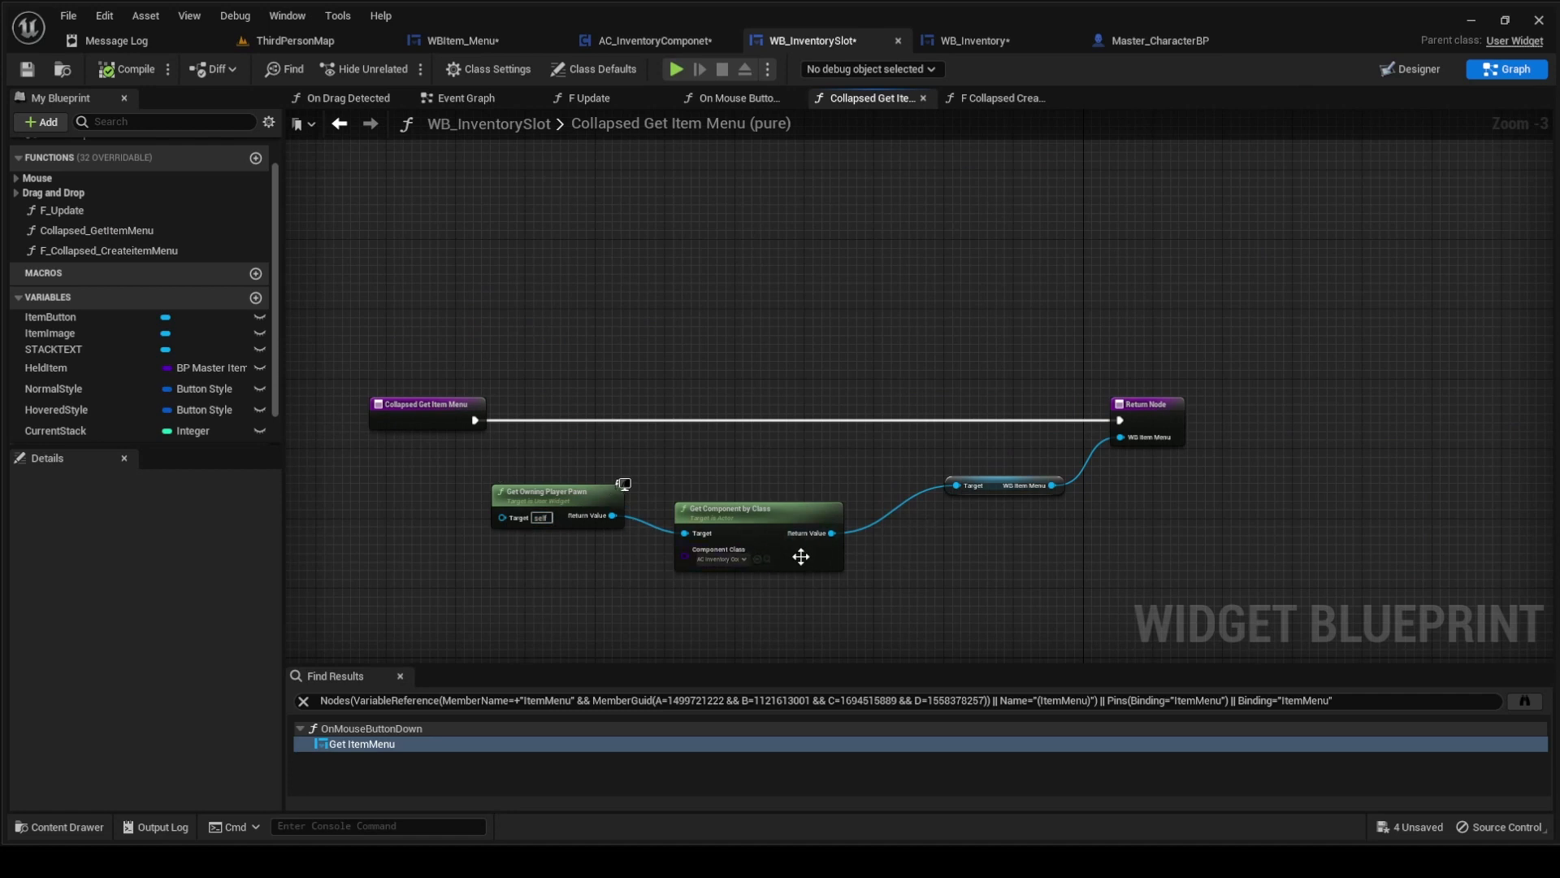
mouse_move(871, 273)
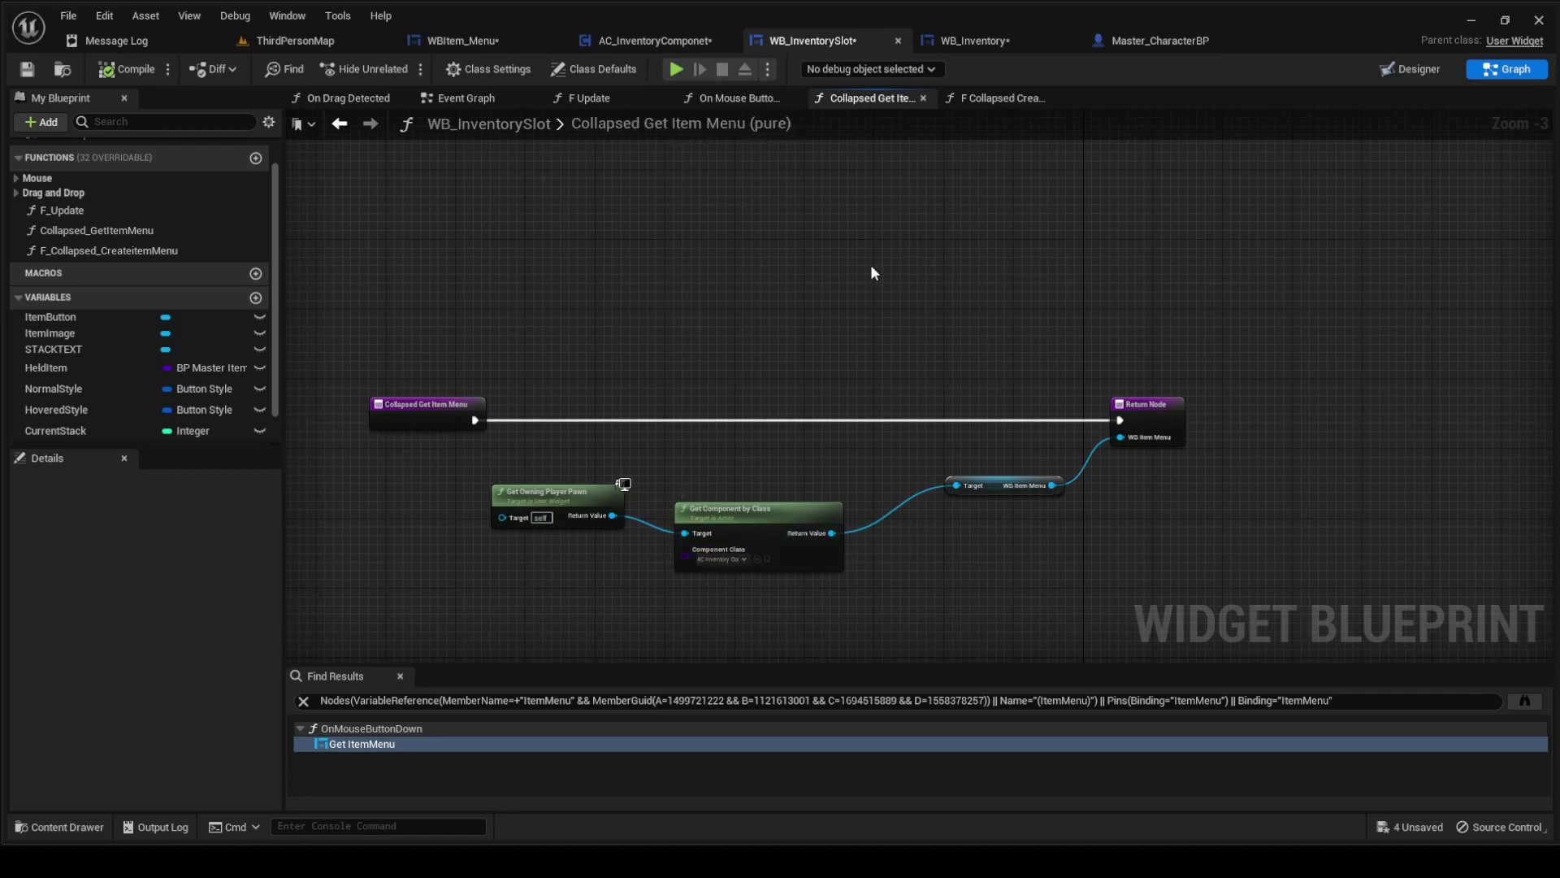
mouse_move(990, 490)
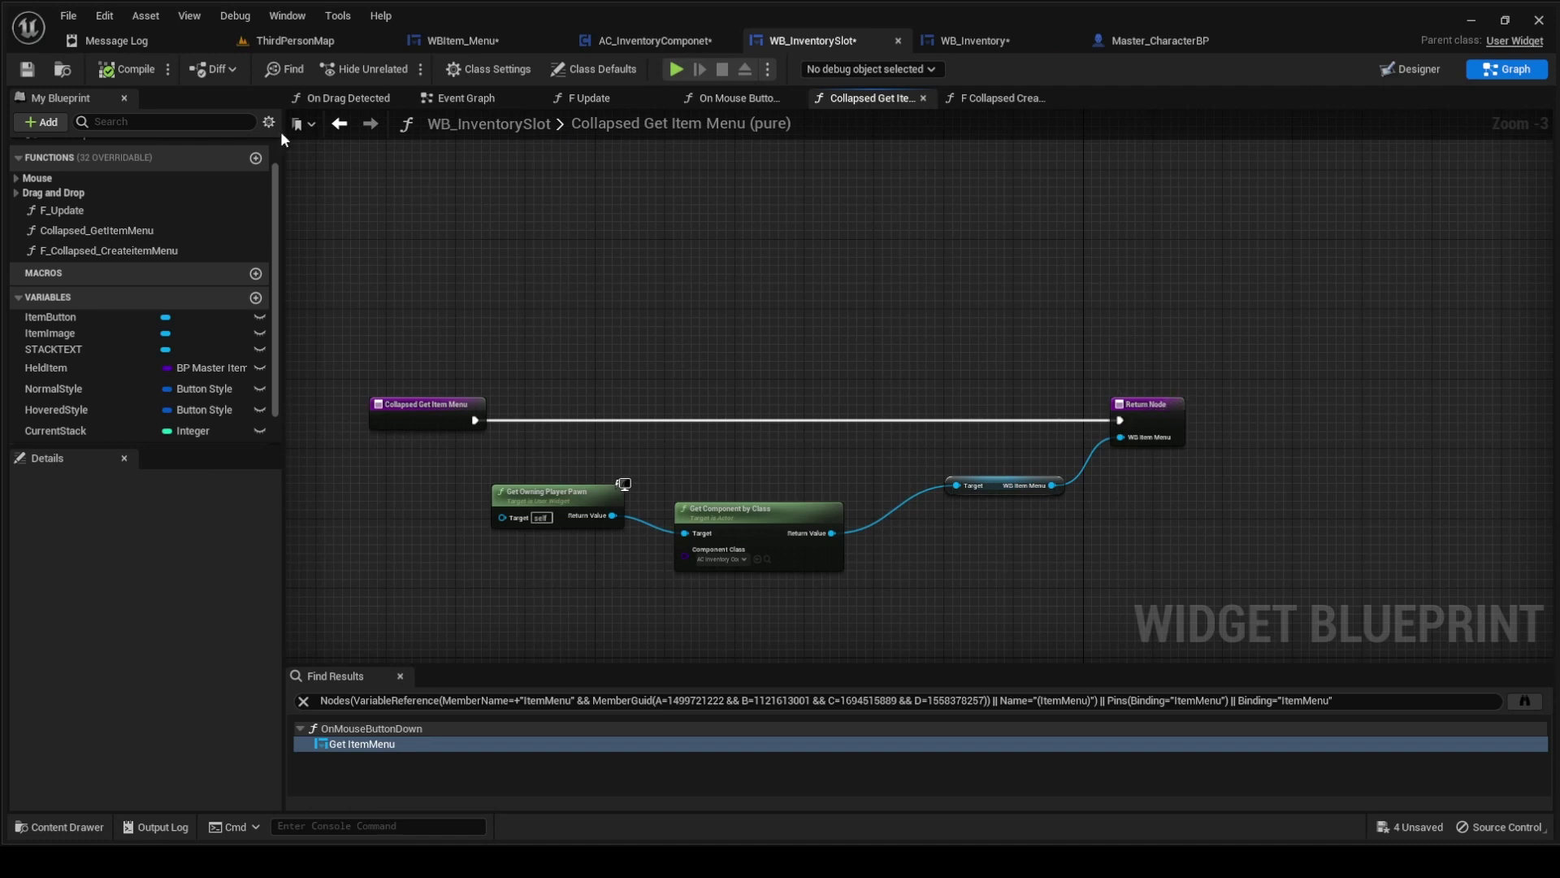
- Browse the slot's Event Graph and CreateItem Menu, then search 'get owning' in On Mouse Button Down
left_click(465, 97)
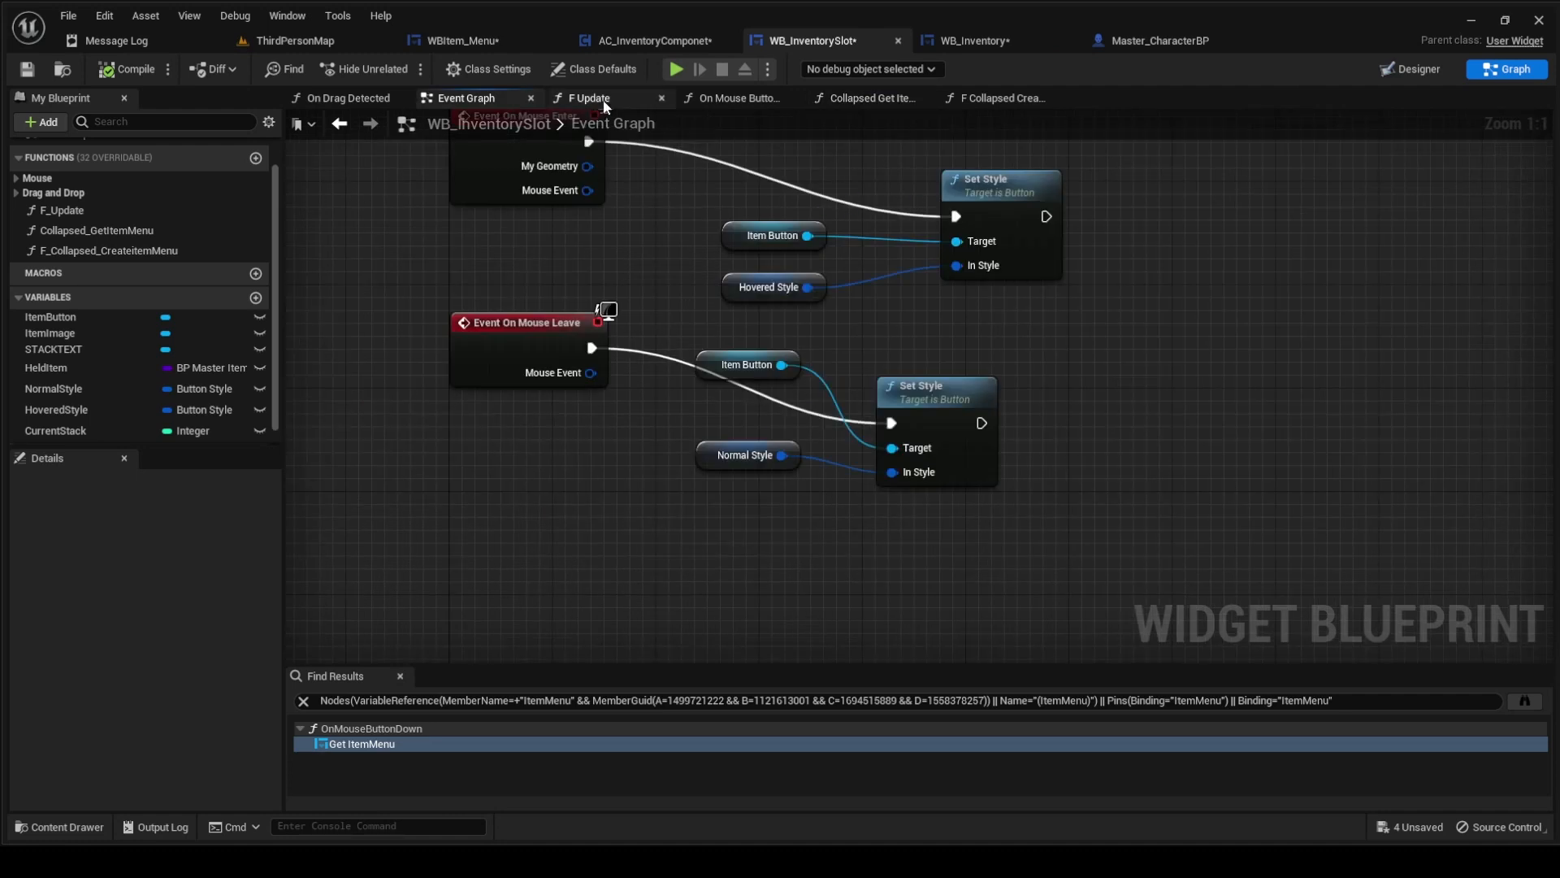
left_click(1000, 97)
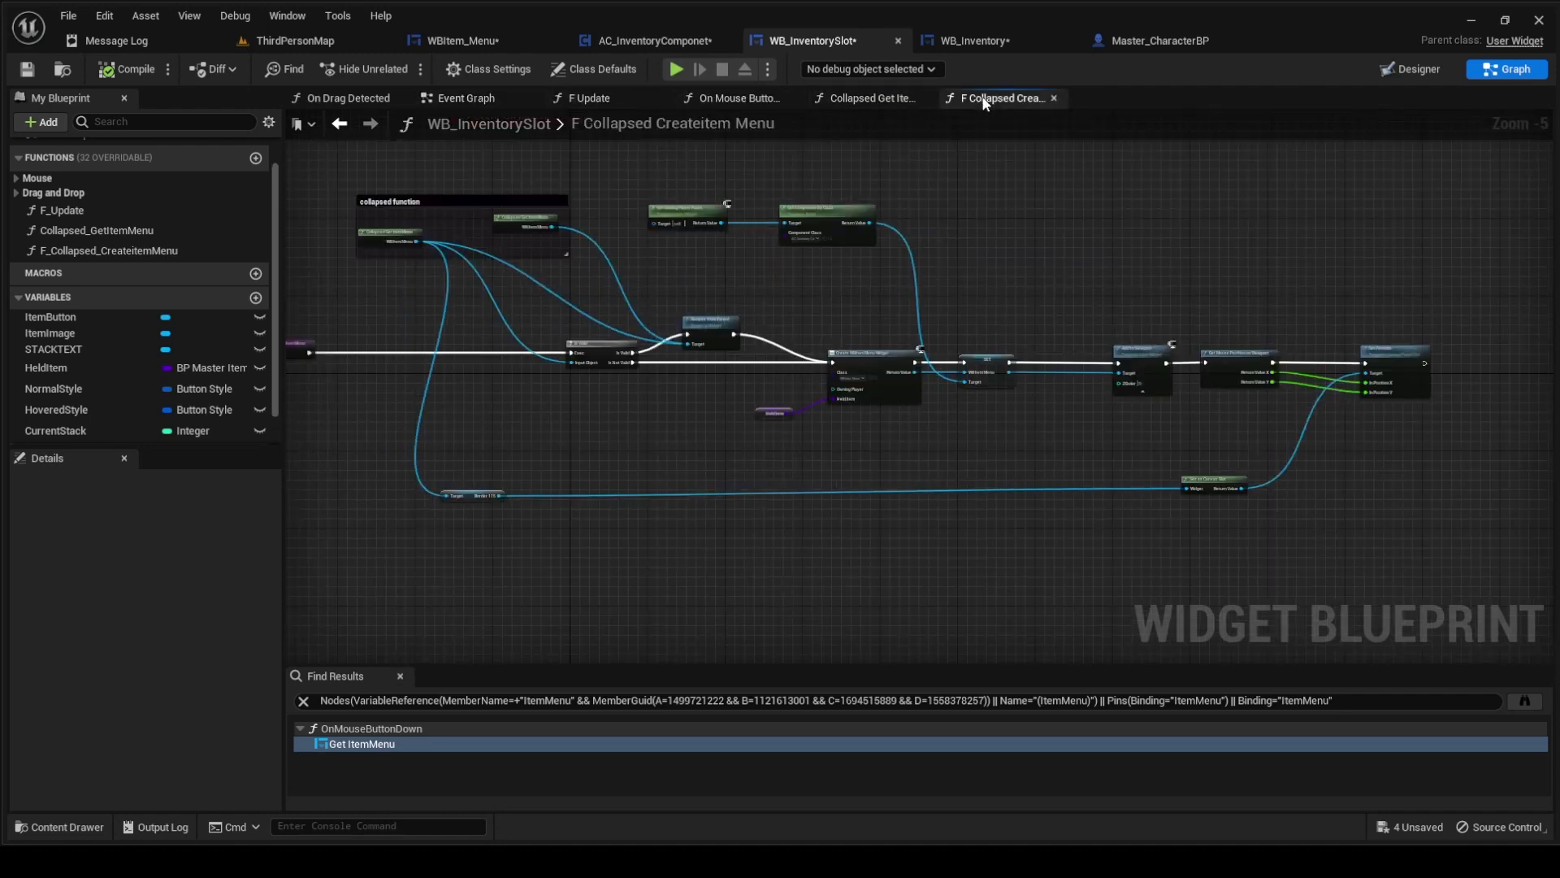
left_click(736, 97)
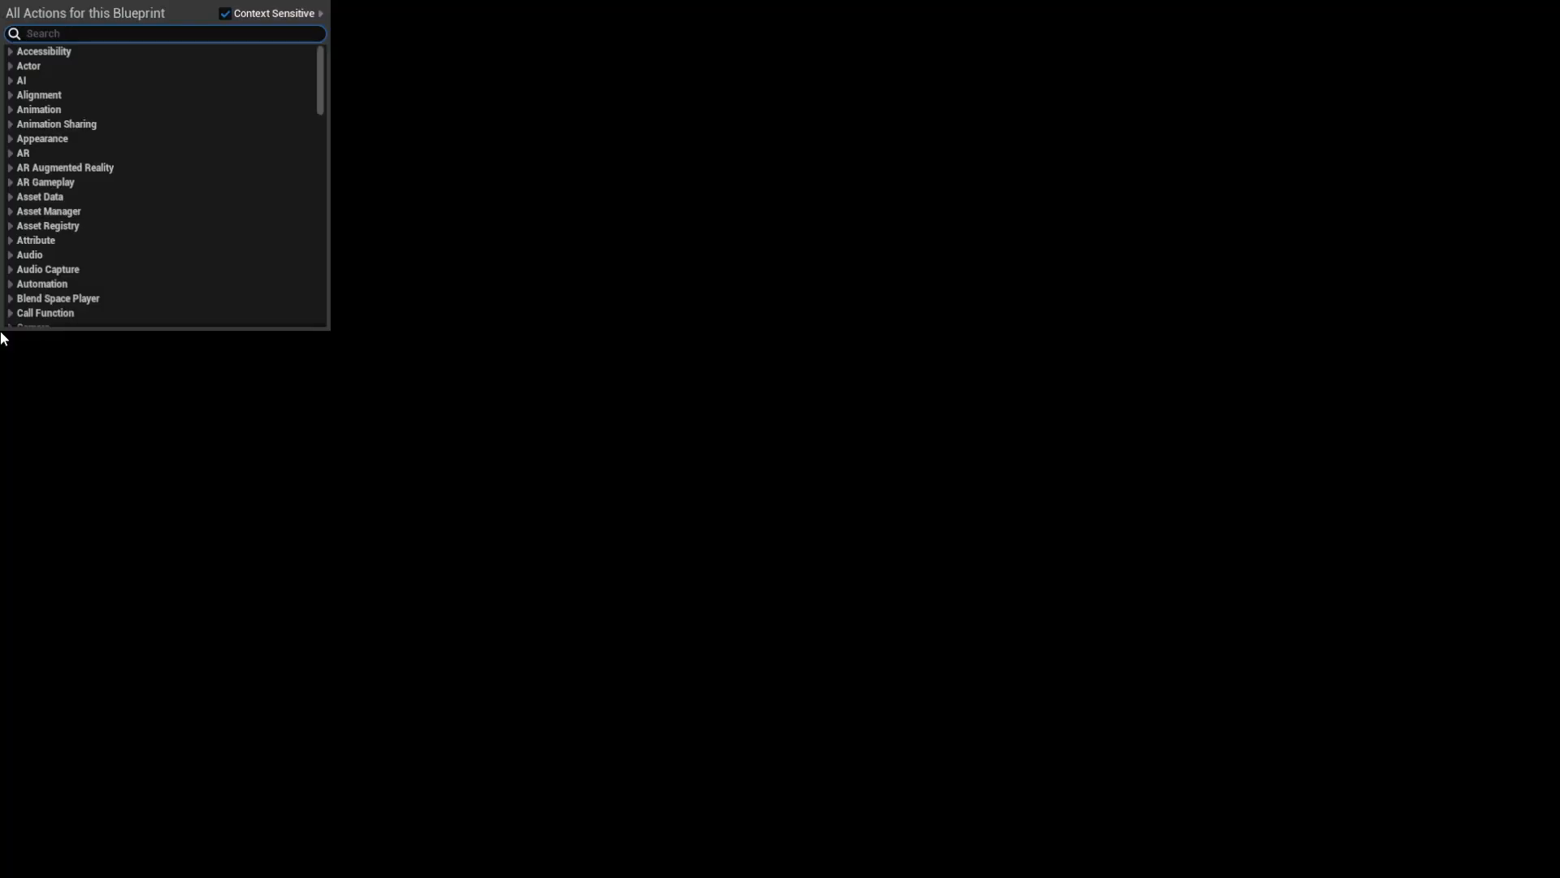
type("get owning")
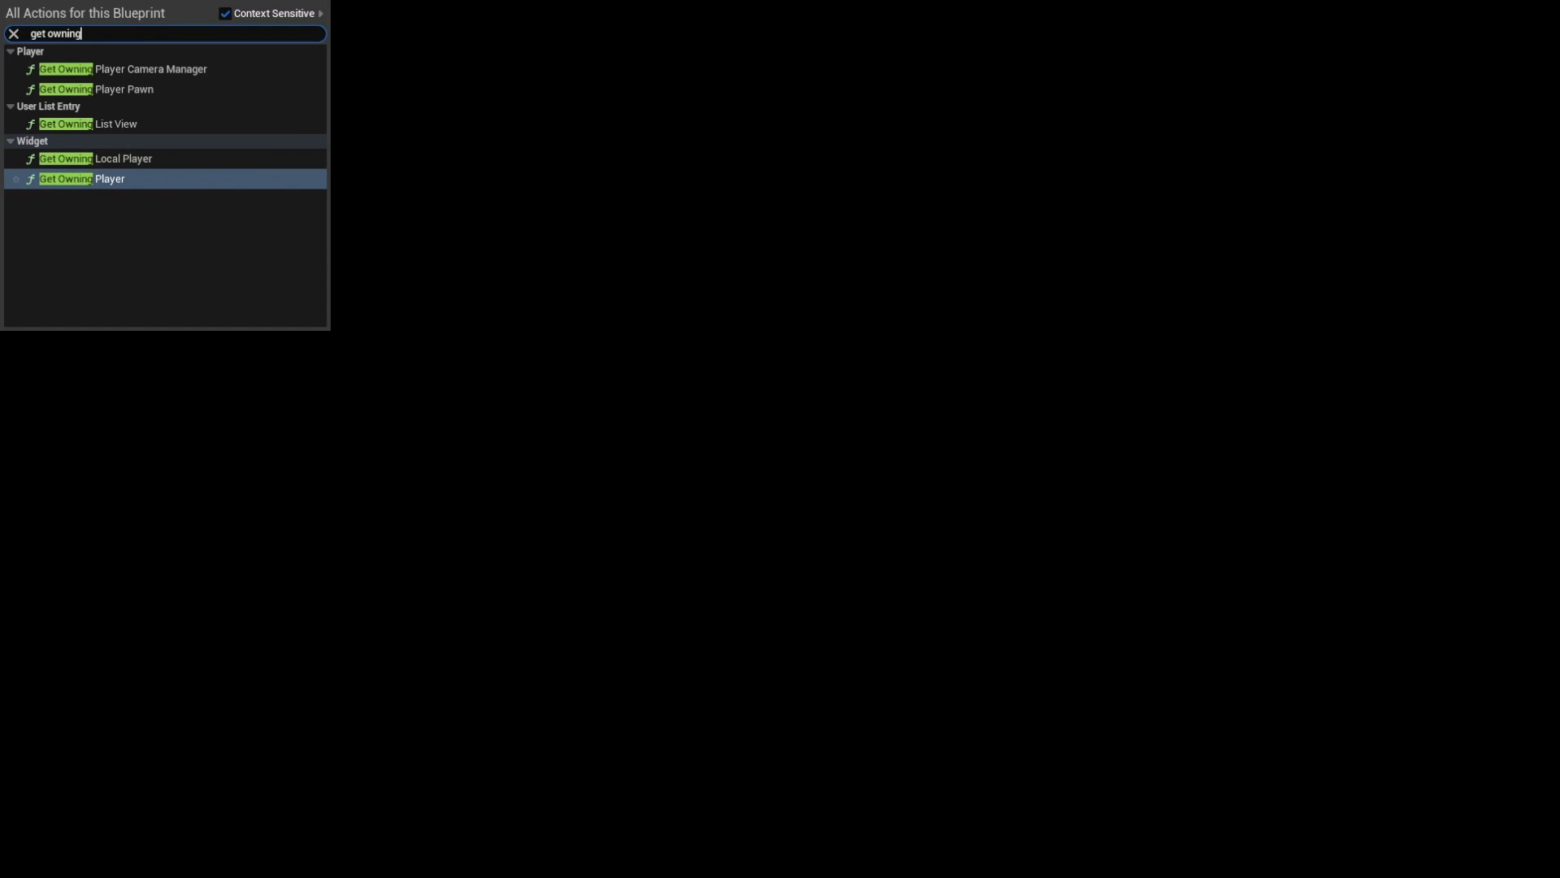
- Chain Get Owning Player, Get Component by Class (AC Inventory Componet) and Get WB Item Menu nodes
left_click(110, 179)
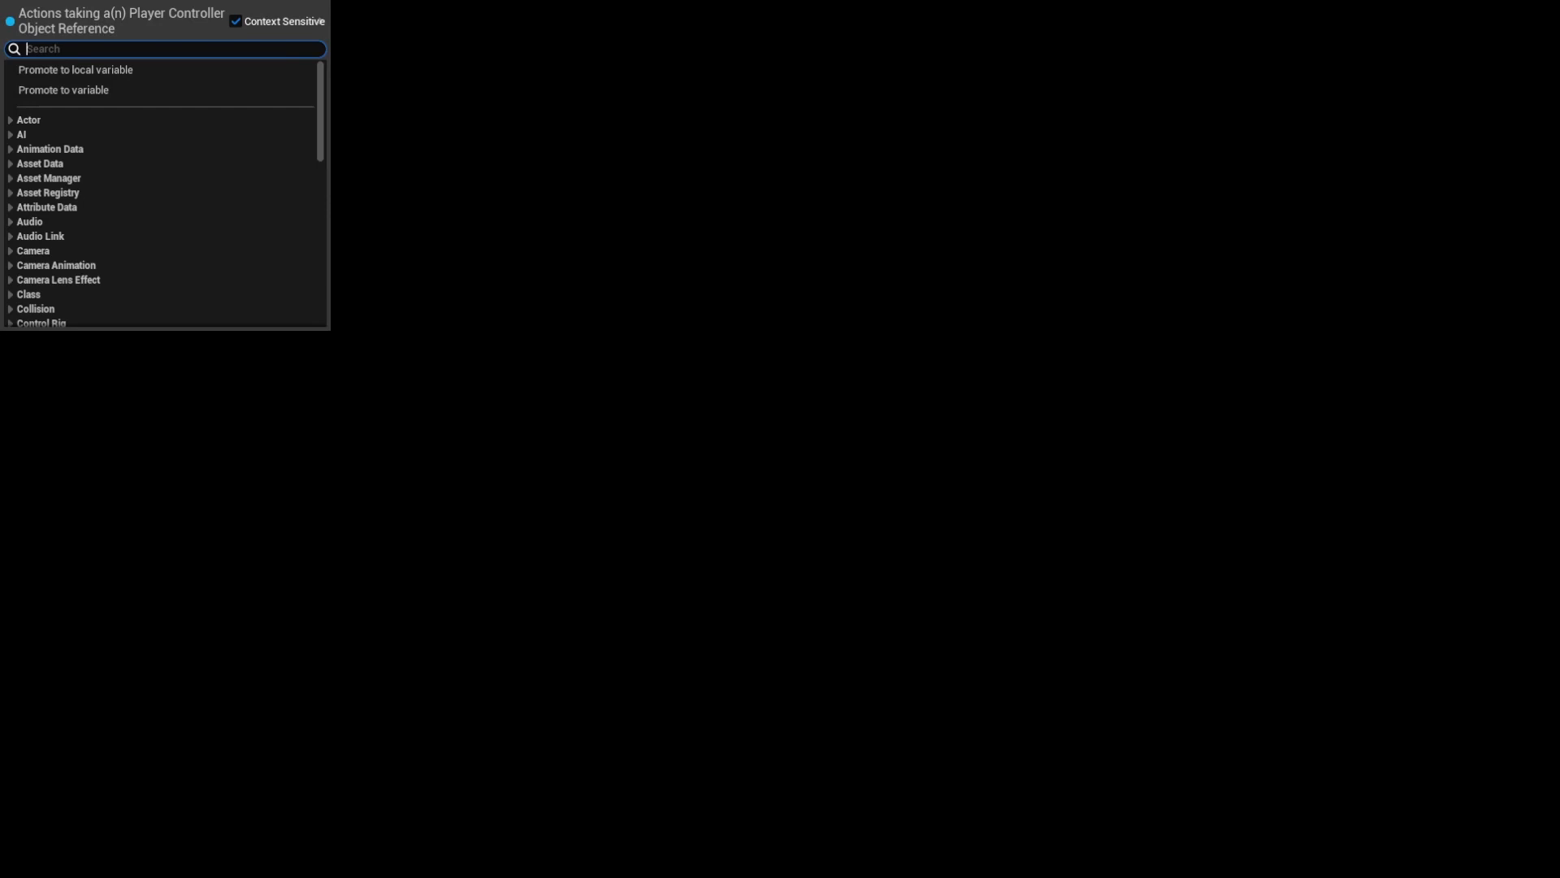
type("get ac")
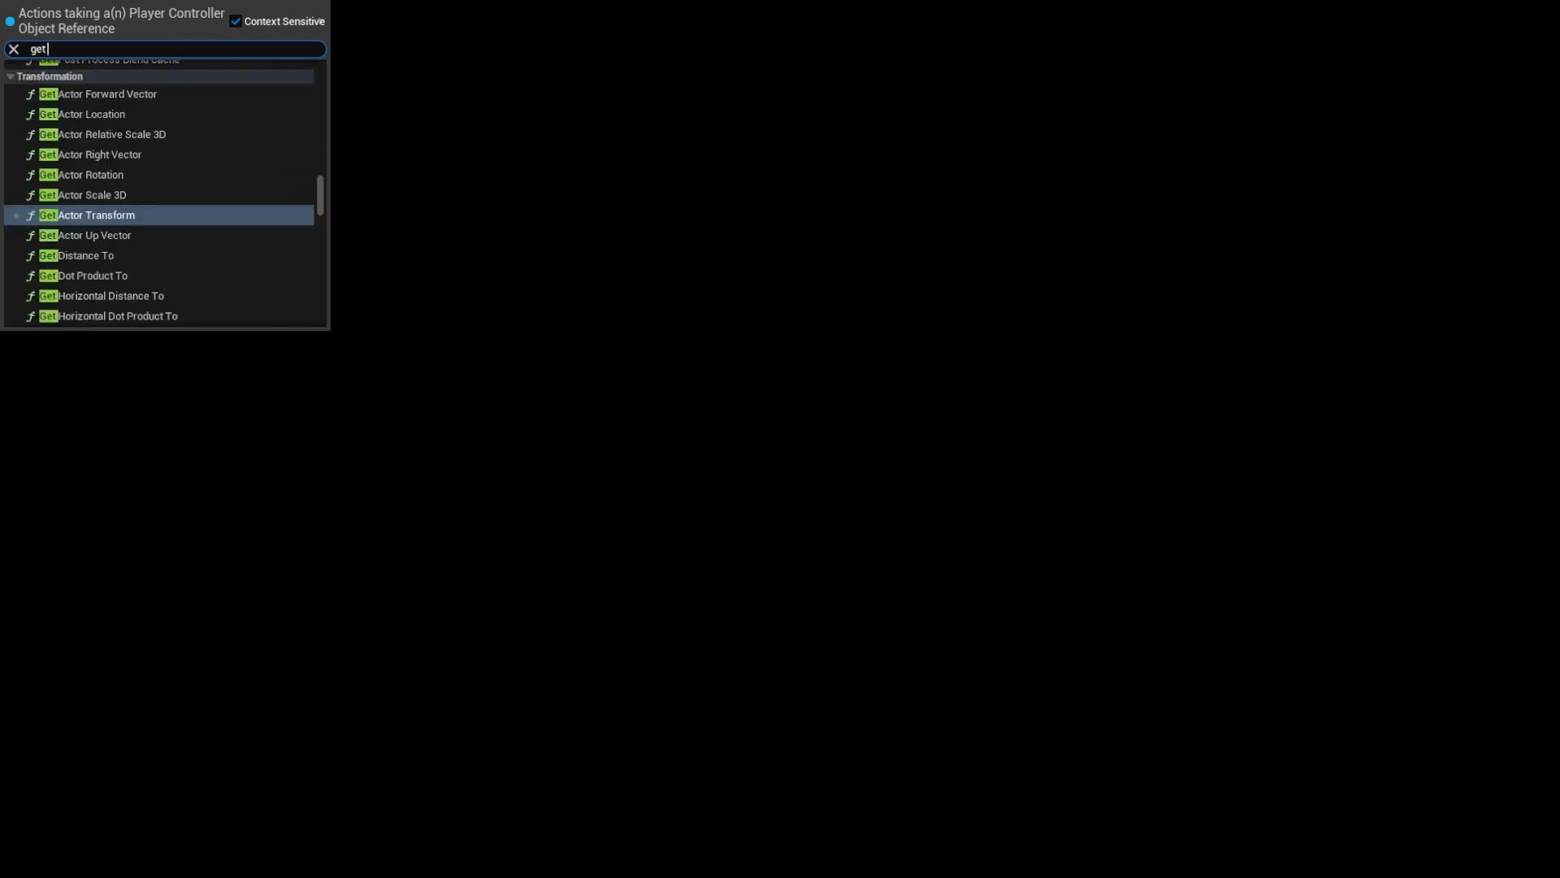
type("cmpo")
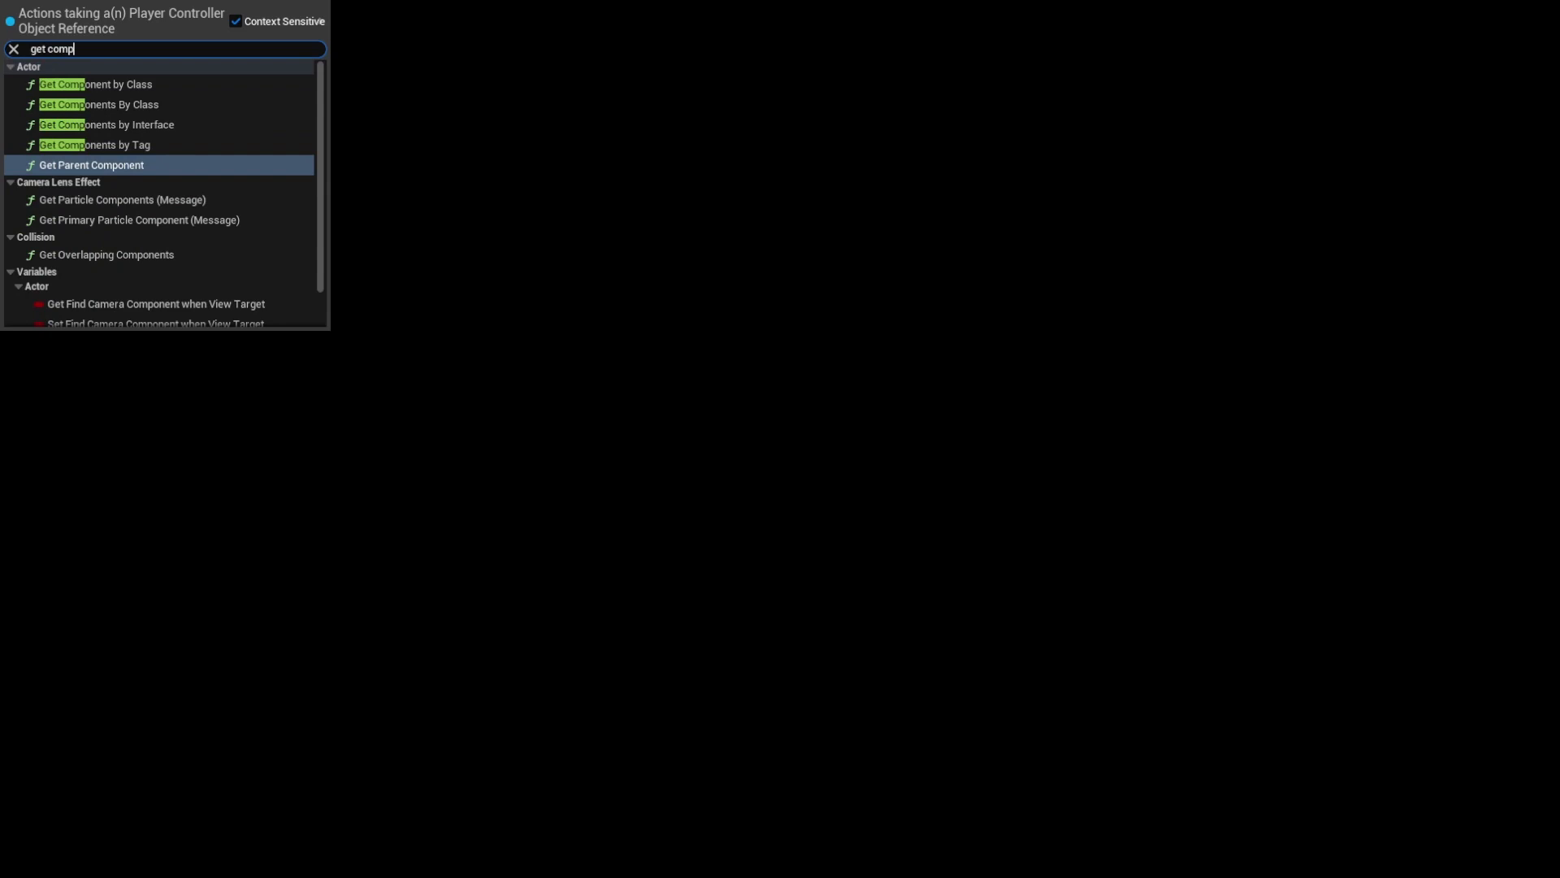
type("on")
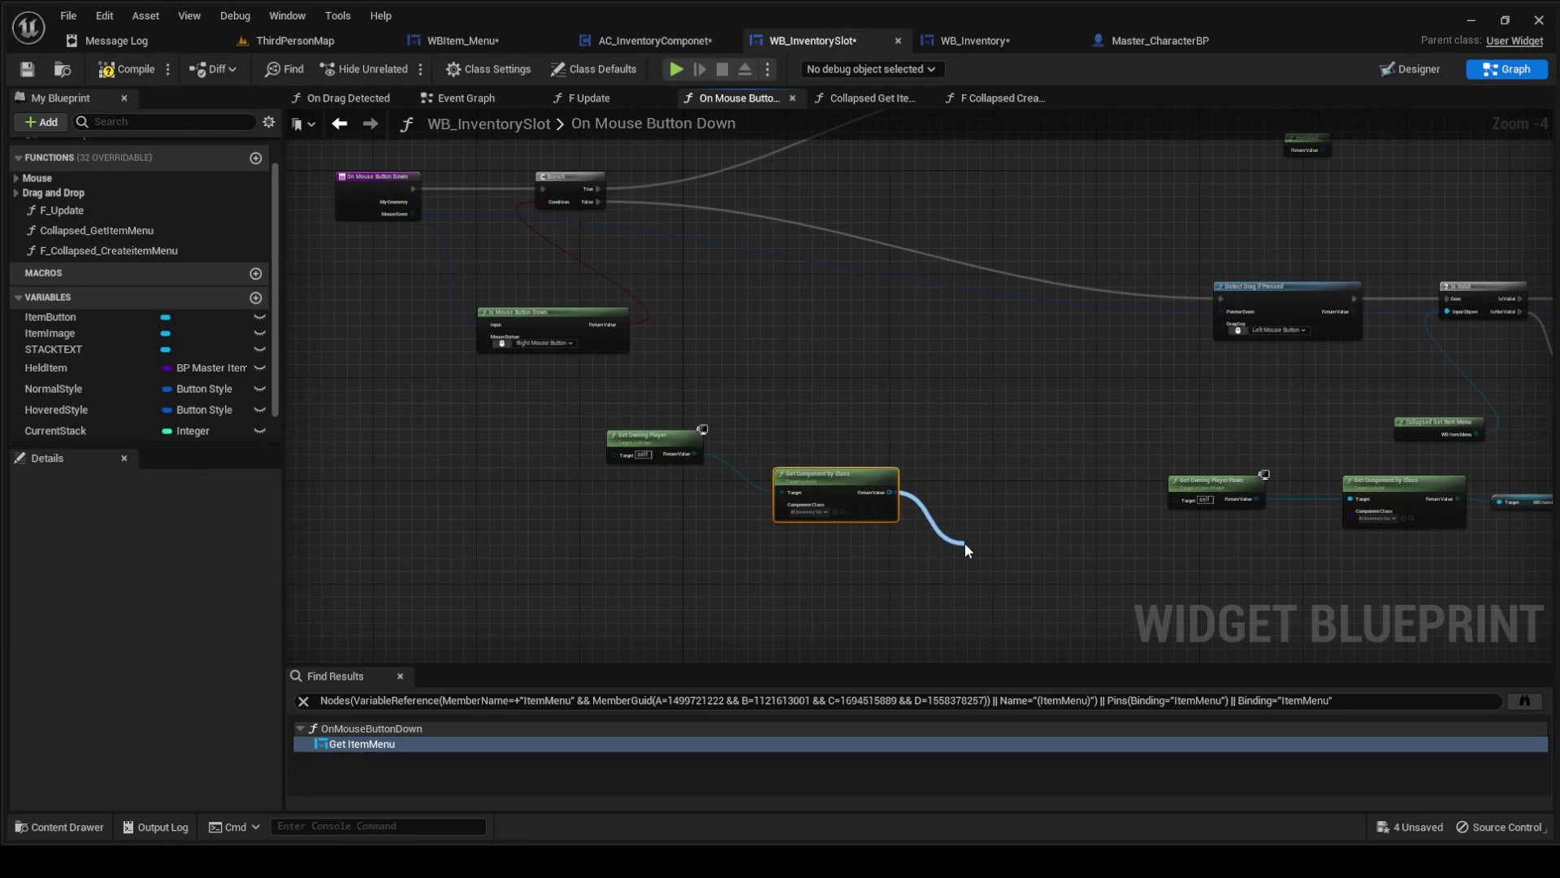
type("wb")
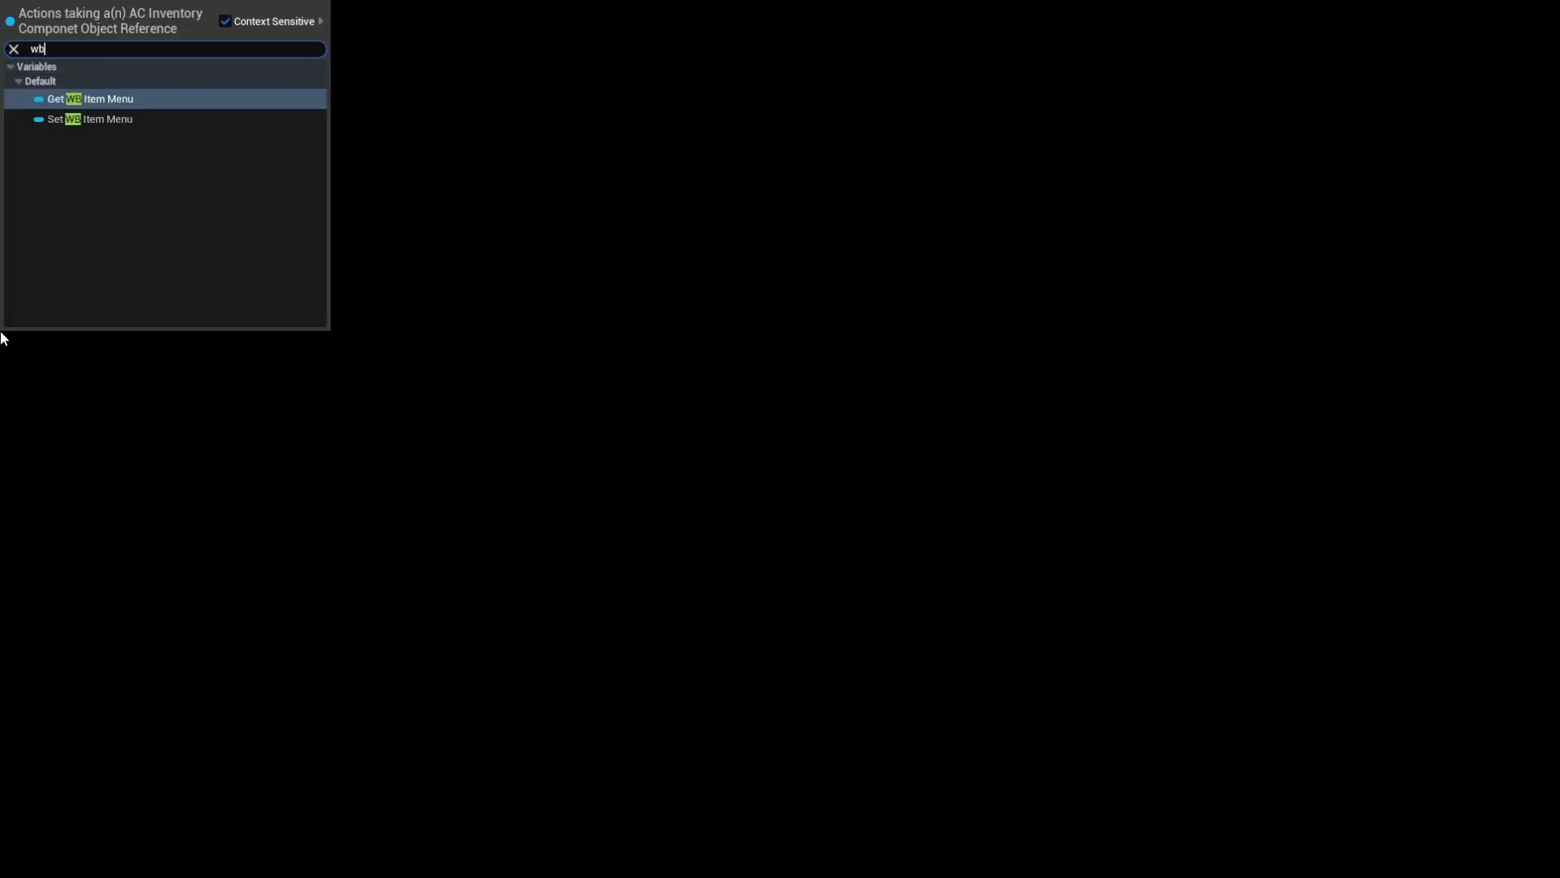
mouse_move(135, 110)
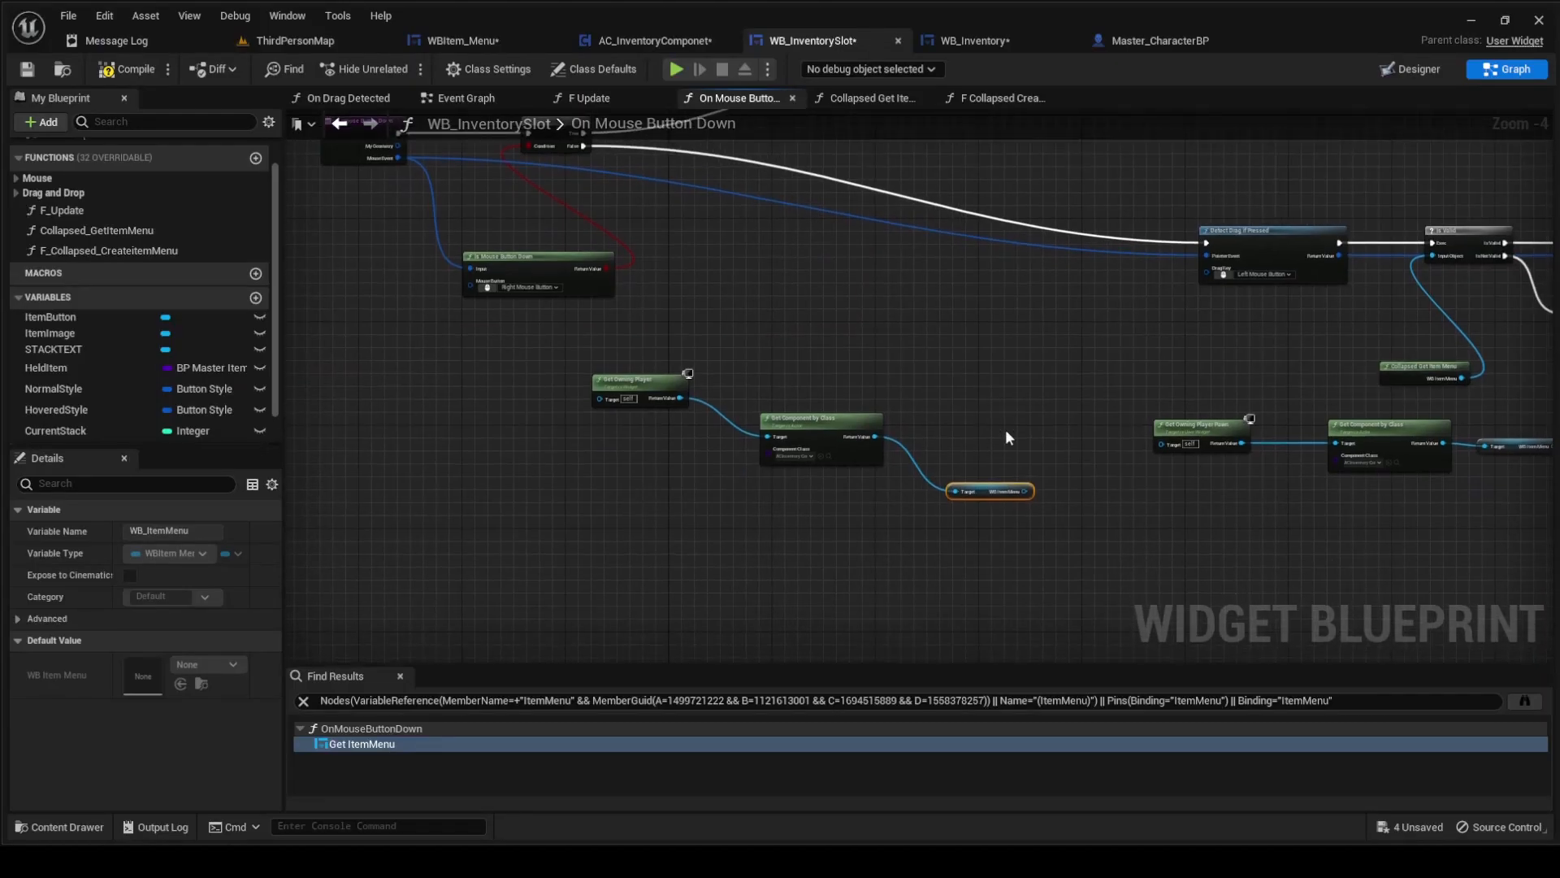
left_click(870, 97)
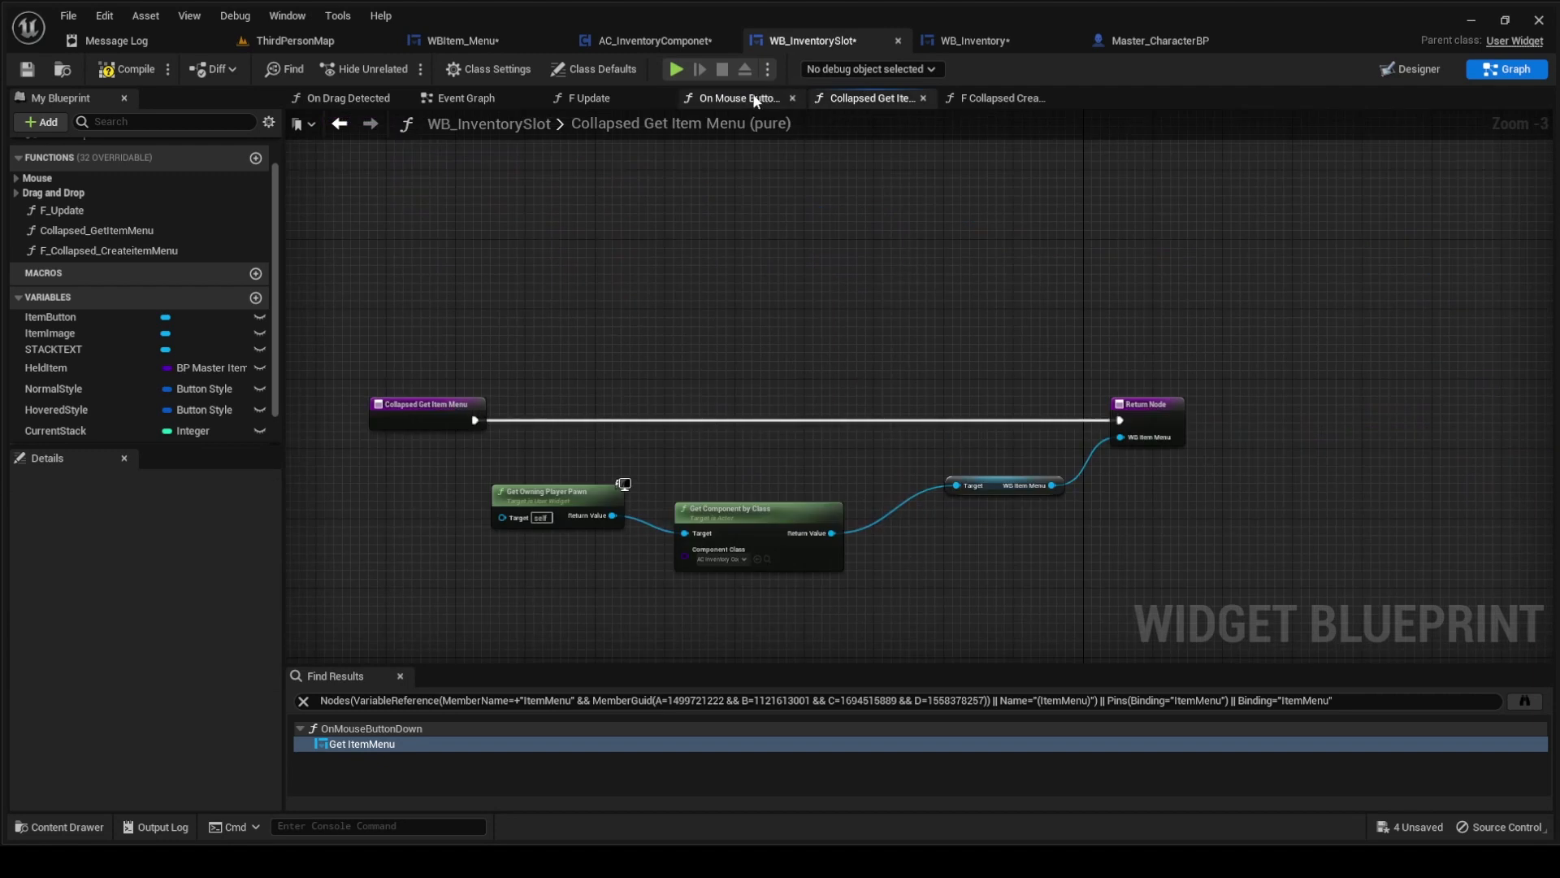
- Return to On Mouse Button Down, then view the Collapsed CreateItem Menu function graph
left_click(736, 97)
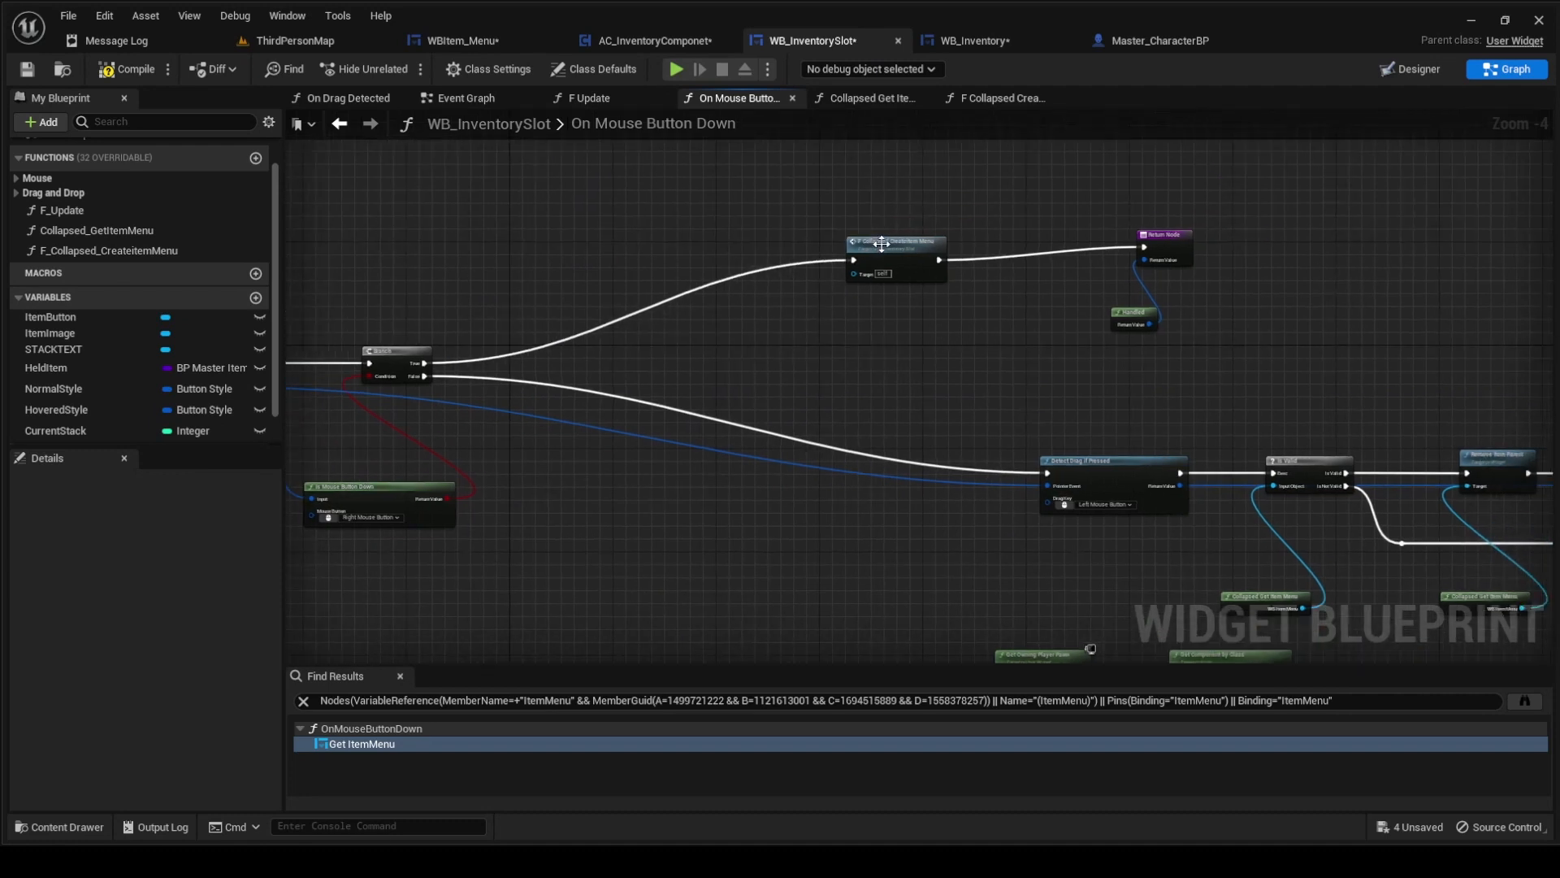
left_click(1000, 97)
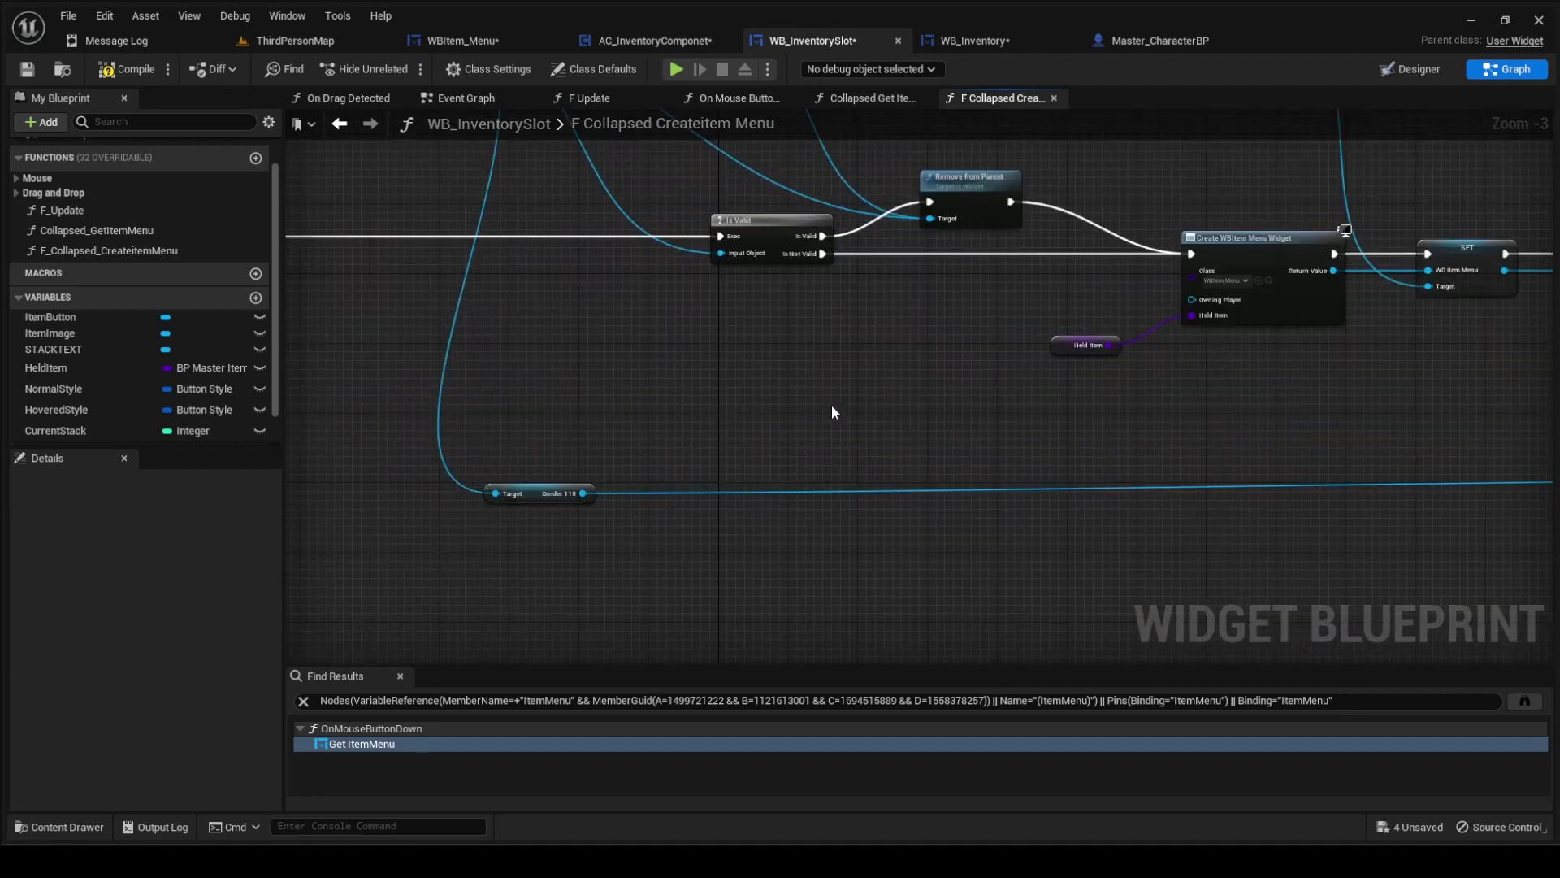
scroll("down", 3)
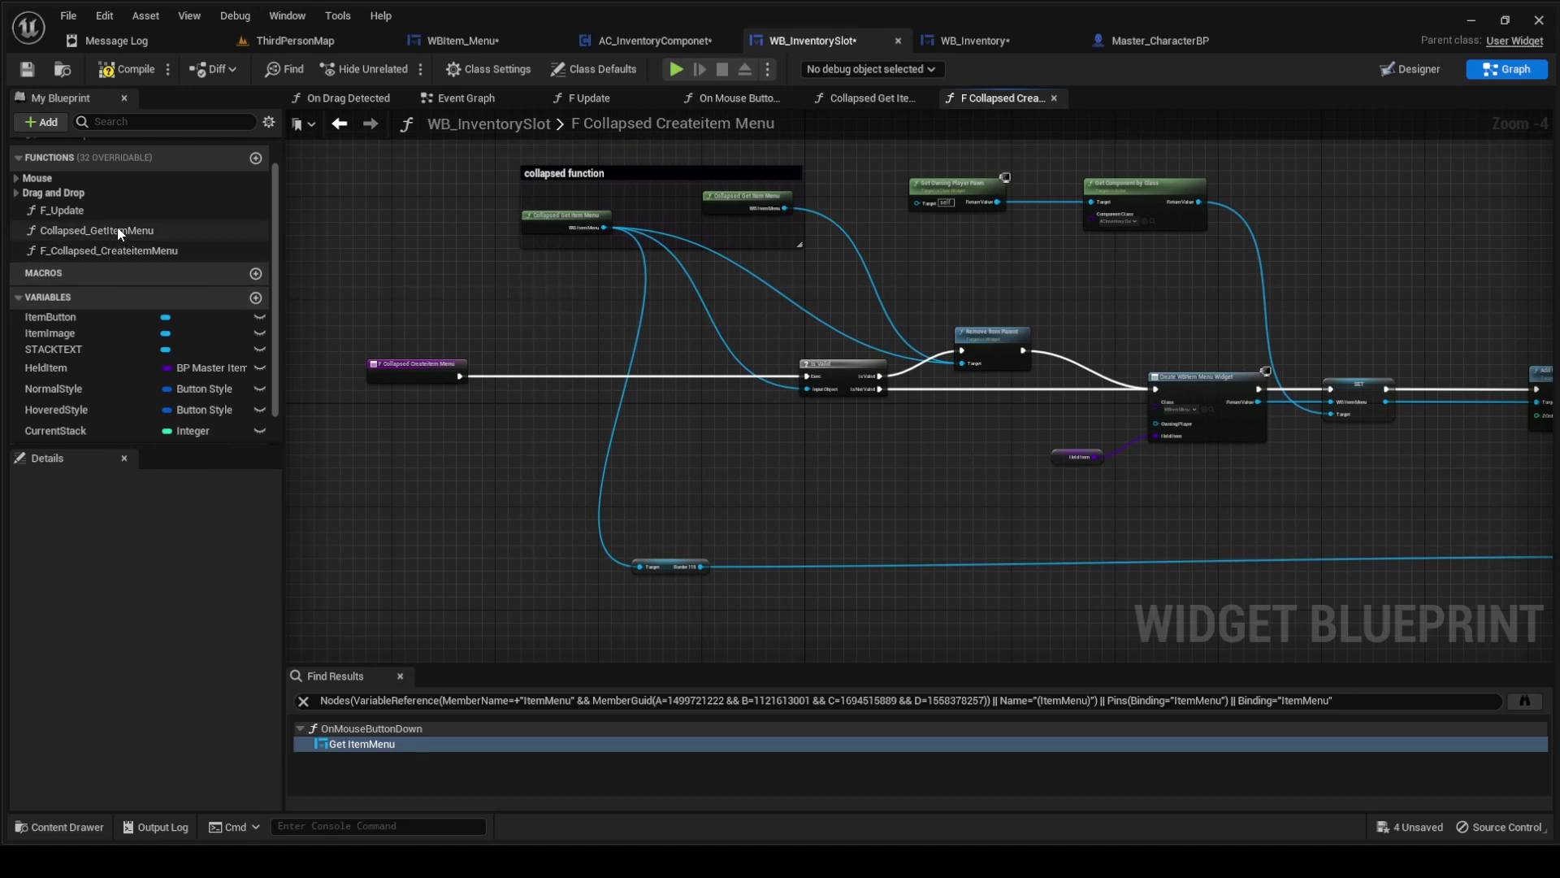
left_click(869, 98)
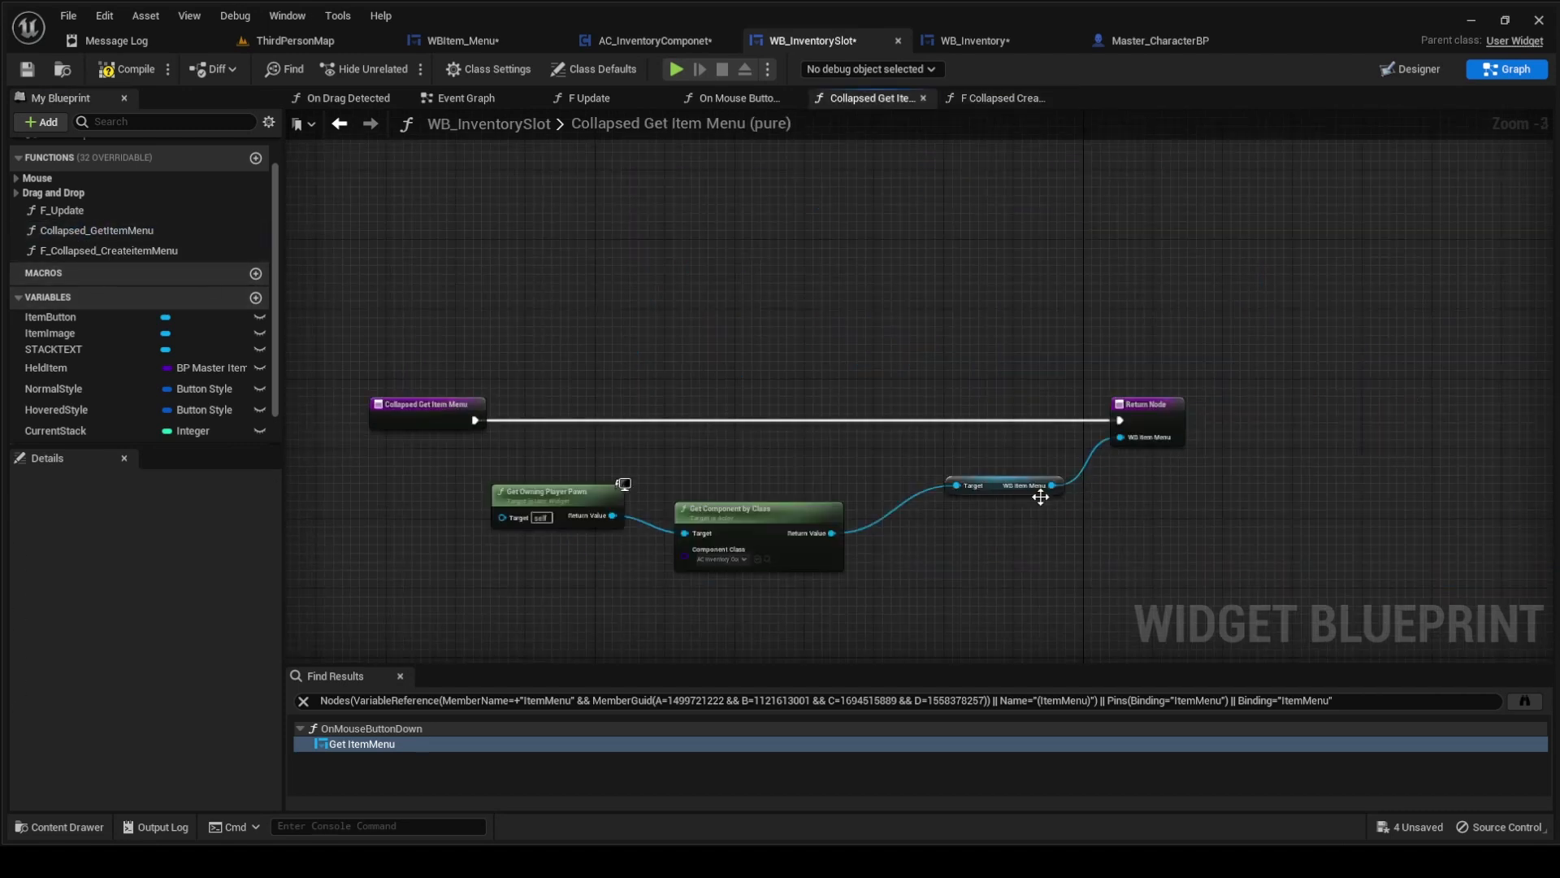
mouse_move(820, 504)
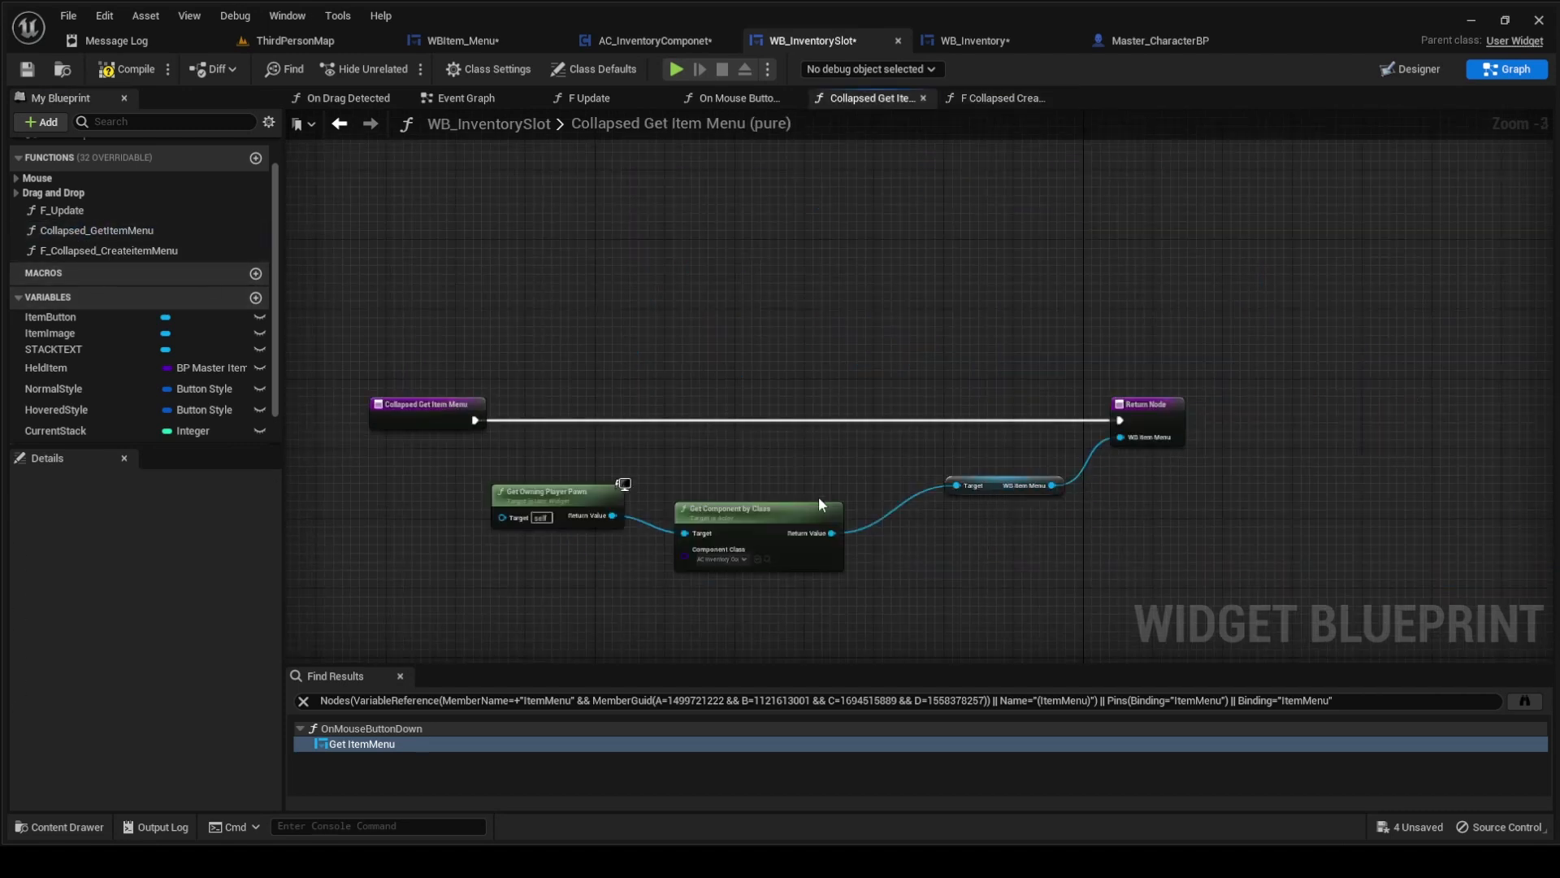
mouse_move(1049, 323)
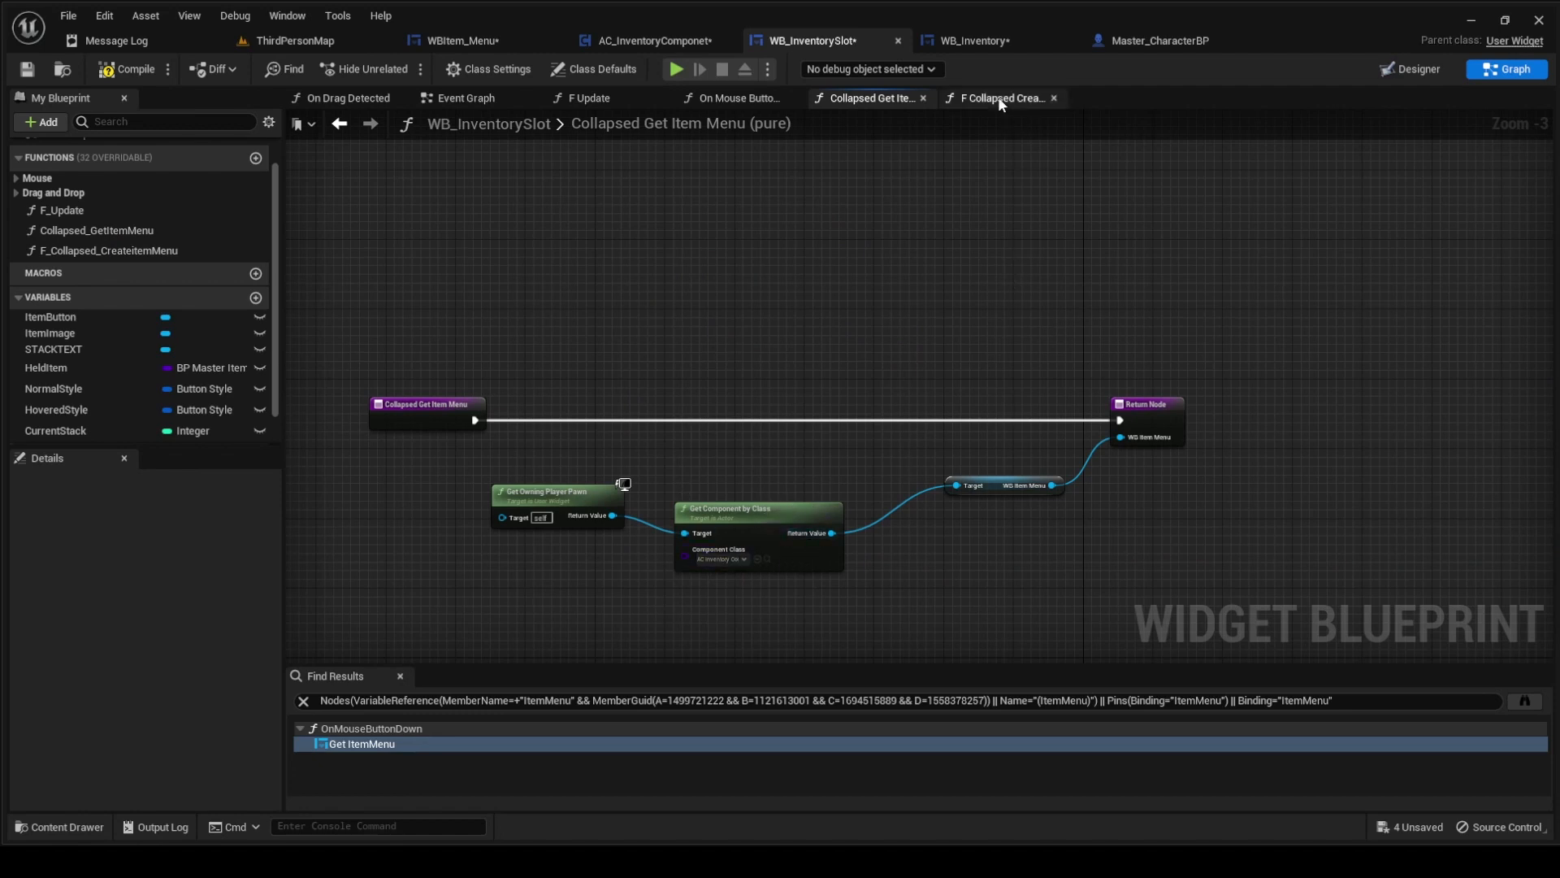
left_click(1001, 97)
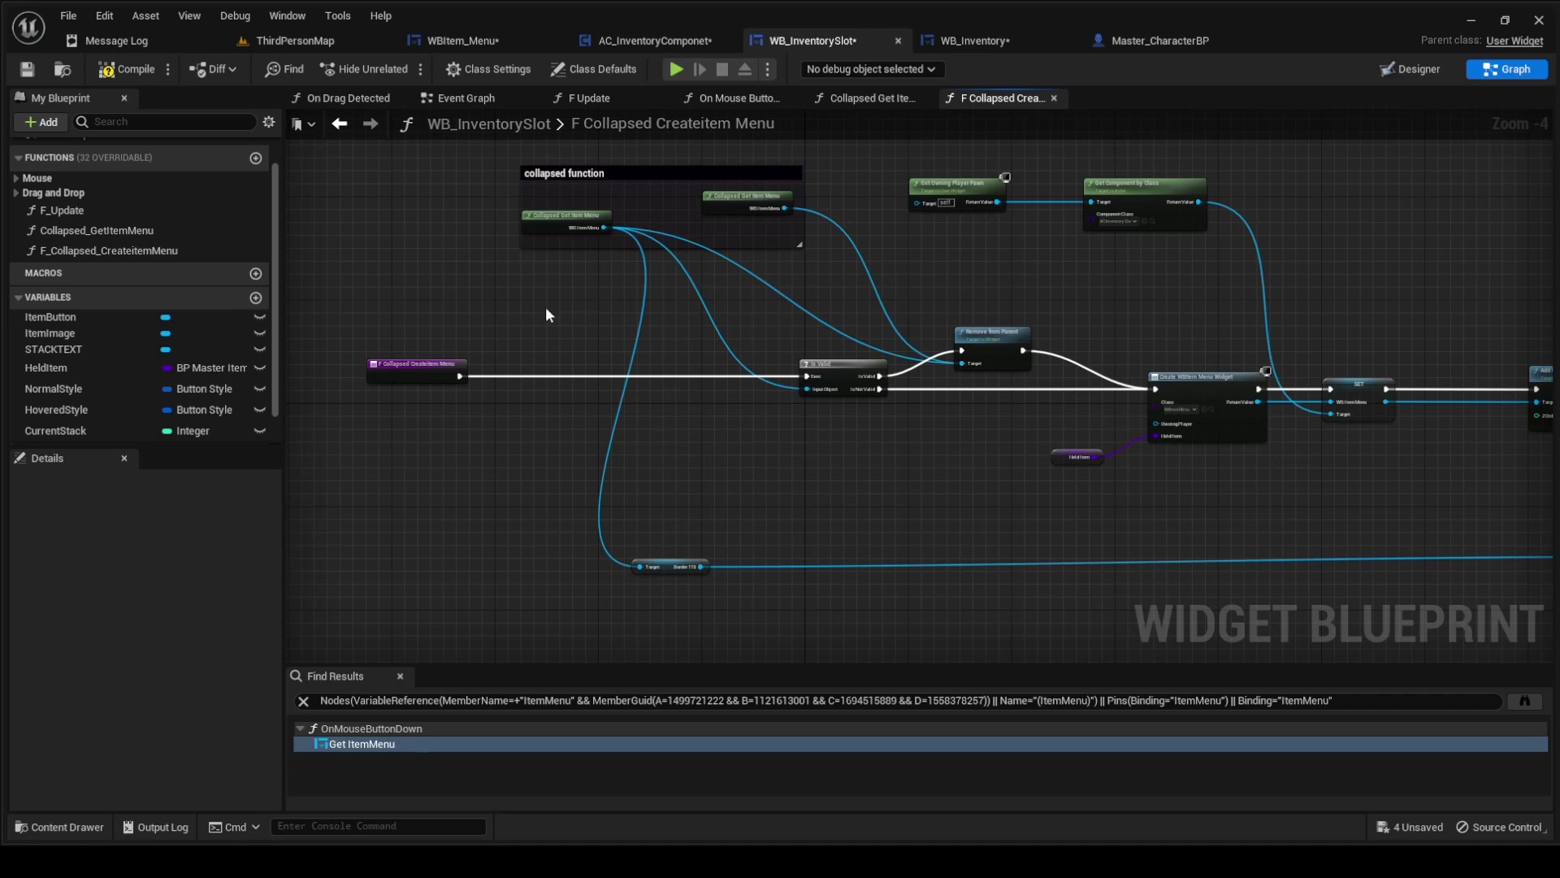
mouse_move(855, 374)
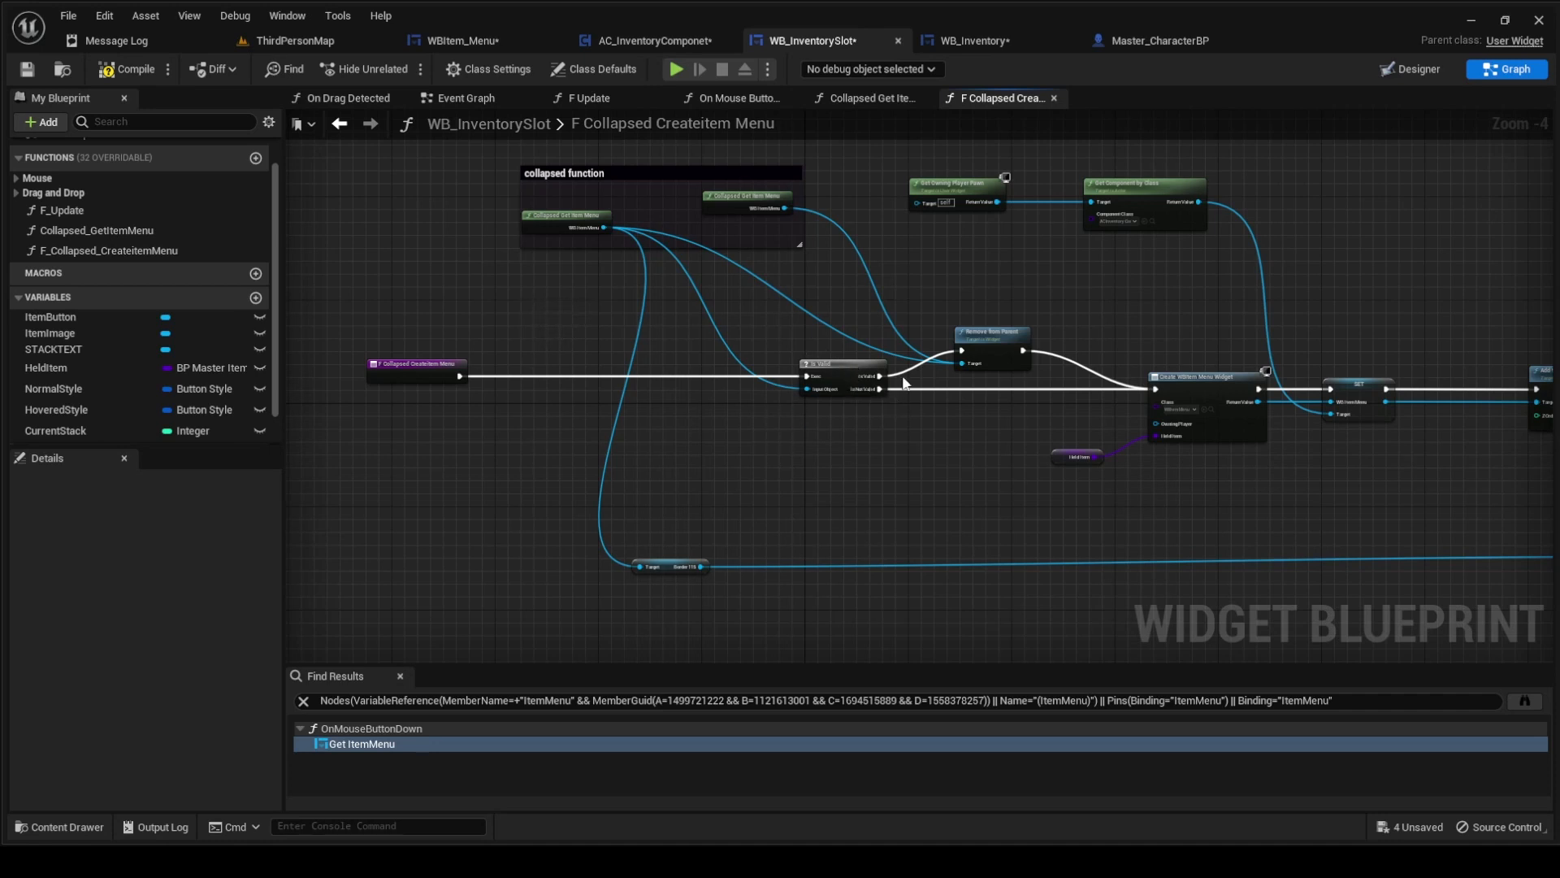
mouse_move(1006, 294)
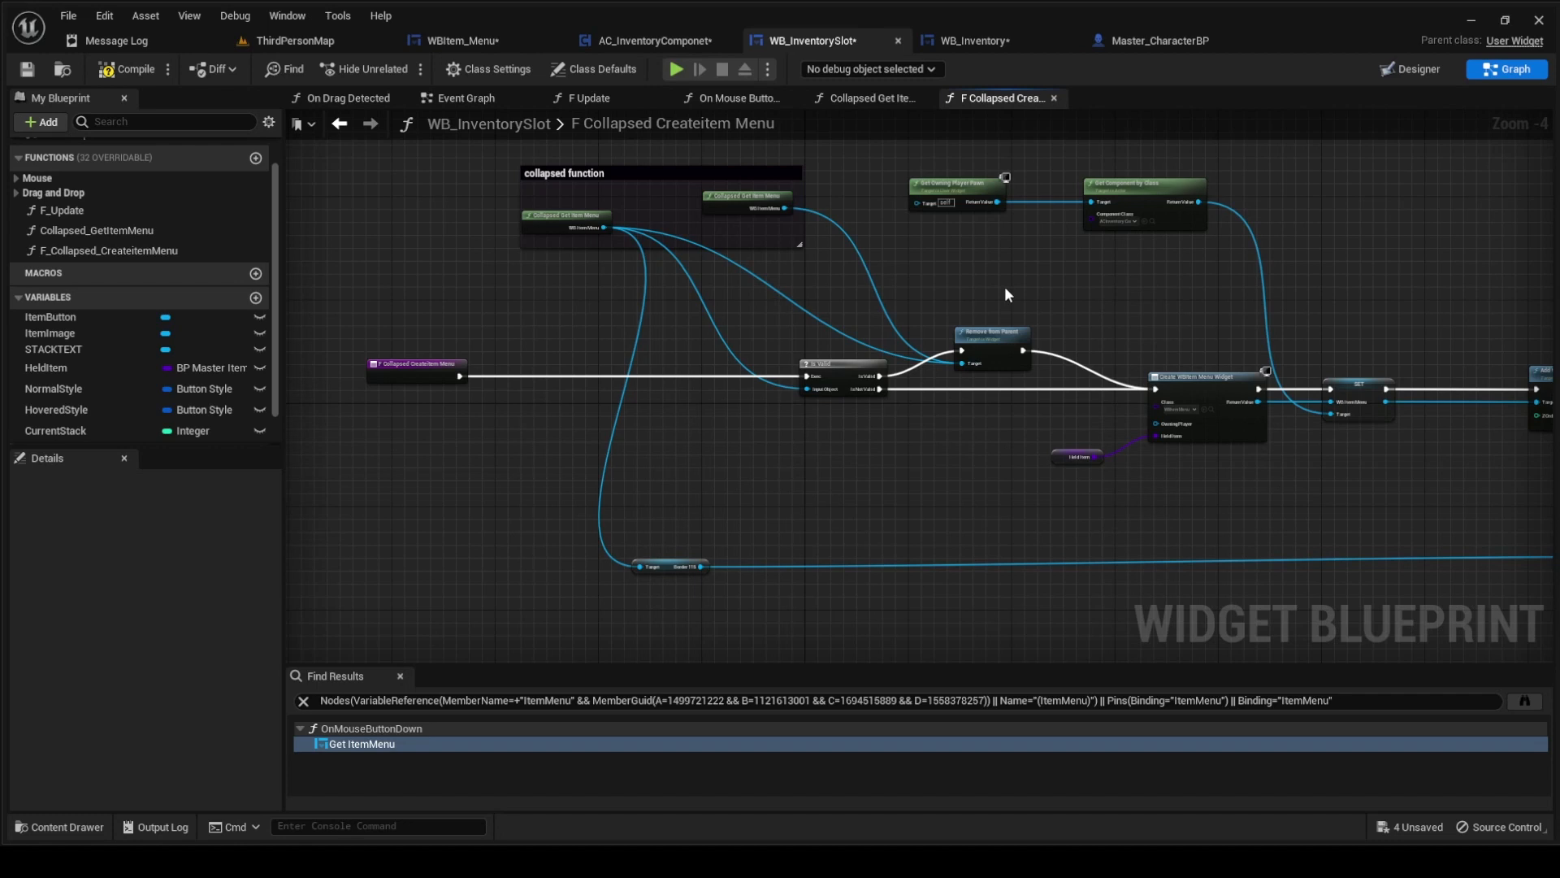
mouse_move(955, 447)
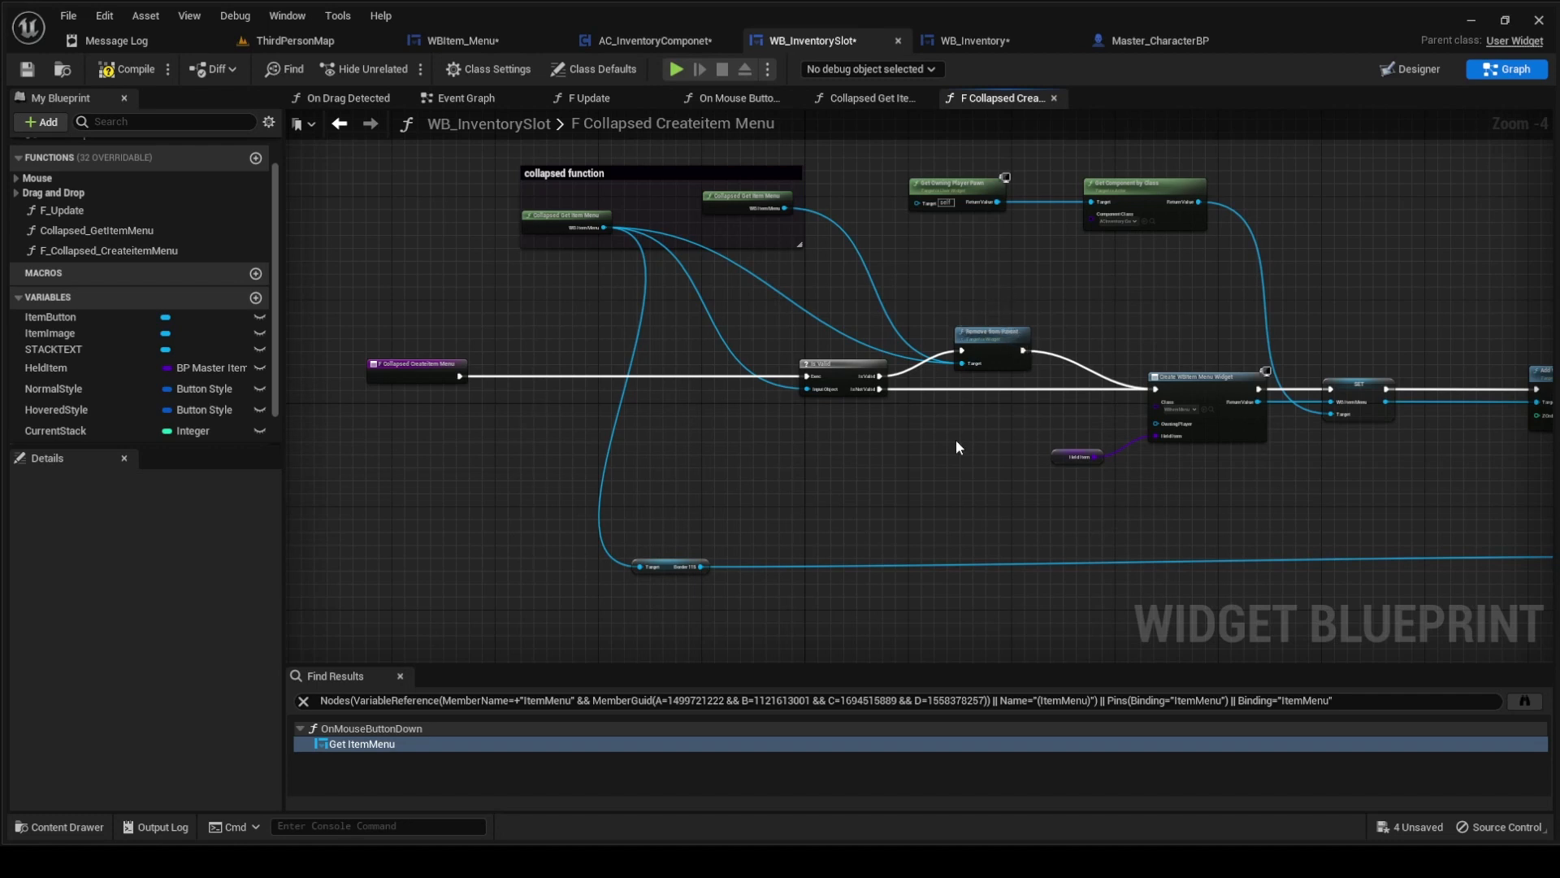
mouse_move(1170, 473)
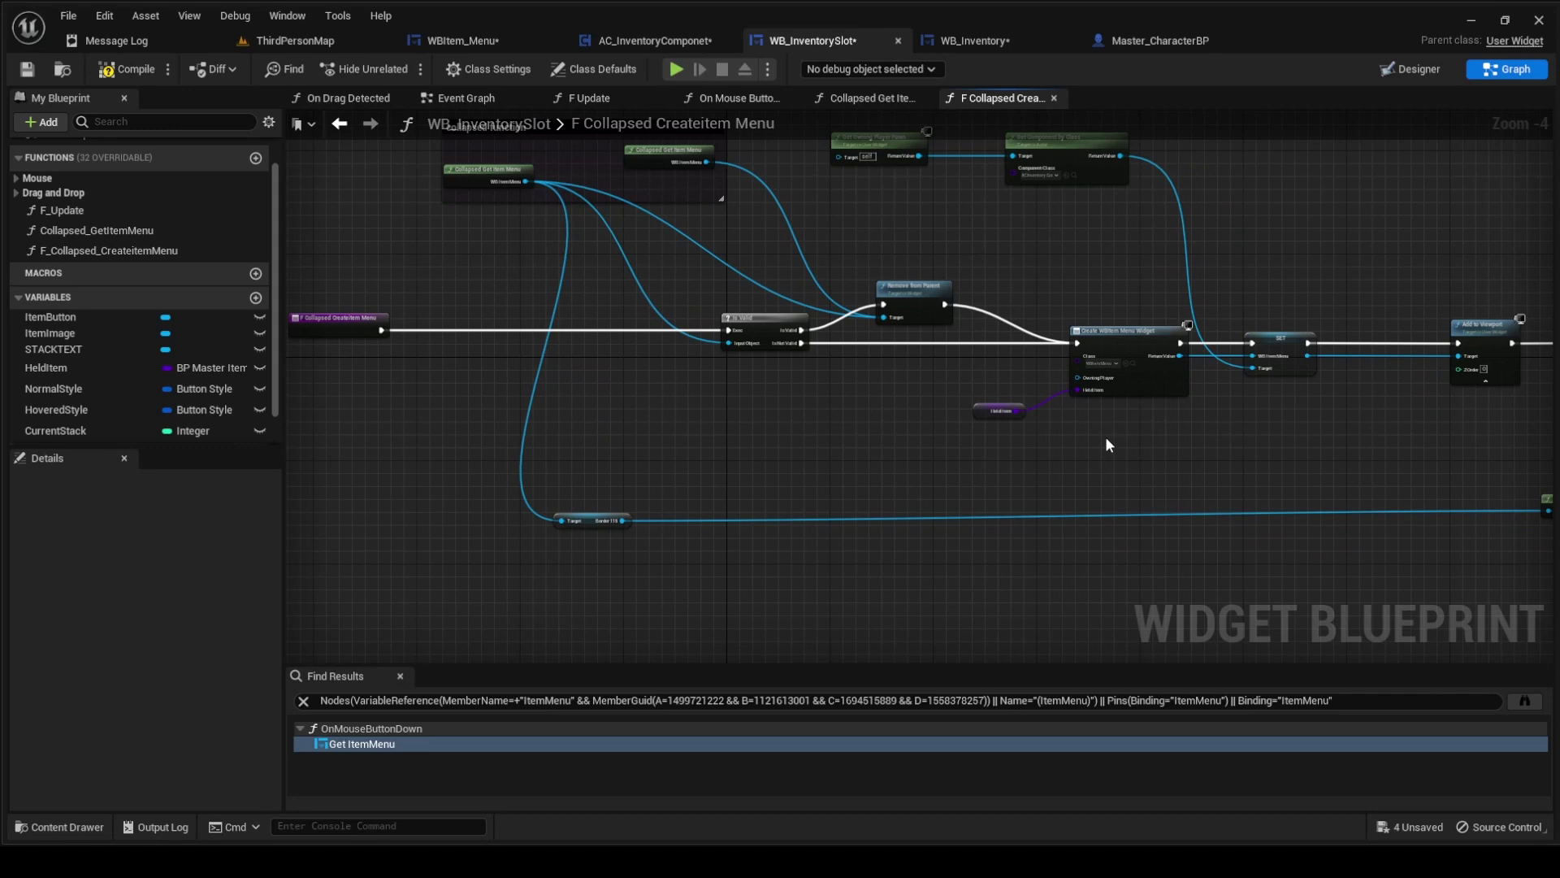
mouse_move(1248, 445)
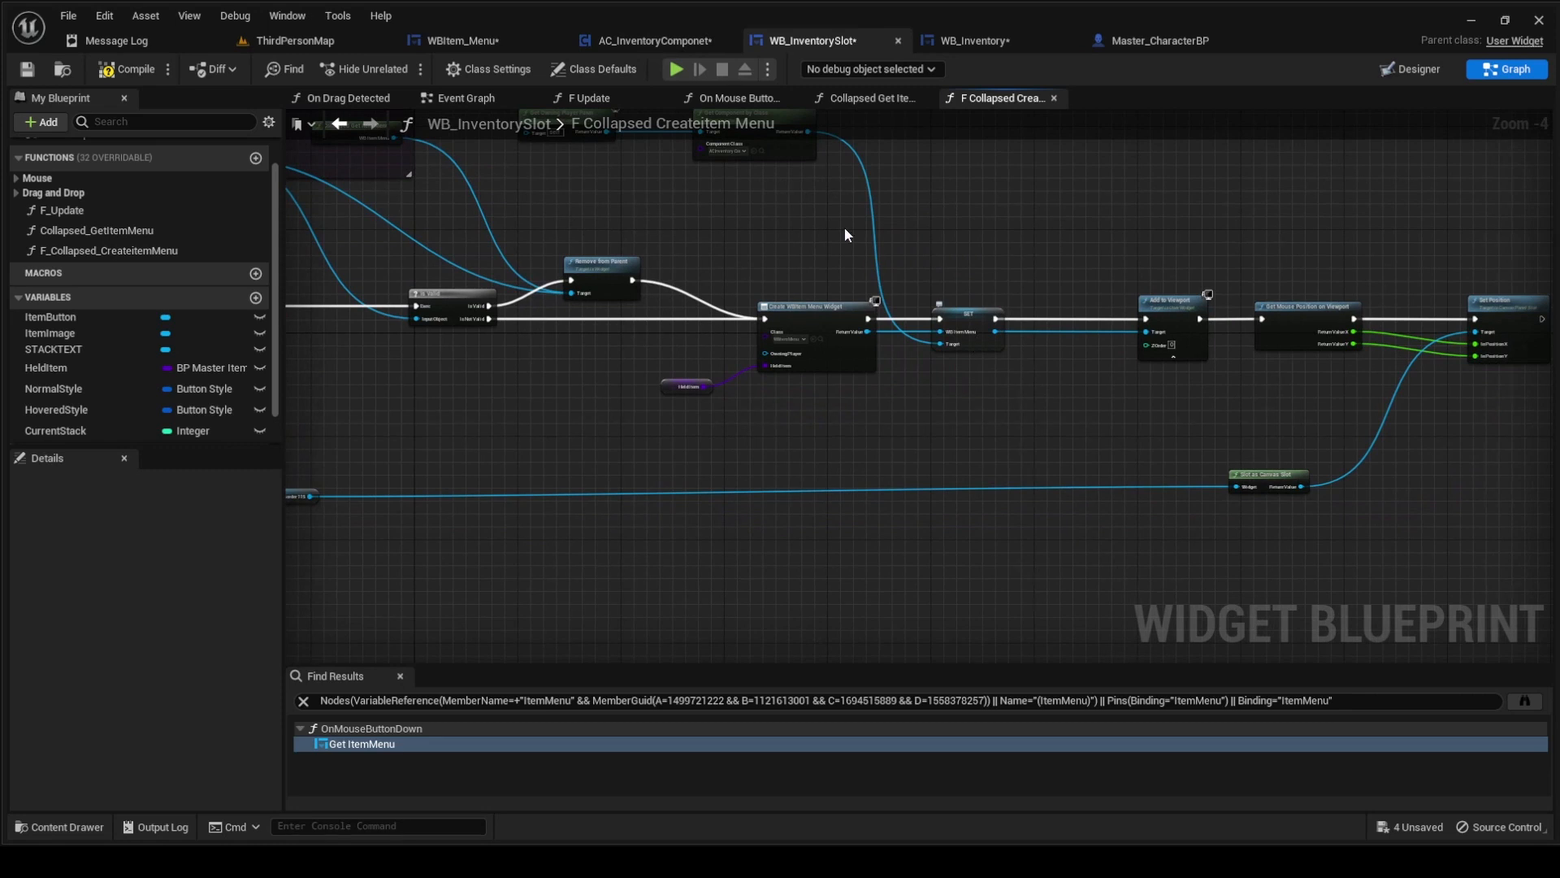
mouse_move(989, 434)
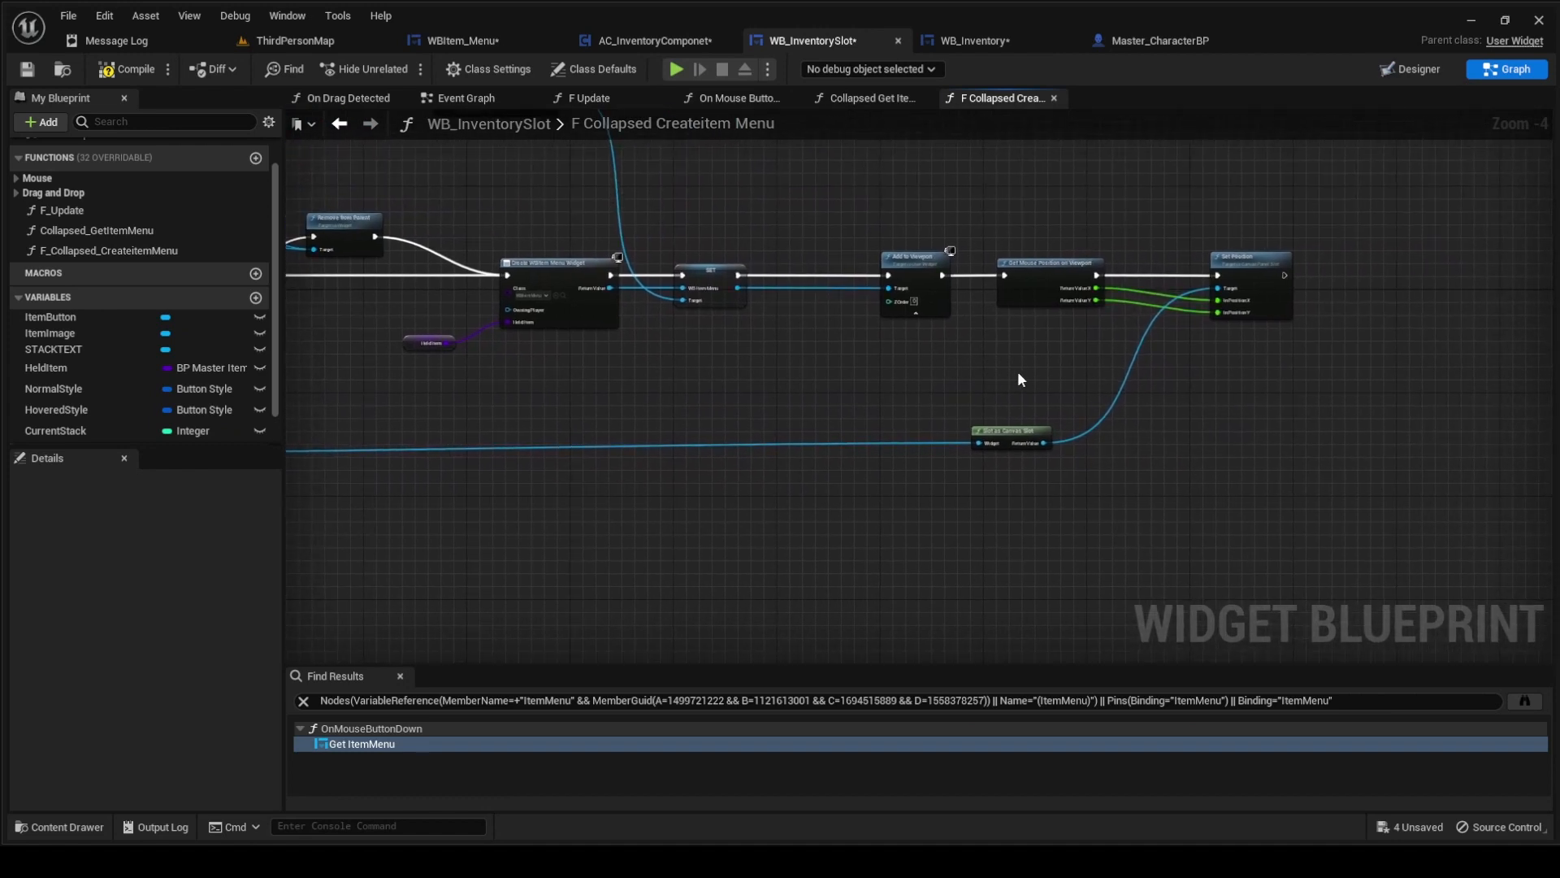
mouse_move(1263, 262)
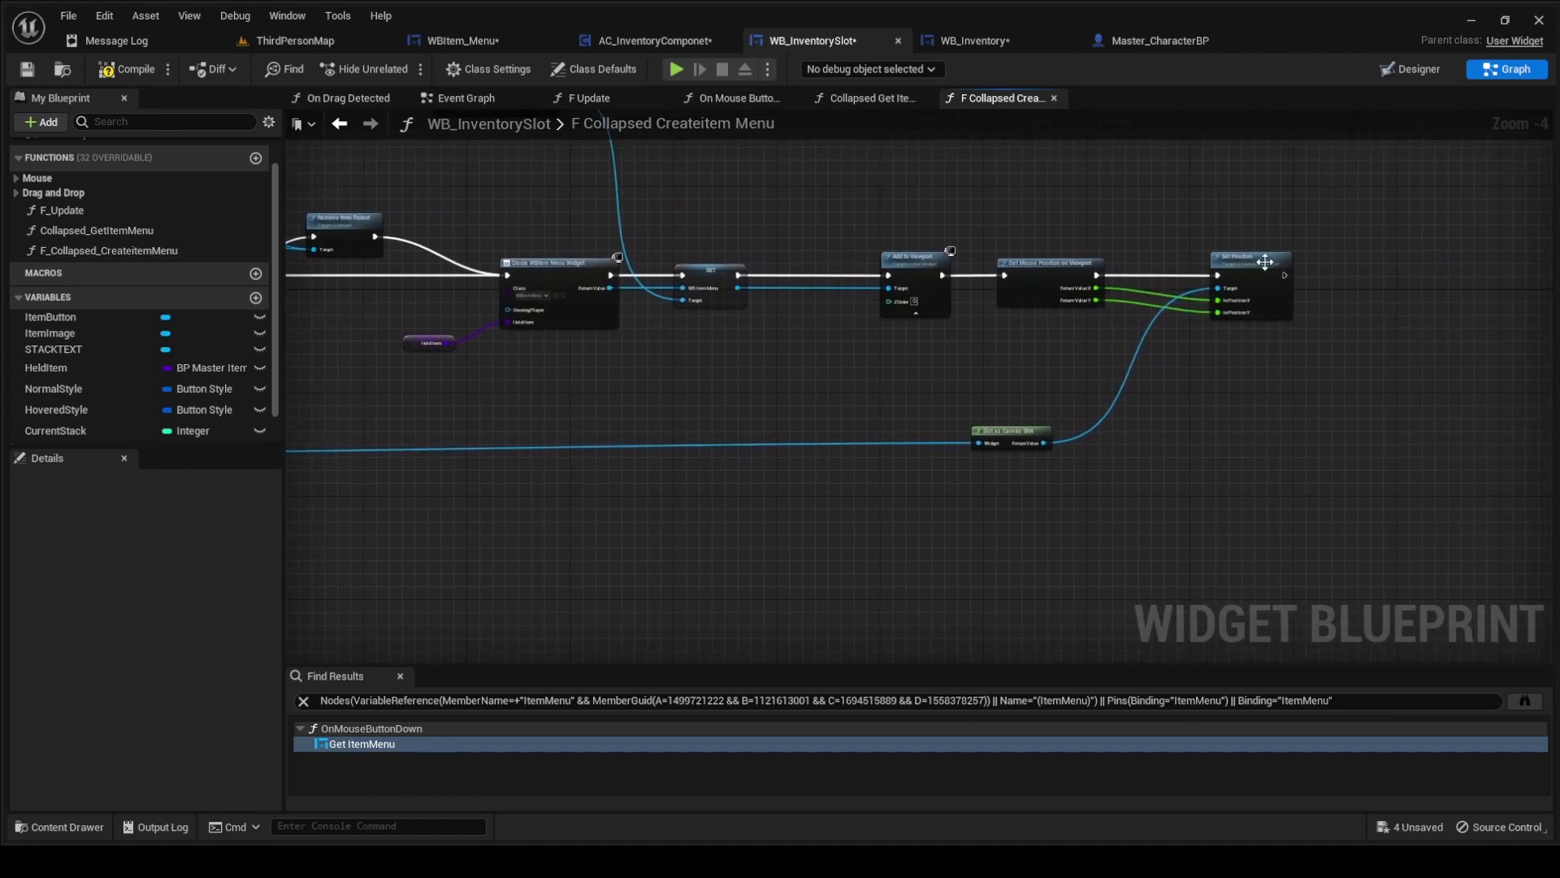
mouse_move(1259, 386)
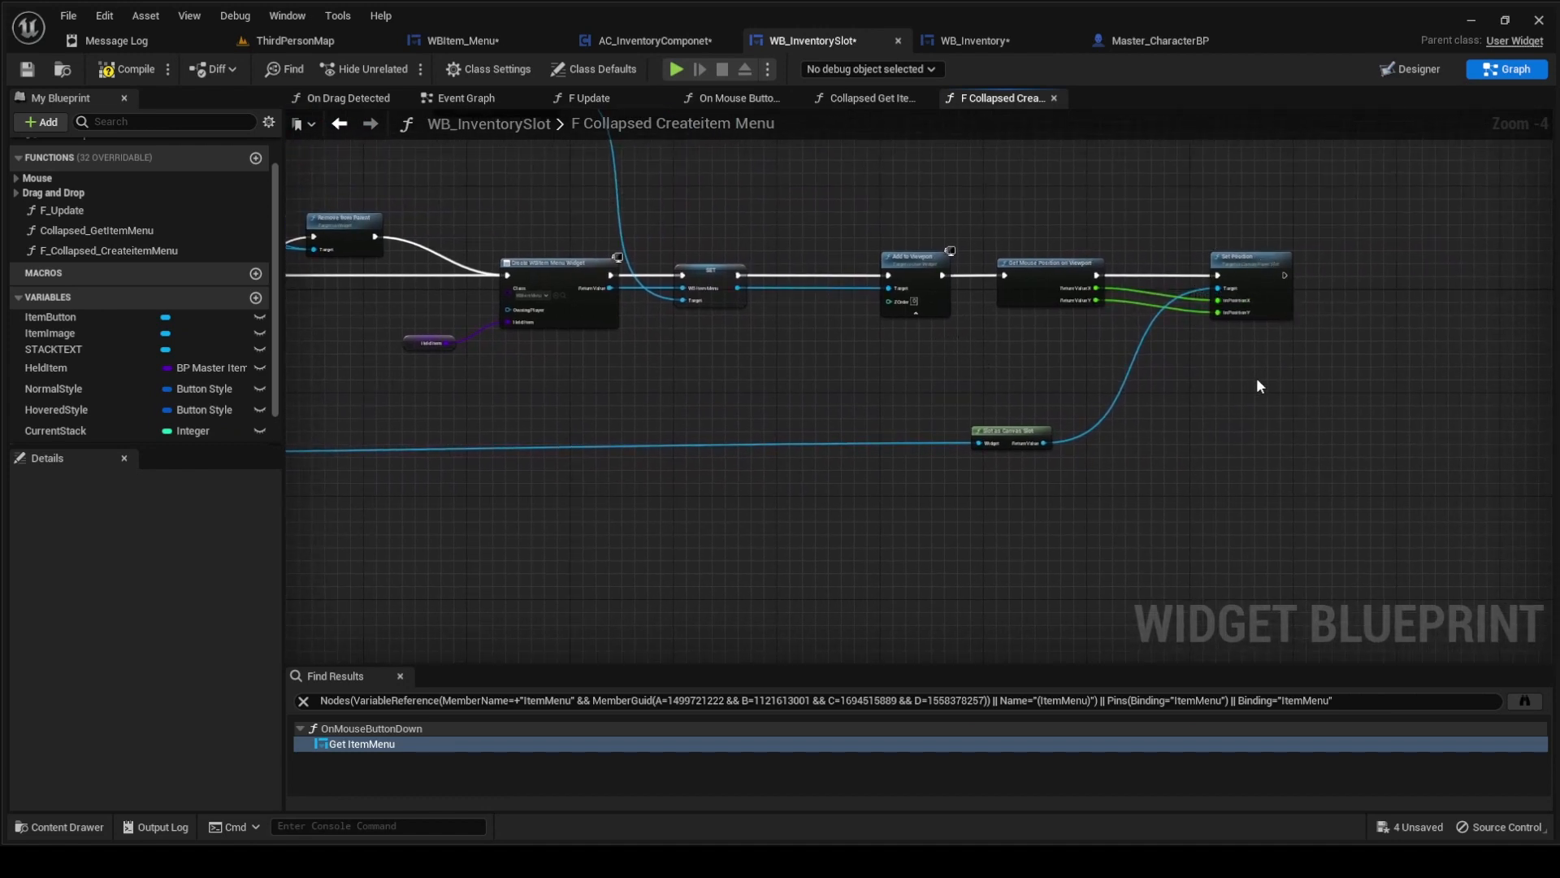
left_click_drag(1258, 385, 994, 356)
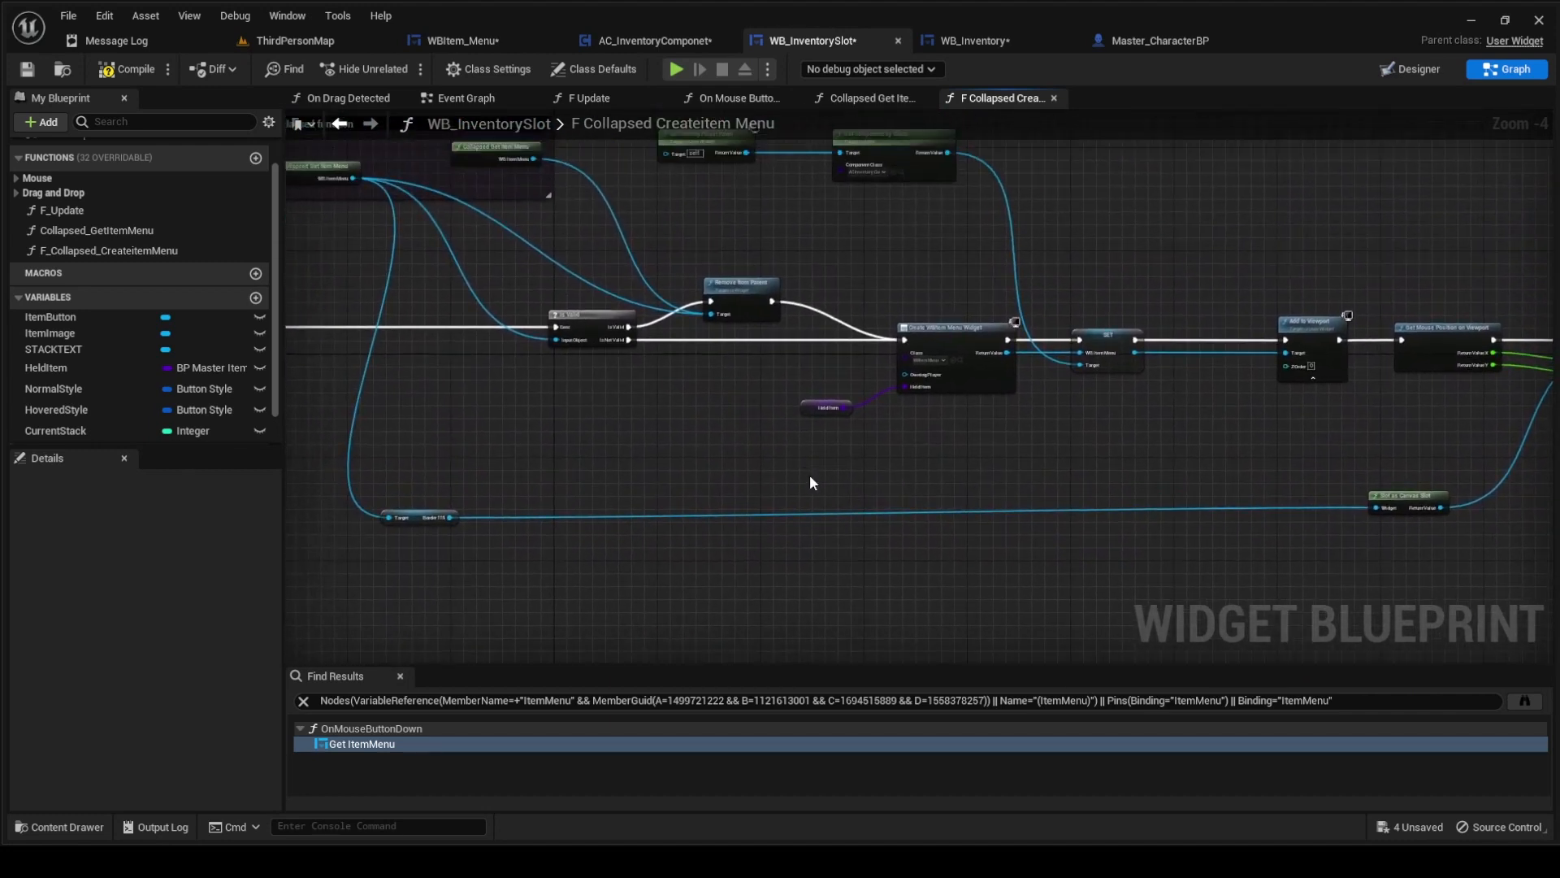
mouse_move(989, 484)
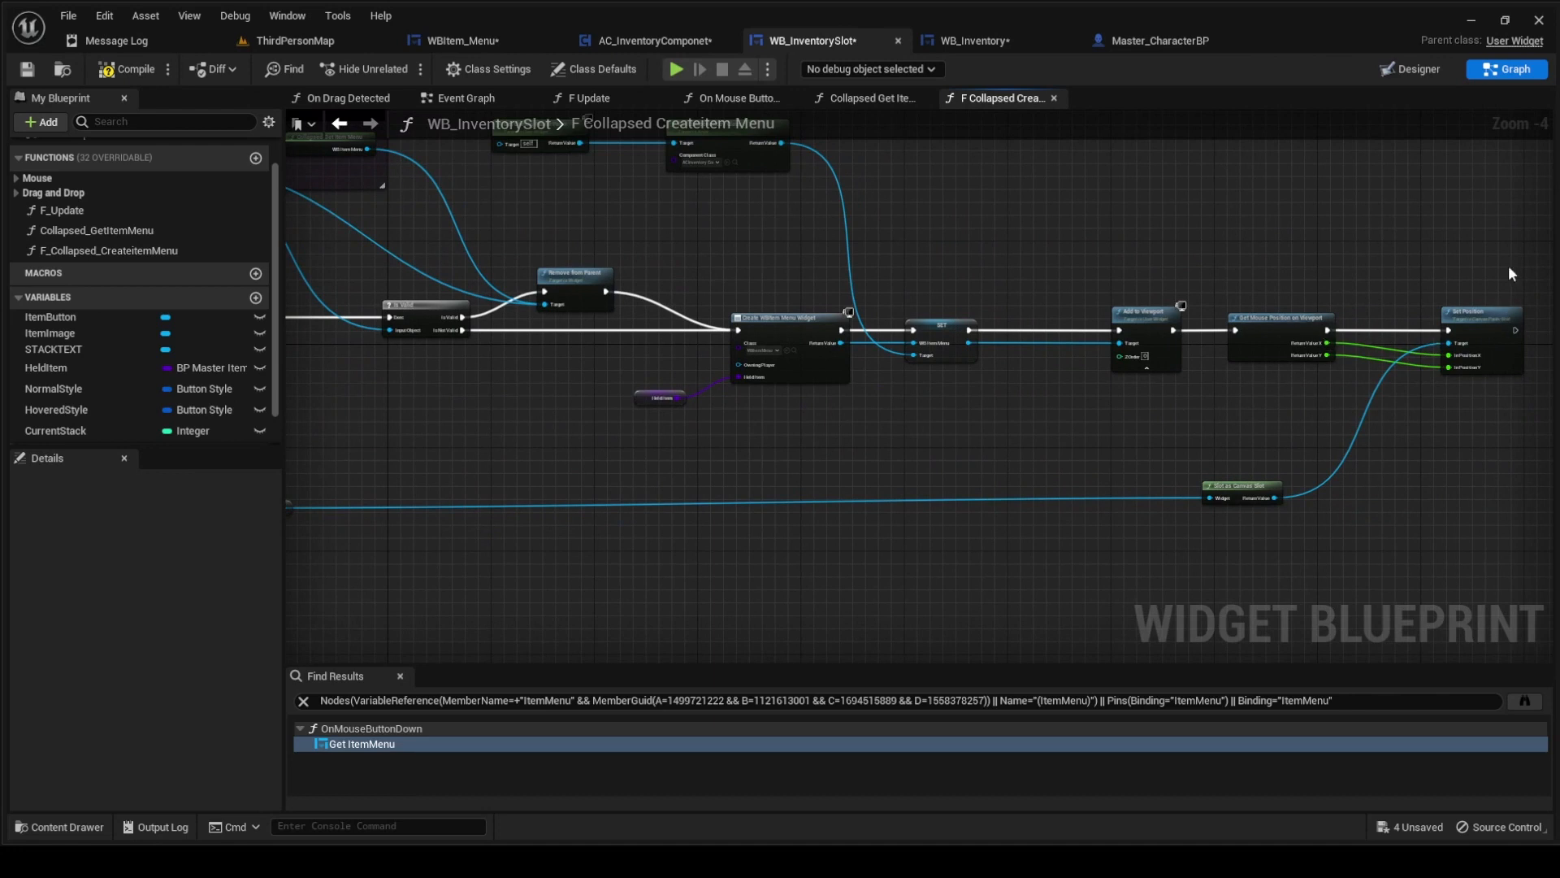
mouse_move(1336, 475)
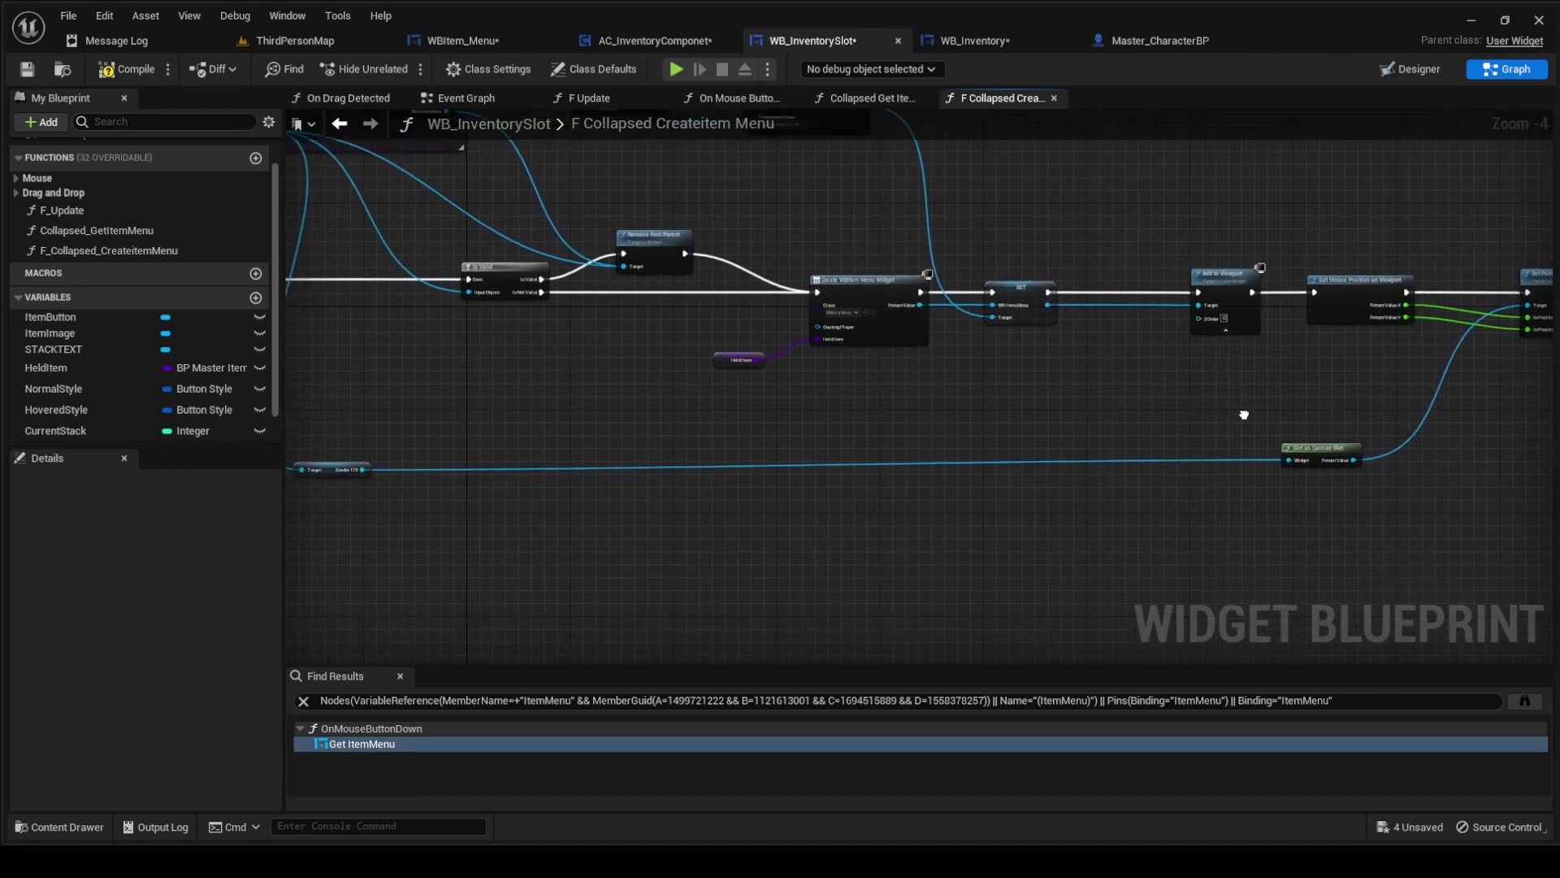
left_click_drag(1242, 414, 1193, 418)
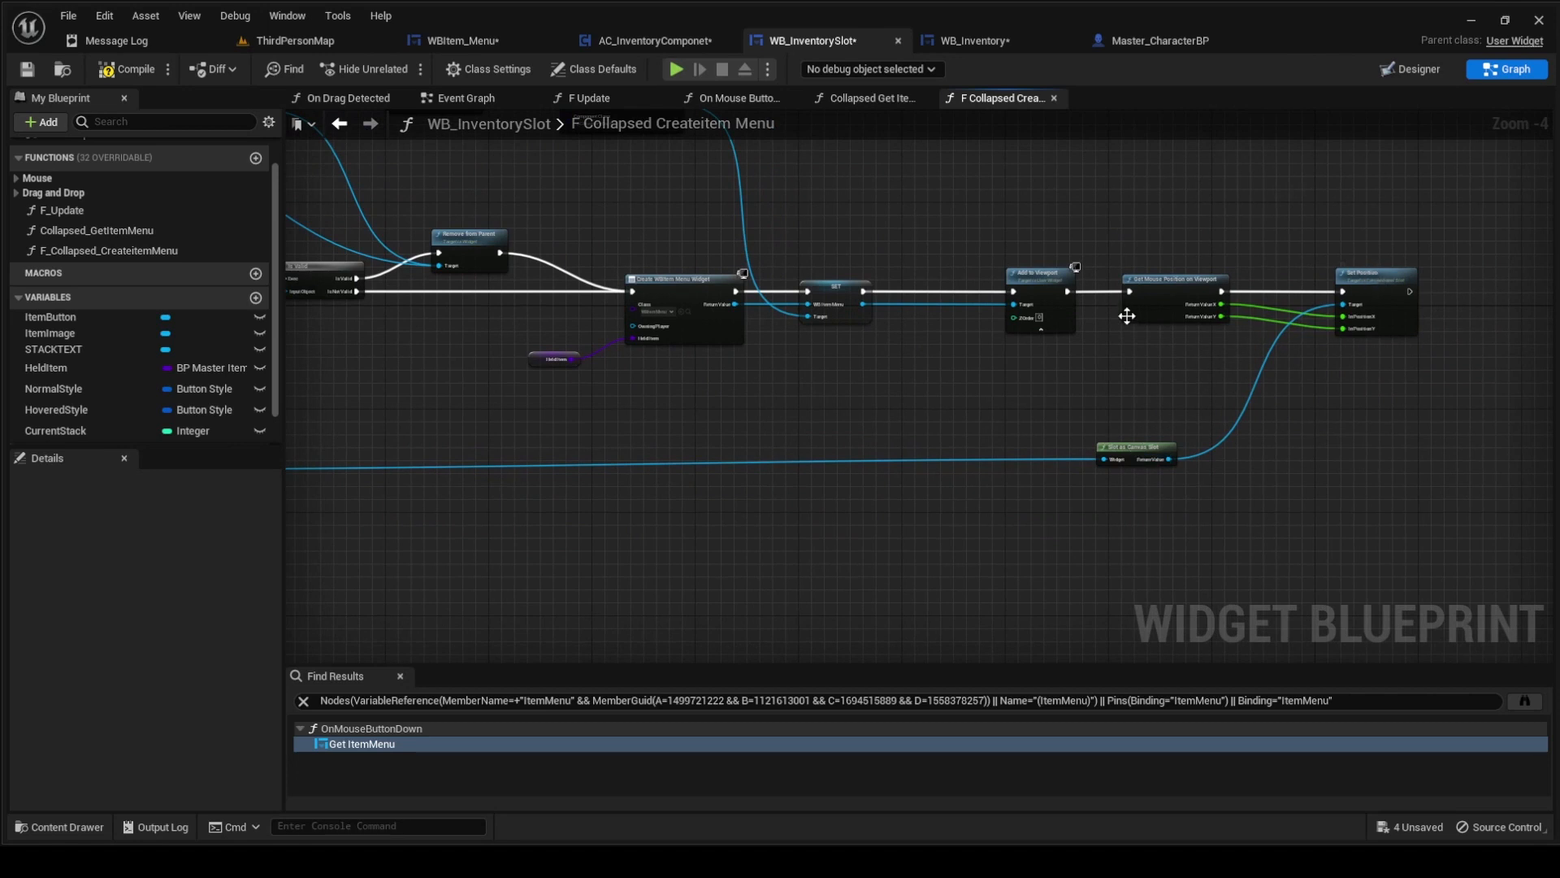
mouse_move(1125, 300)
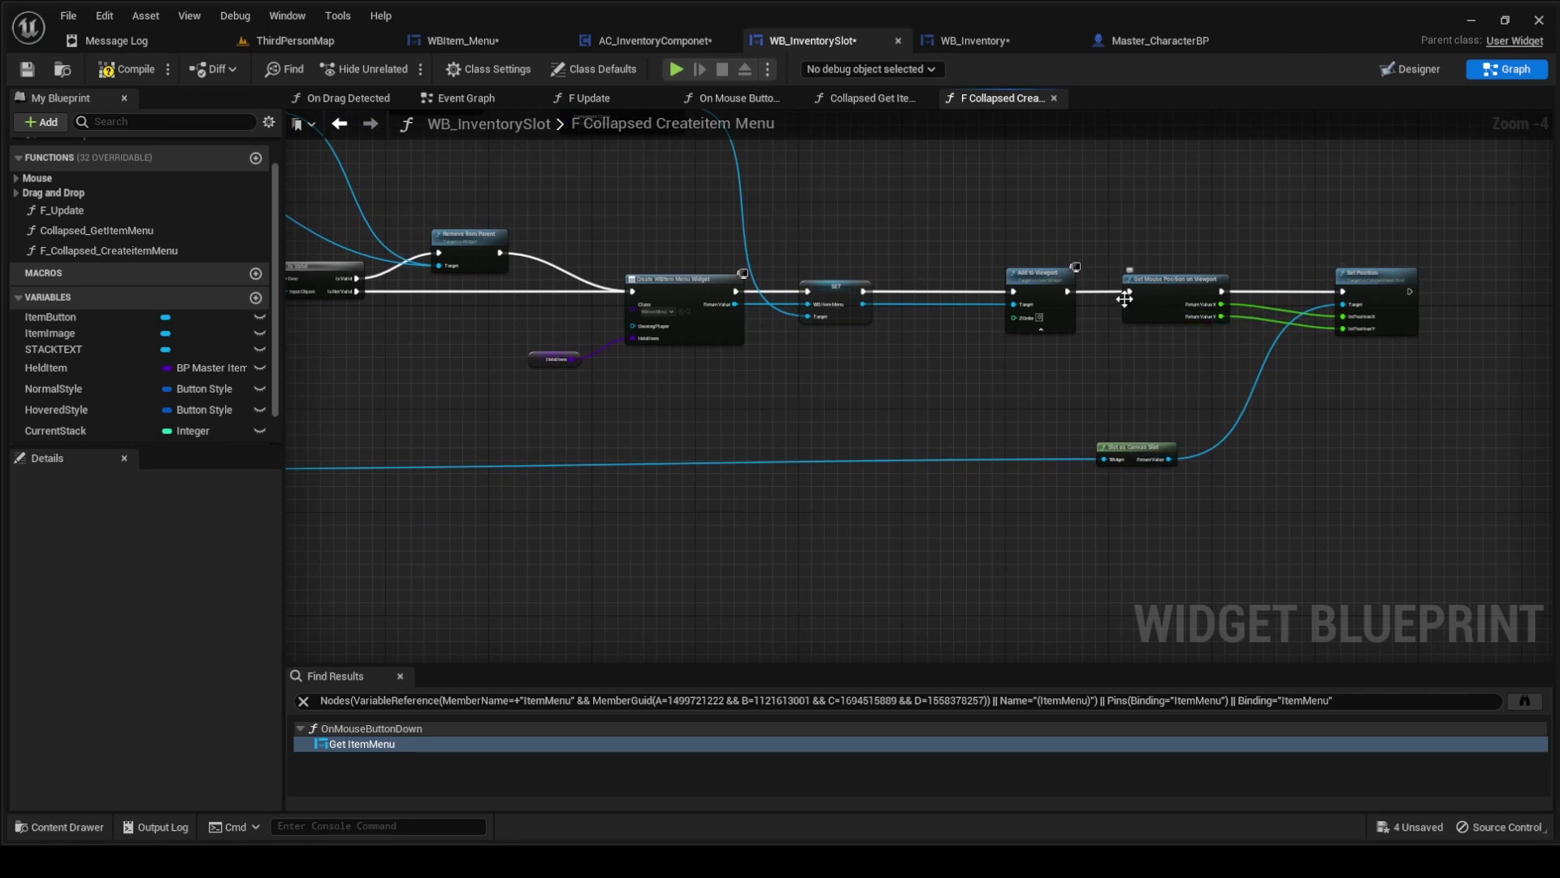
mouse_move(1164, 322)
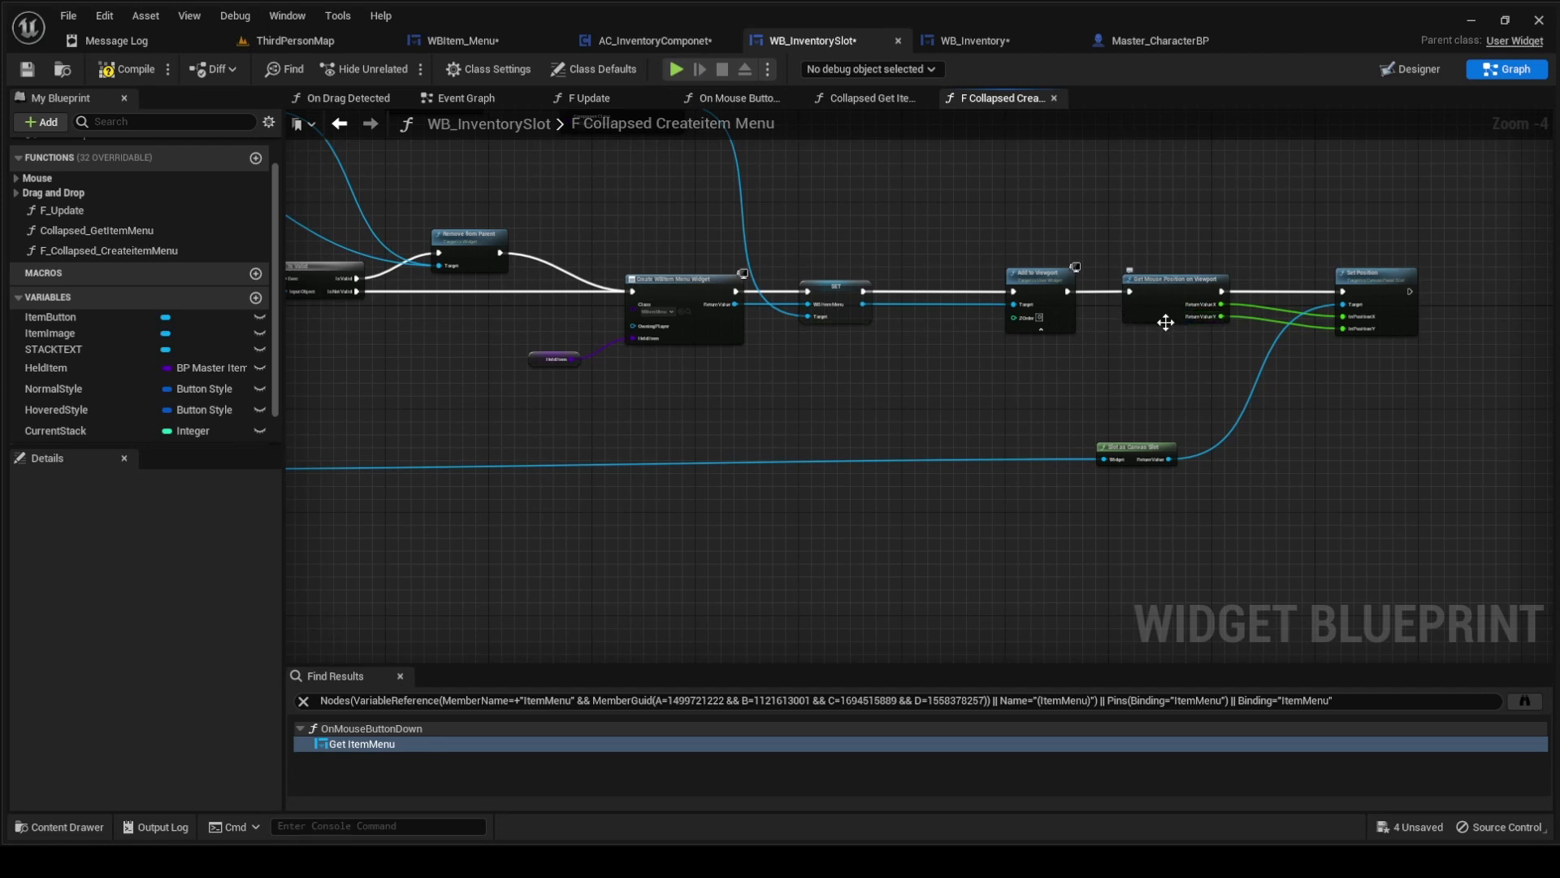
mouse_move(1164, 360)
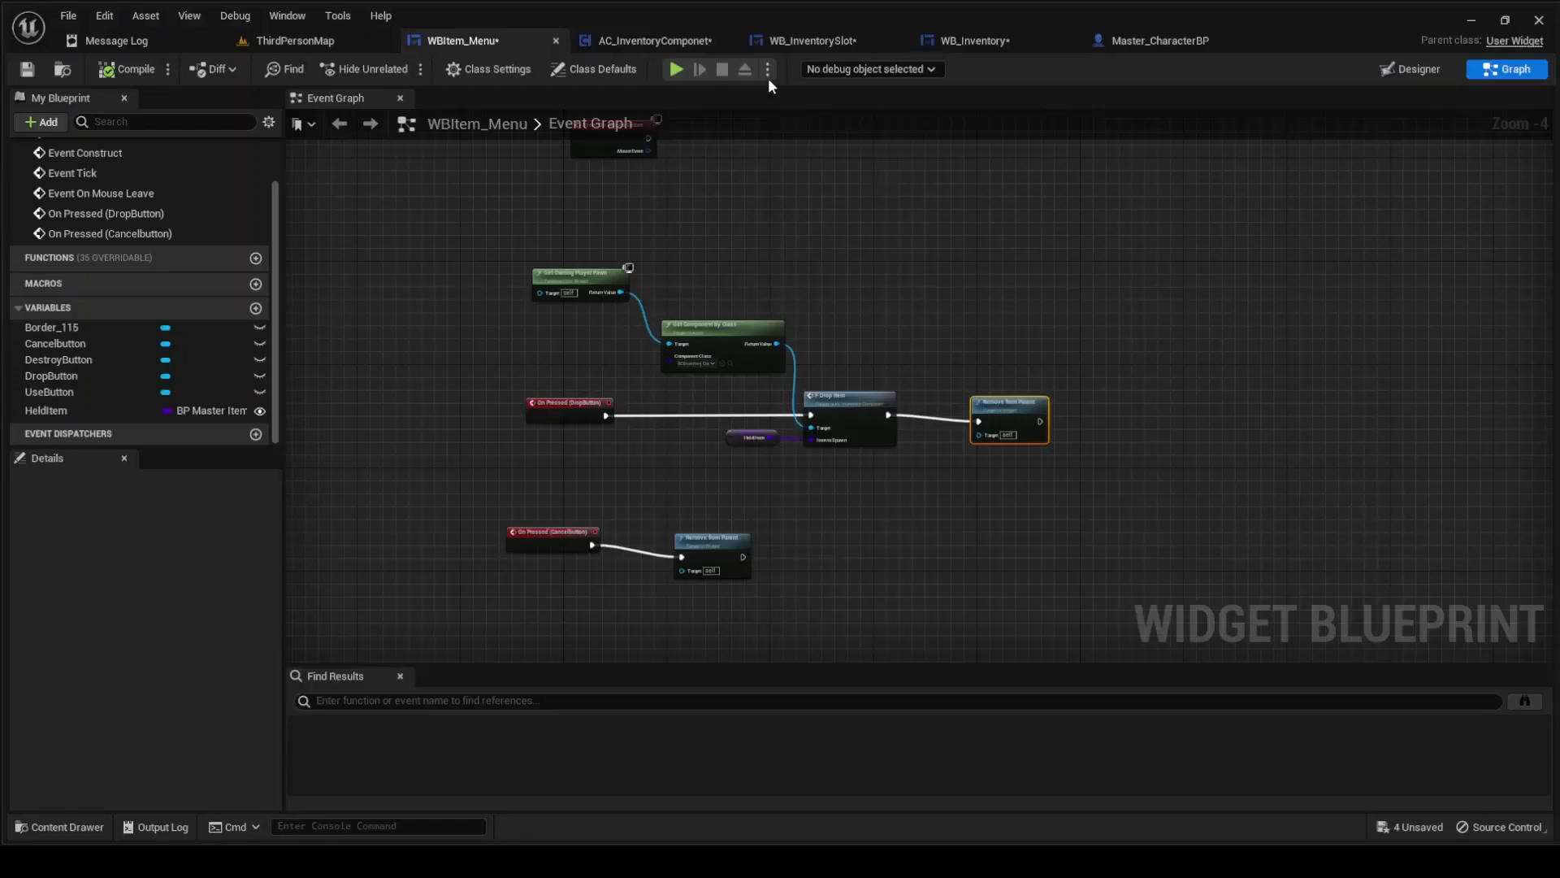
left_click(810, 41)
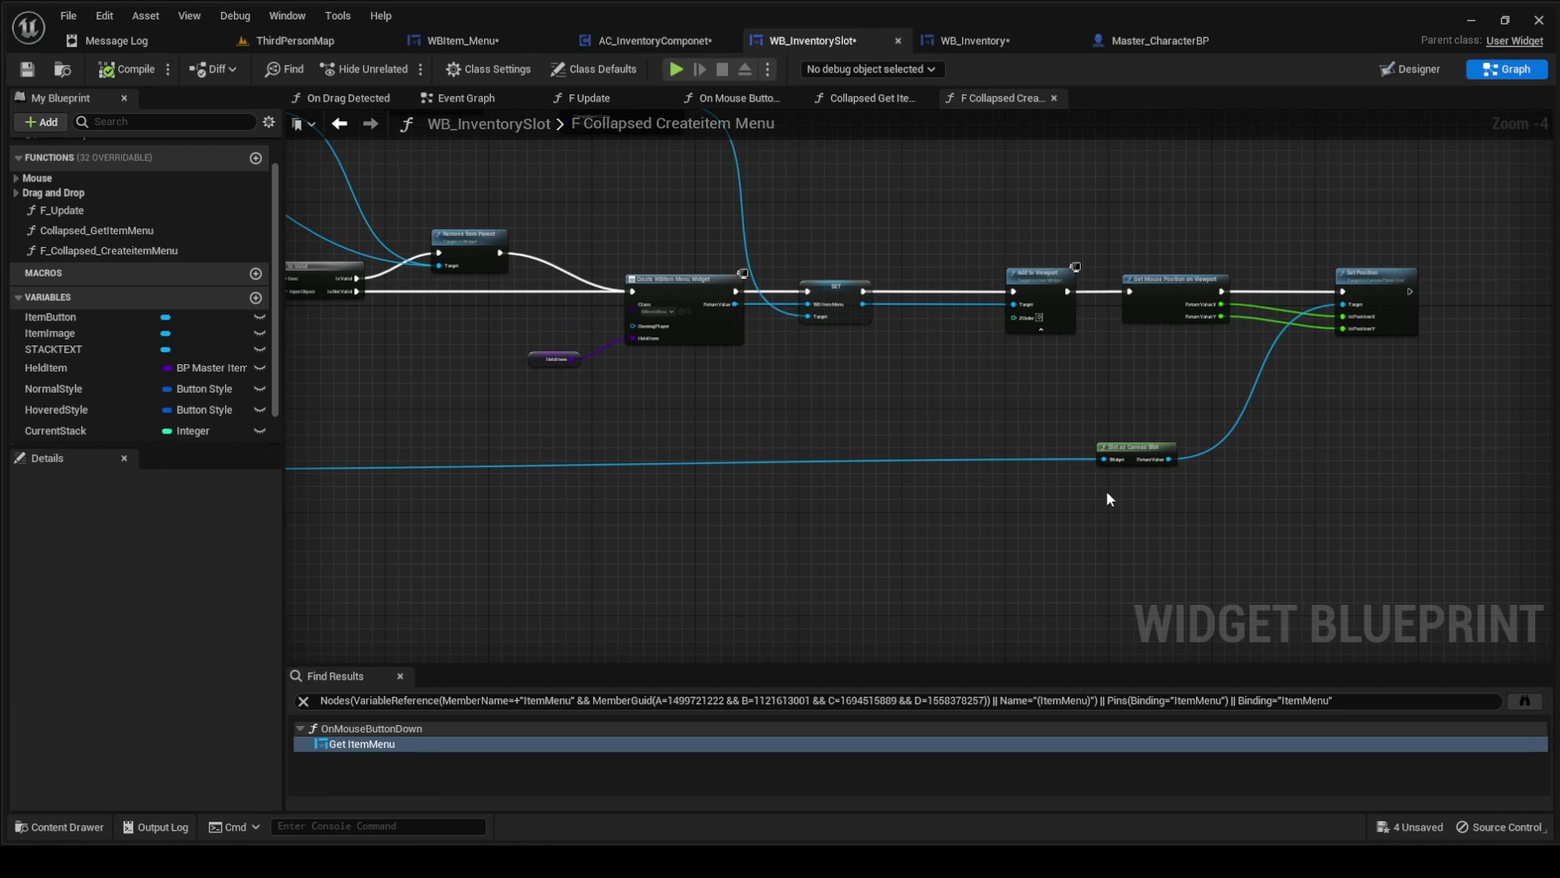
mouse_move(1184, 430)
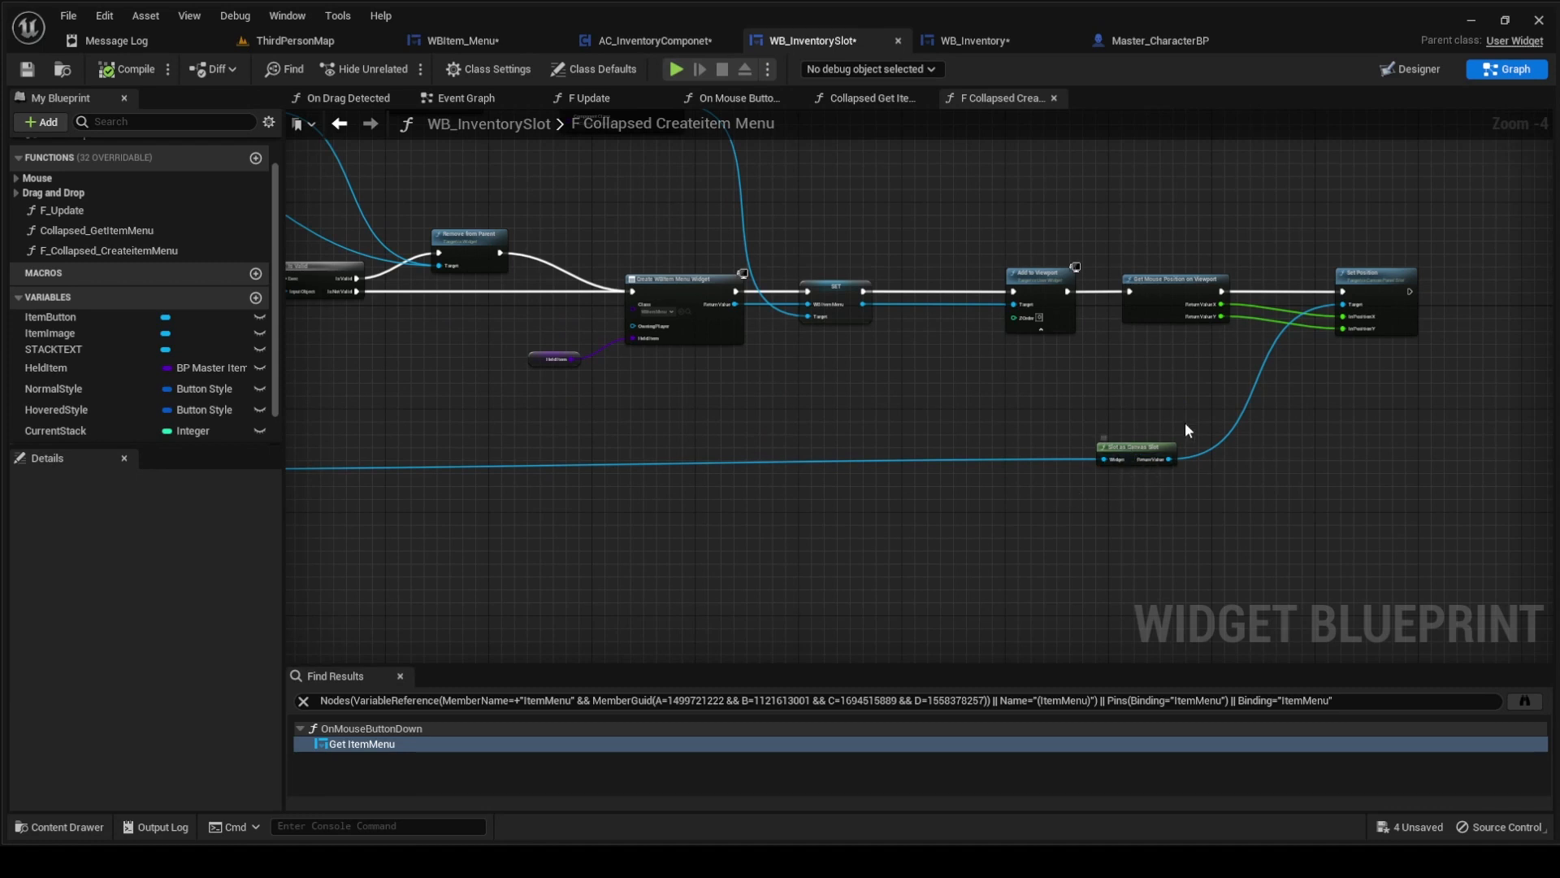
mouse_move(1174, 325)
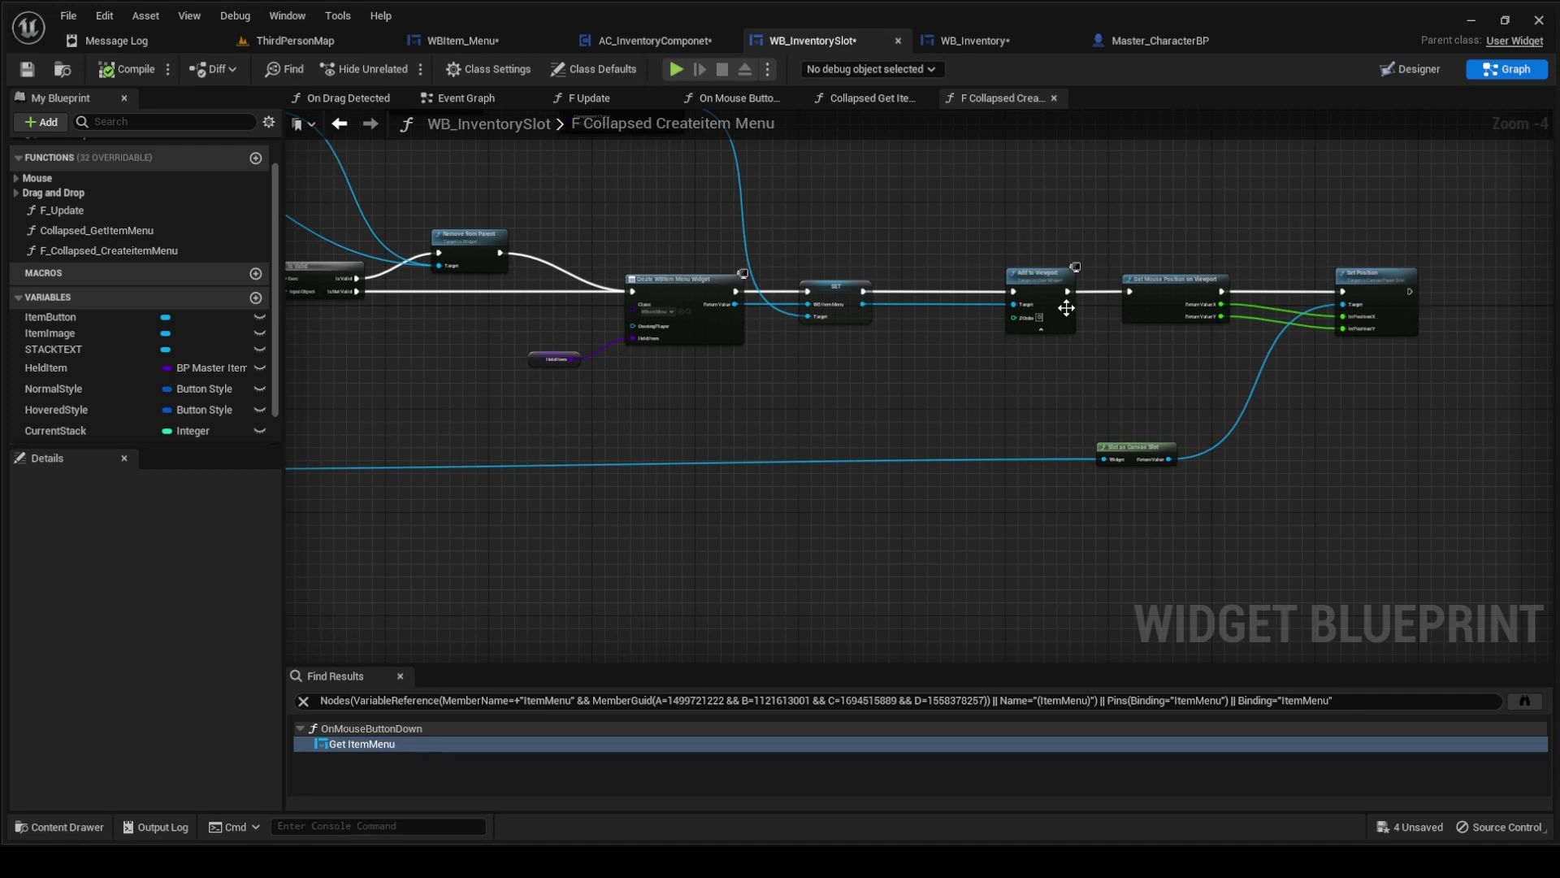
mouse_move(995, 78)
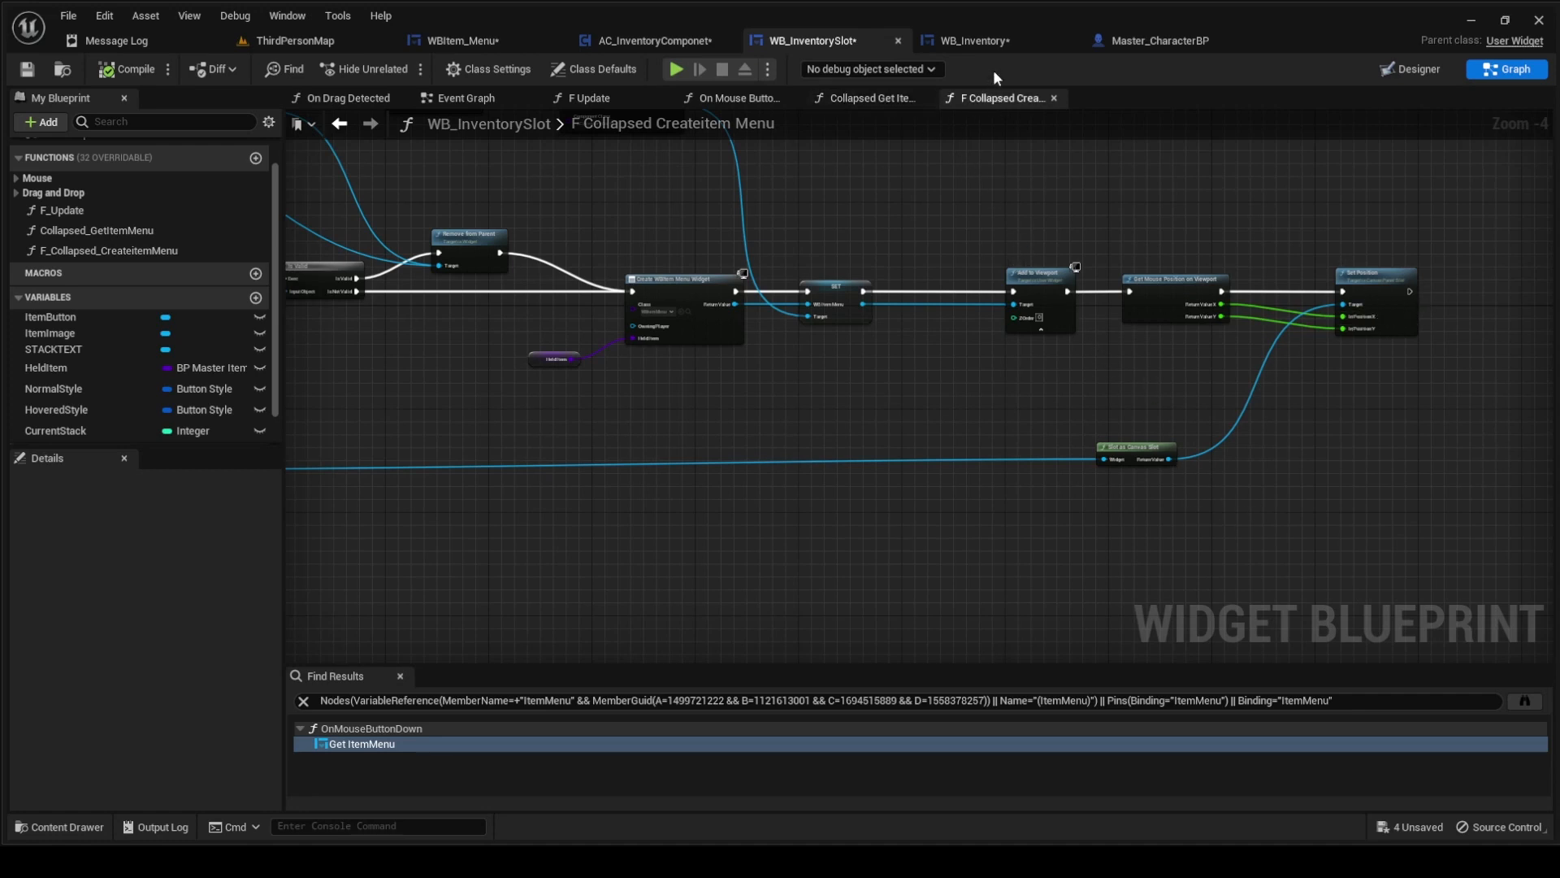
- Switch to WB_Inventory's On Mouse Button Down graph that removes a valid item menu
left_click(973, 41)
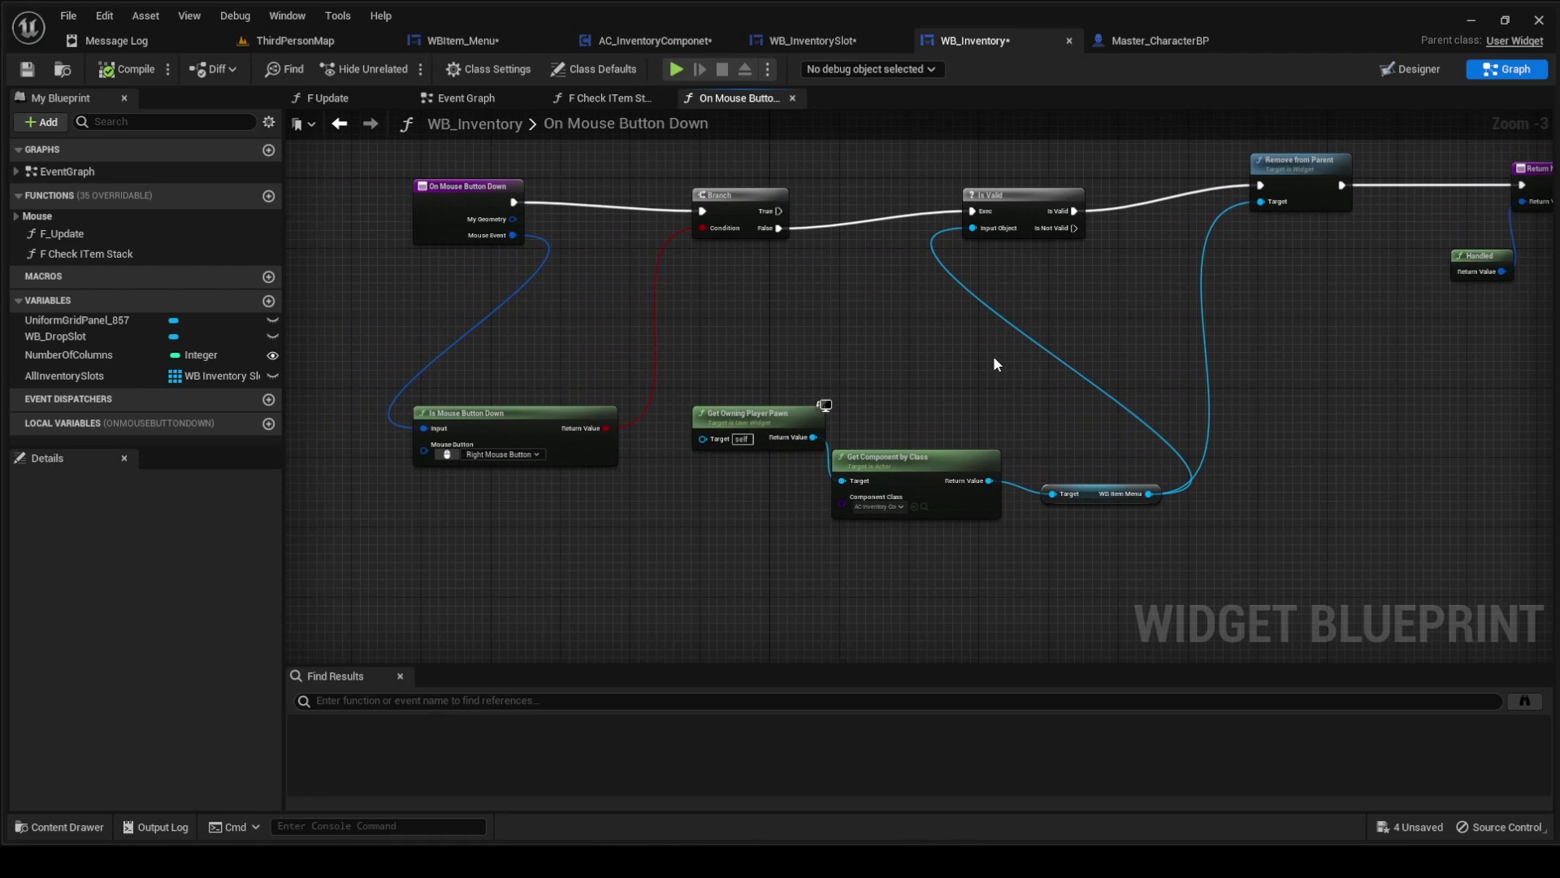
mouse_move(1322, 159)
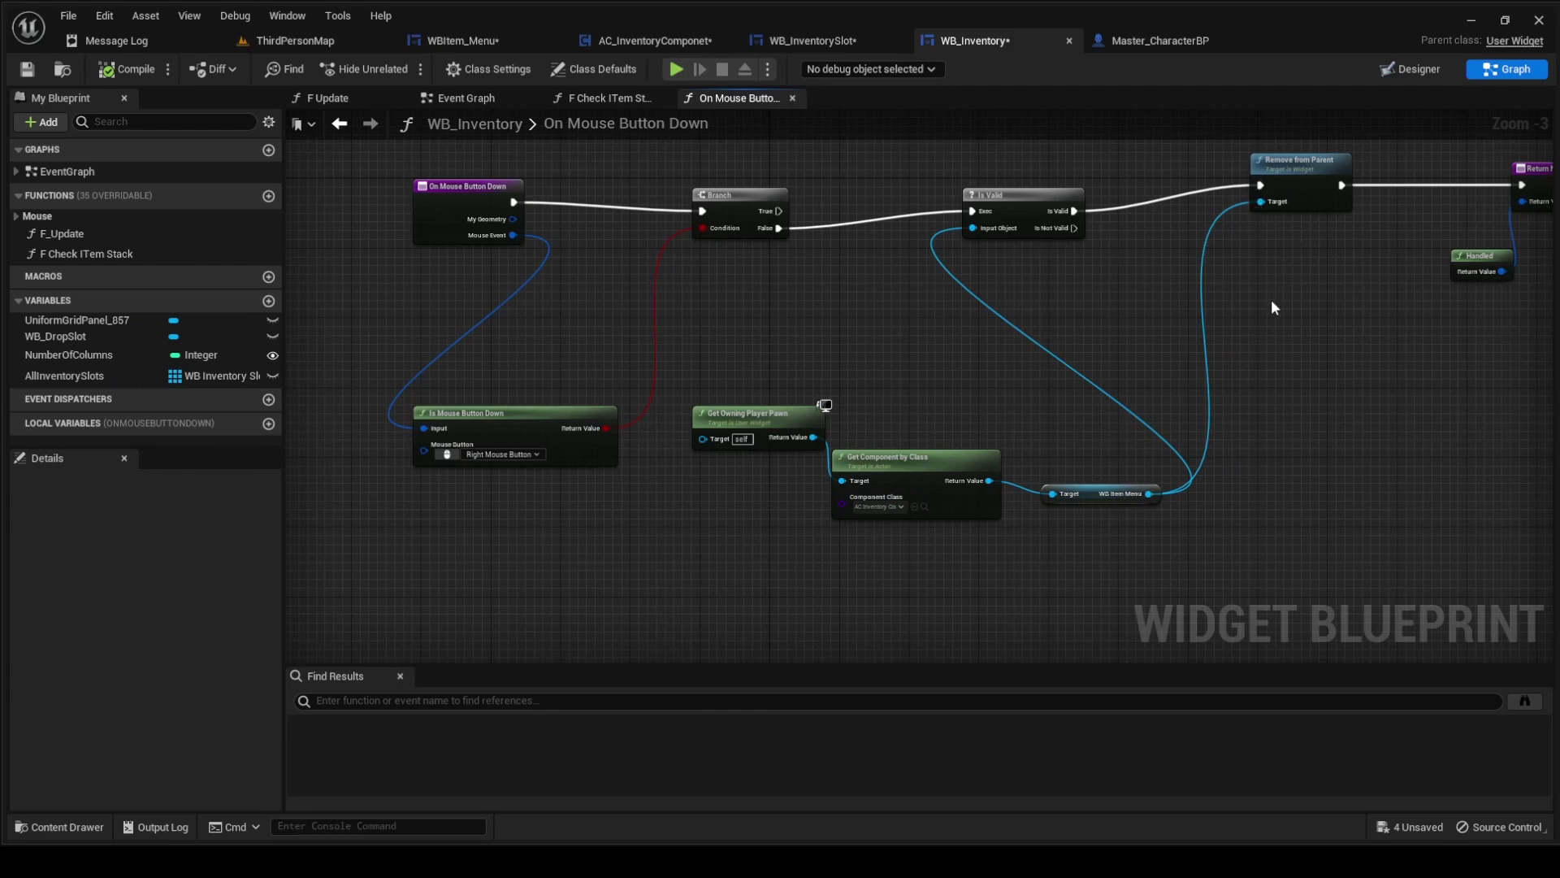
mouse_move(1082, 302)
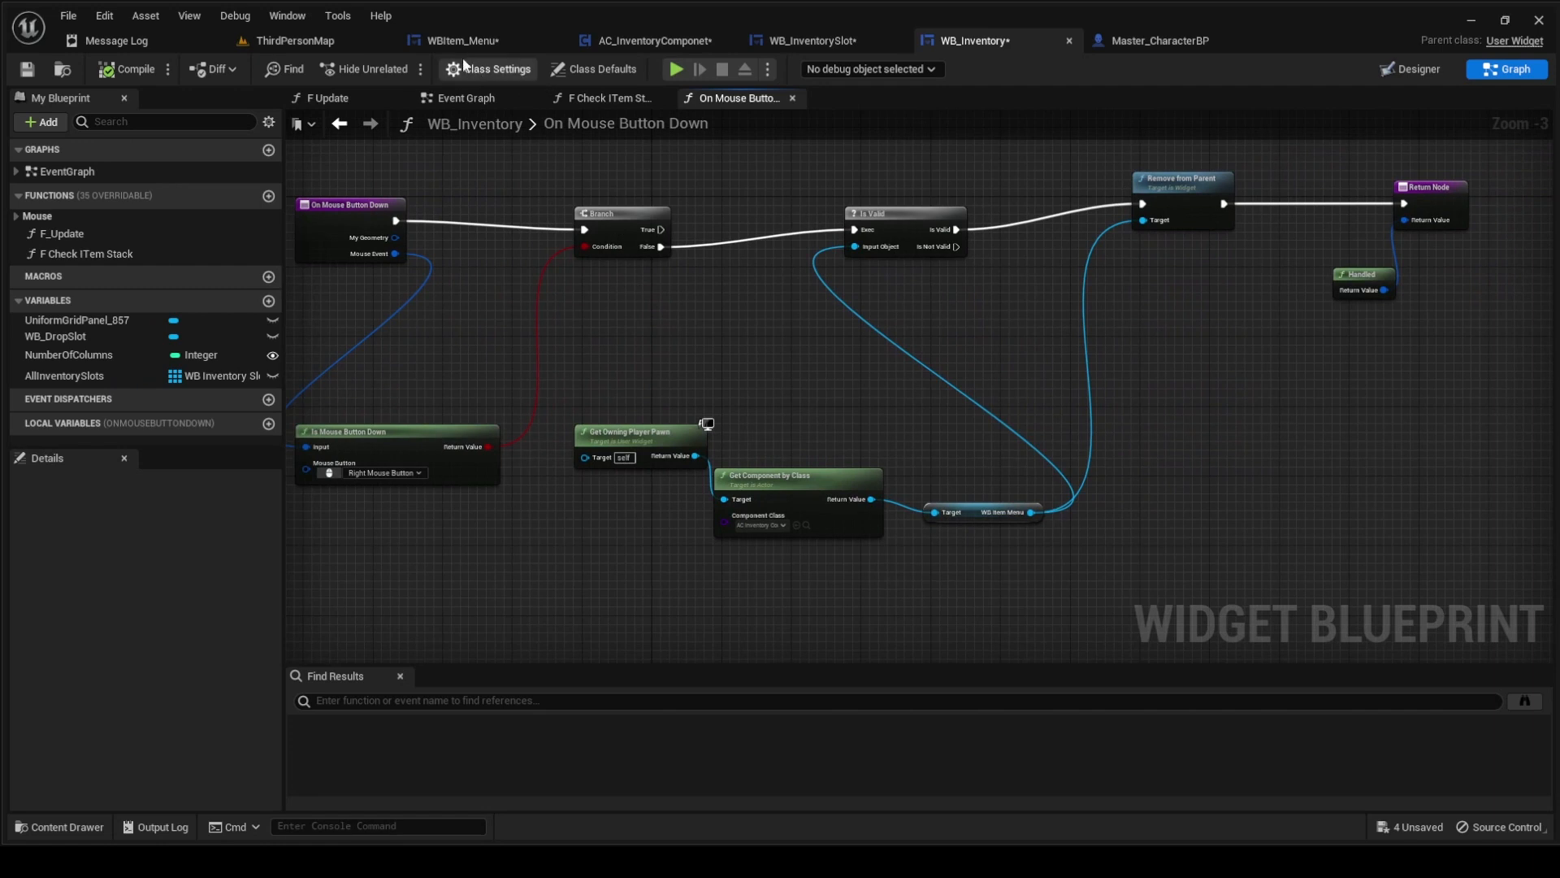
- Return to the ThirdPersonMap level after briefly checking the WBItem_Menu event graph
left_click(293, 40)
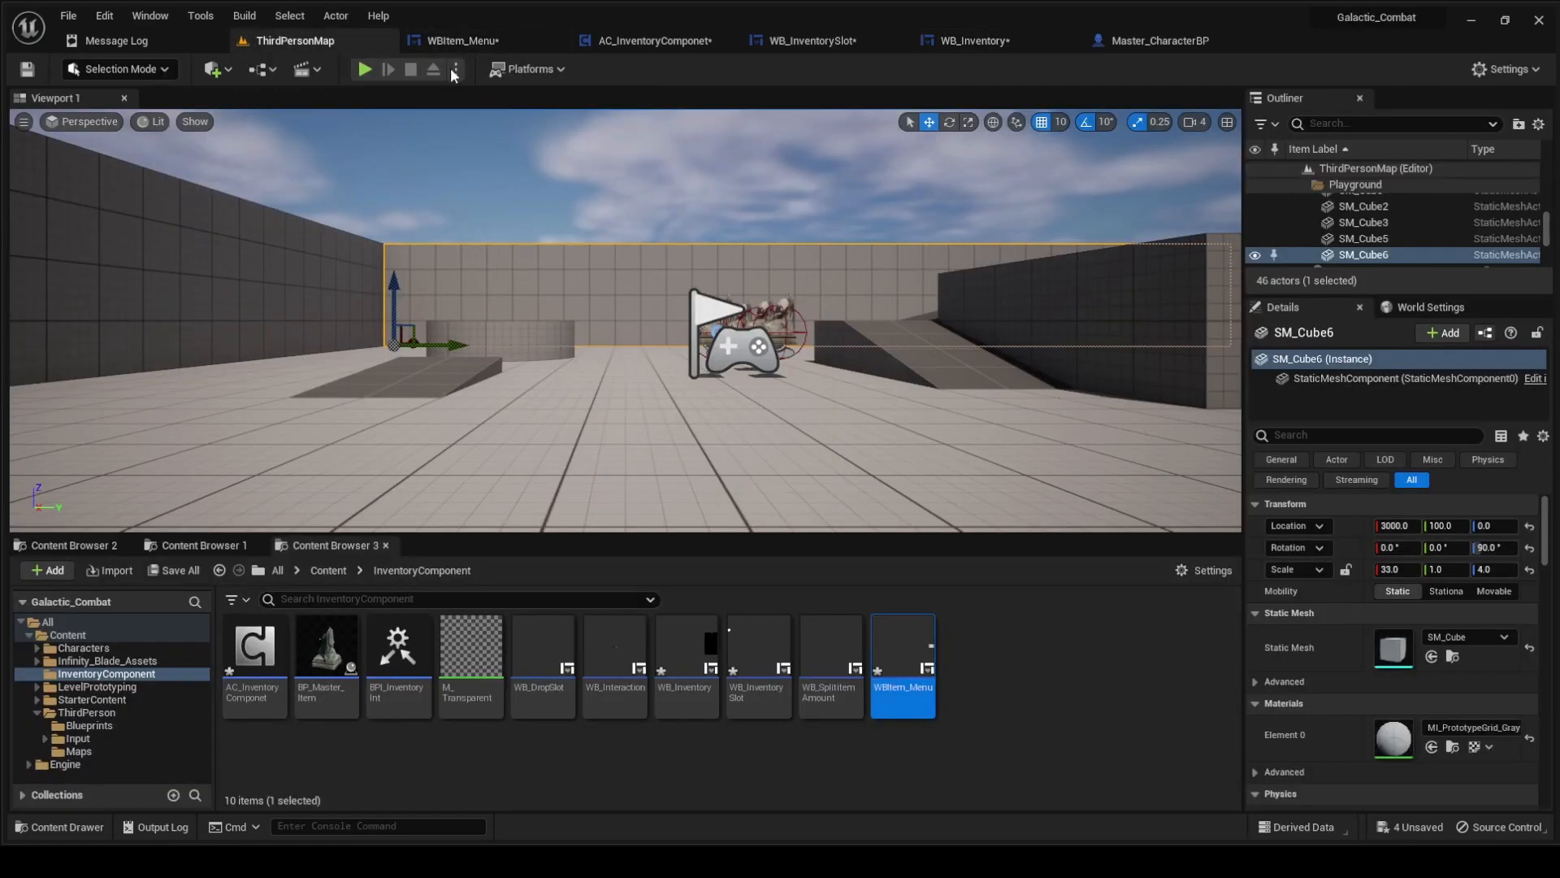
left_click(364, 68)
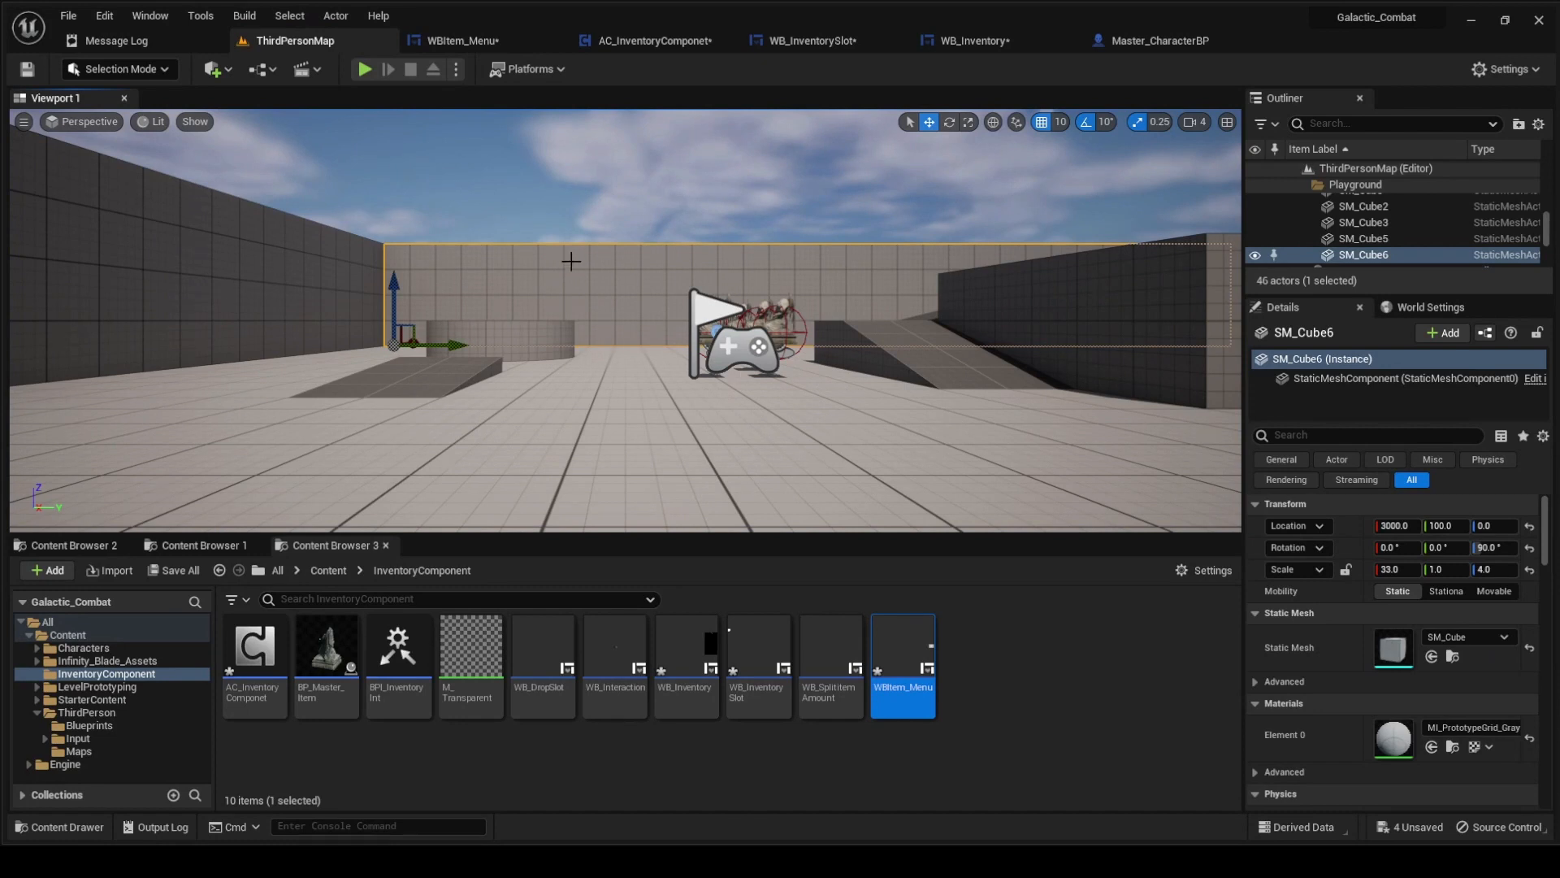
mouse_move(916, 443)
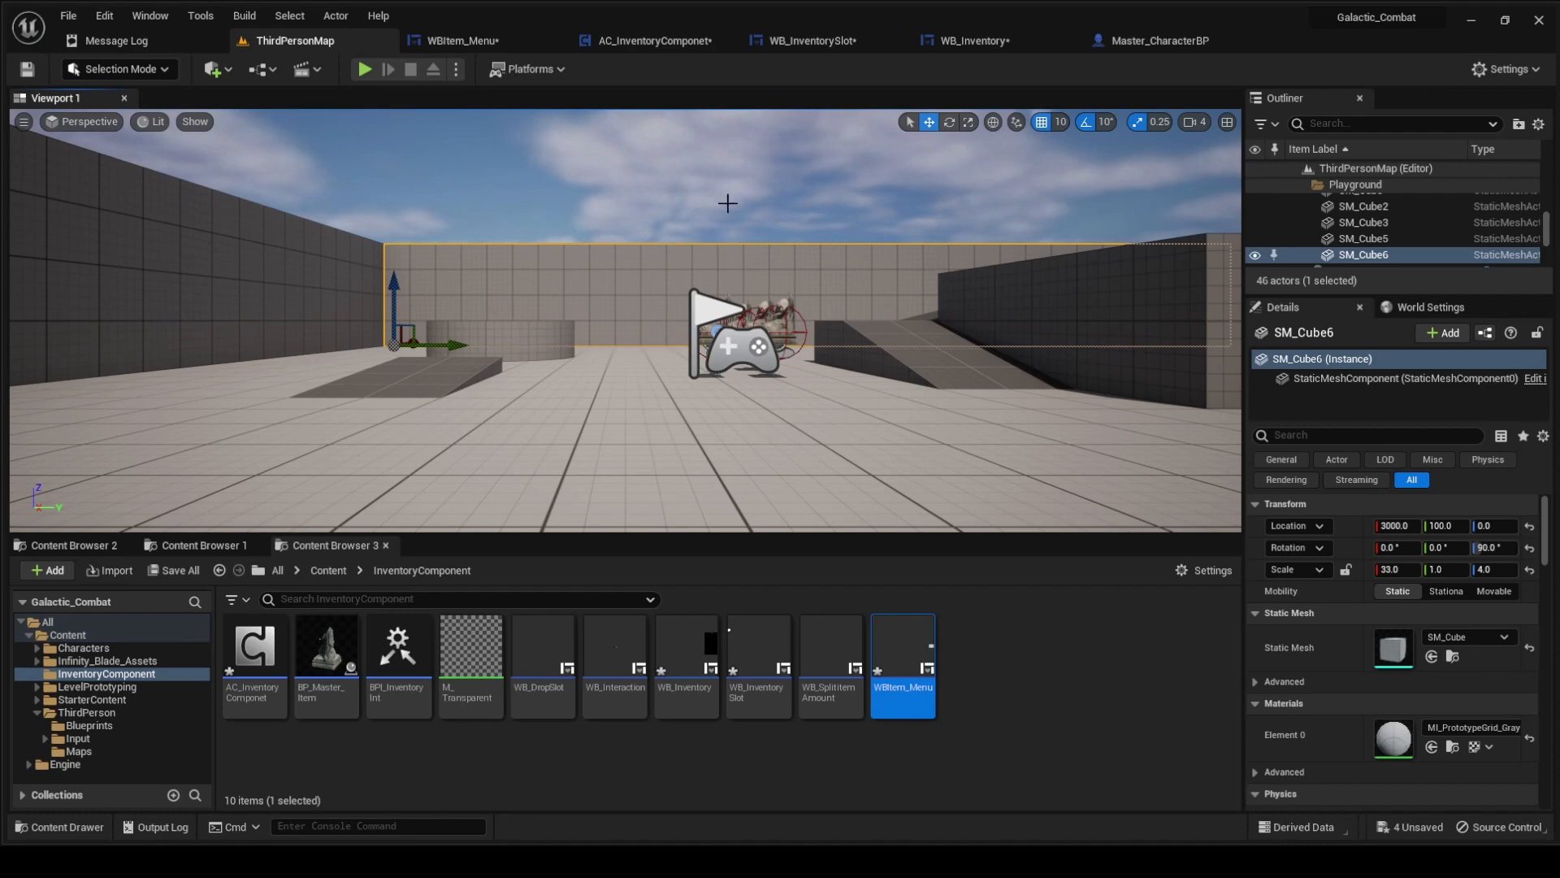
left_click(460, 40)
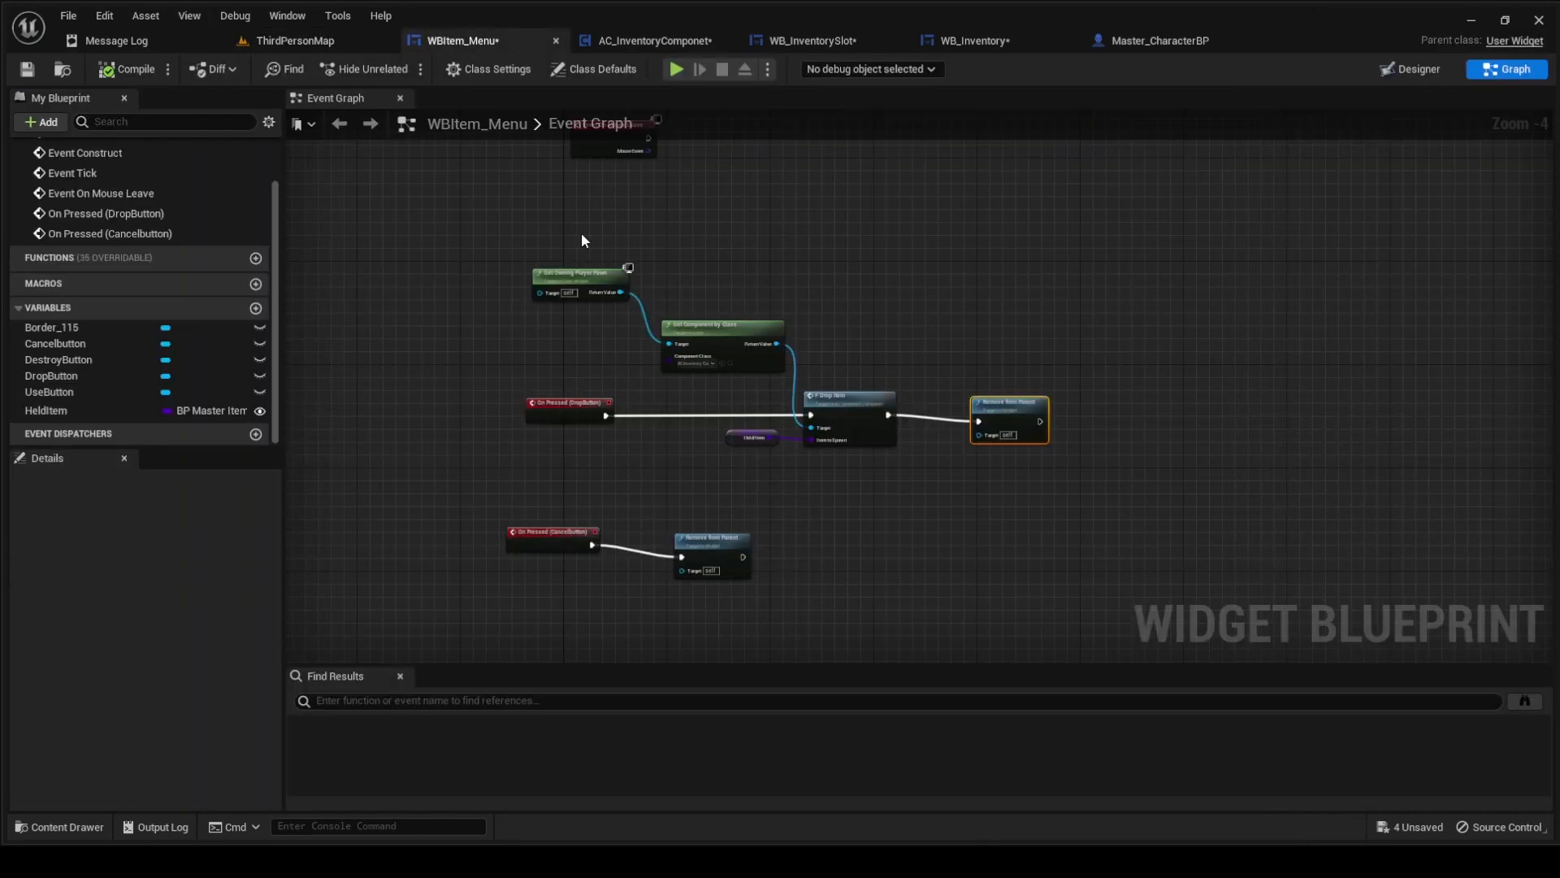
left_click(293, 41)
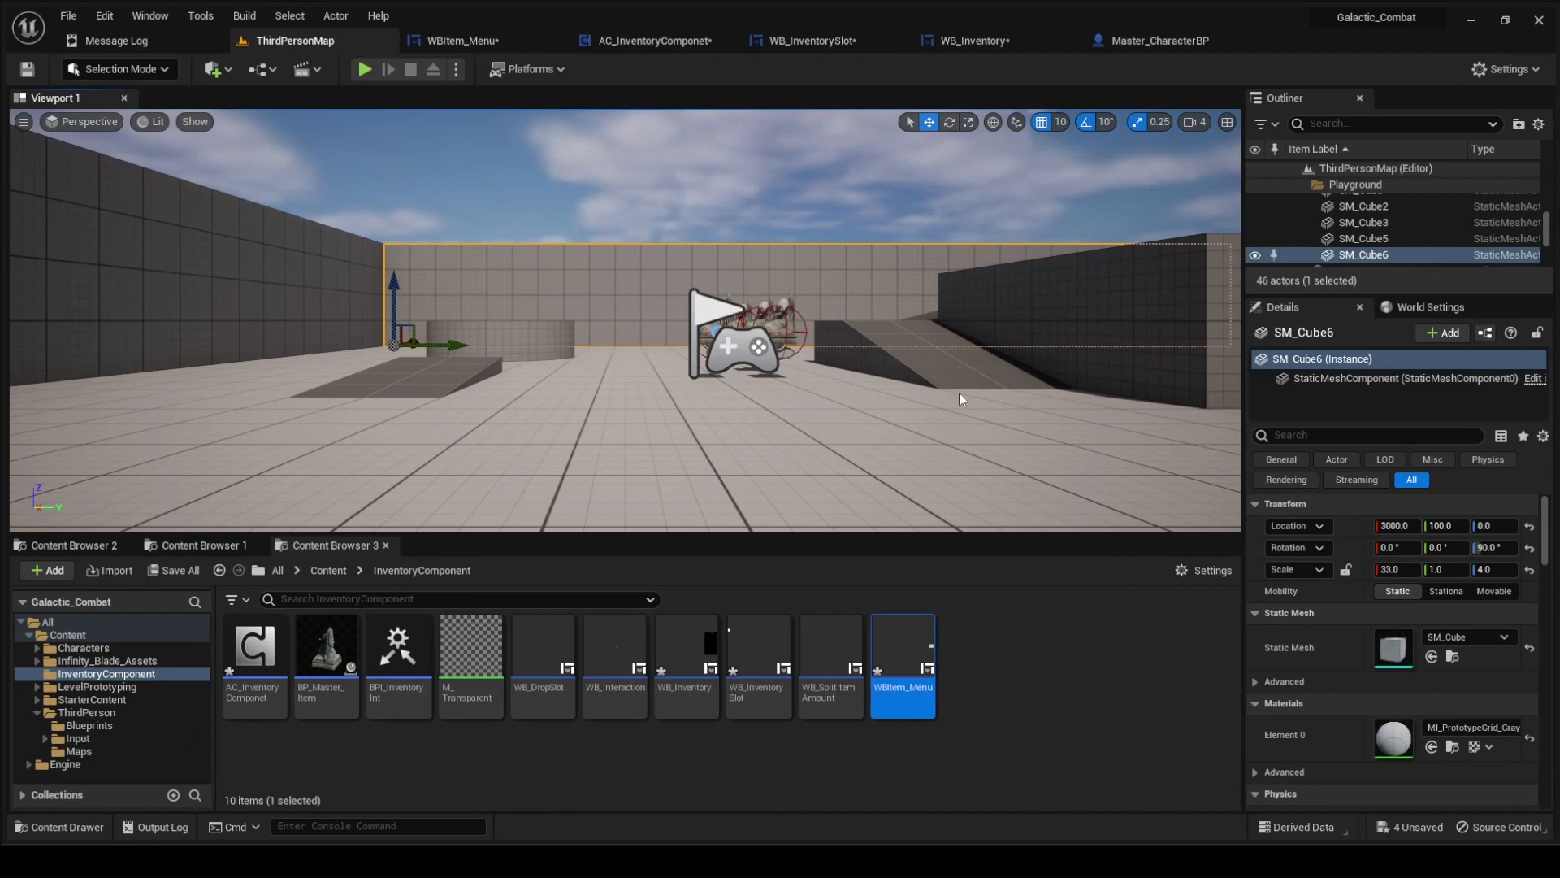